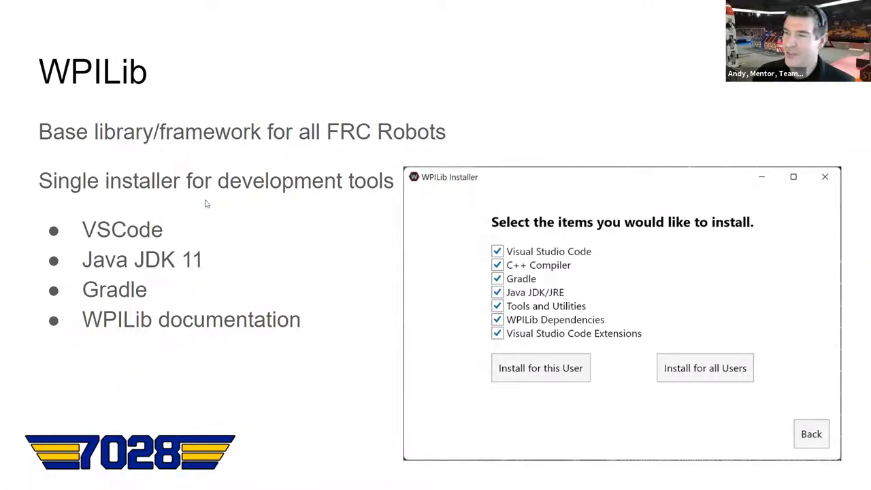
mouse_move(637, 294)
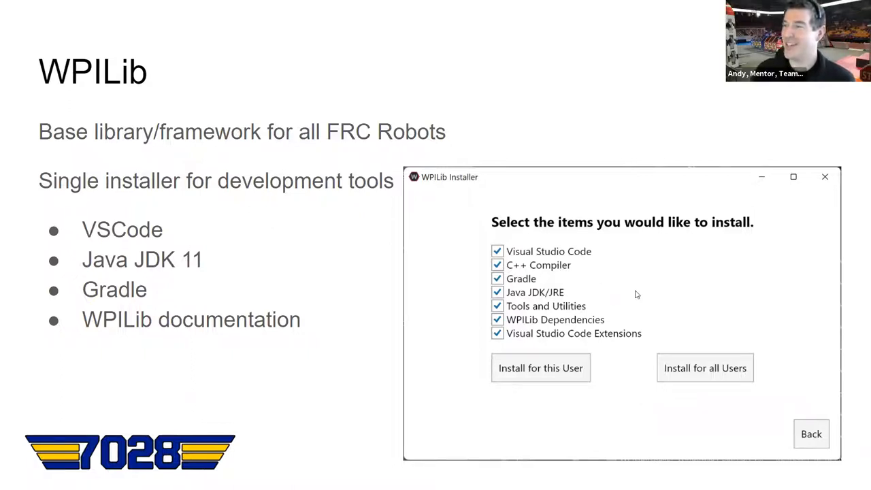
mouse_move(541, 294)
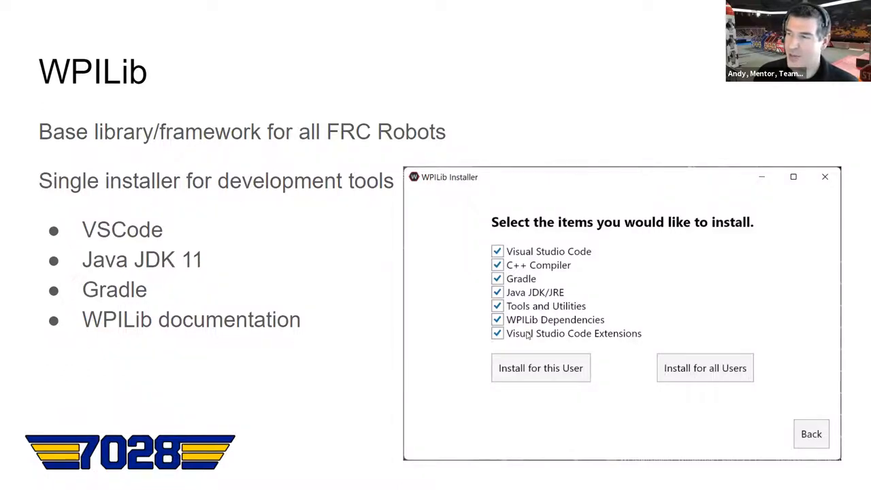
mouse_move(520, 257)
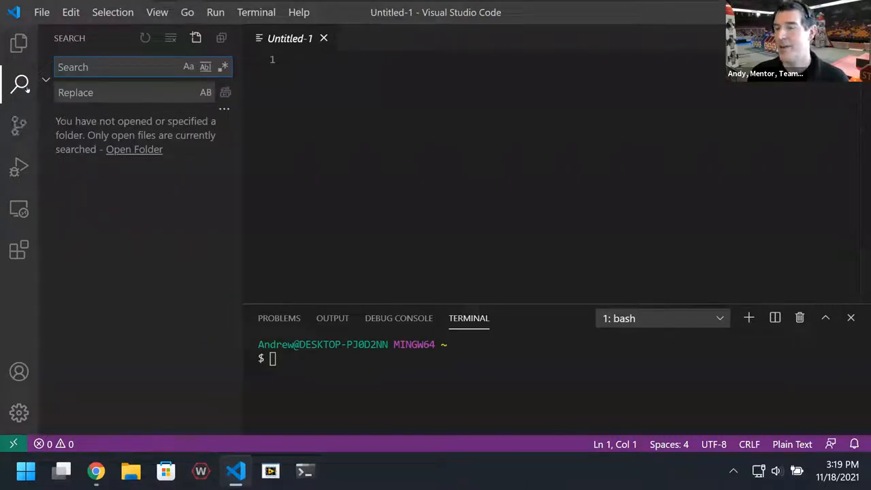
mouse_move(19, 124)
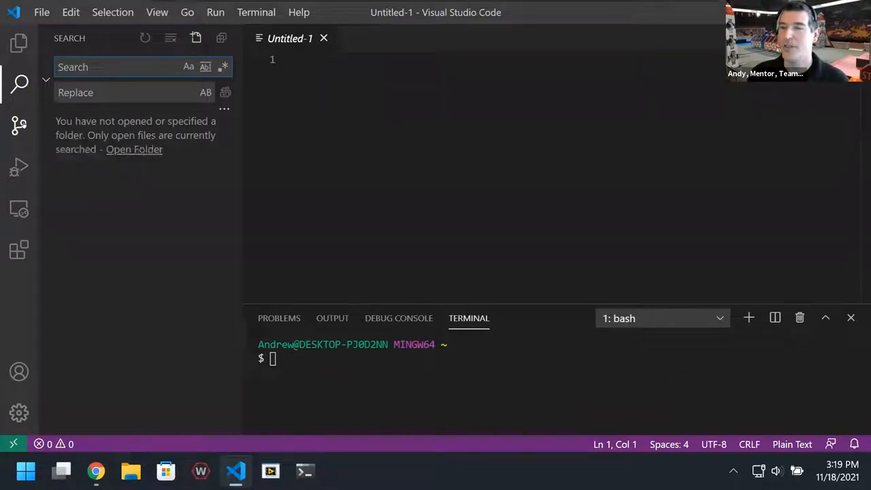
mouse_move(18, 166)
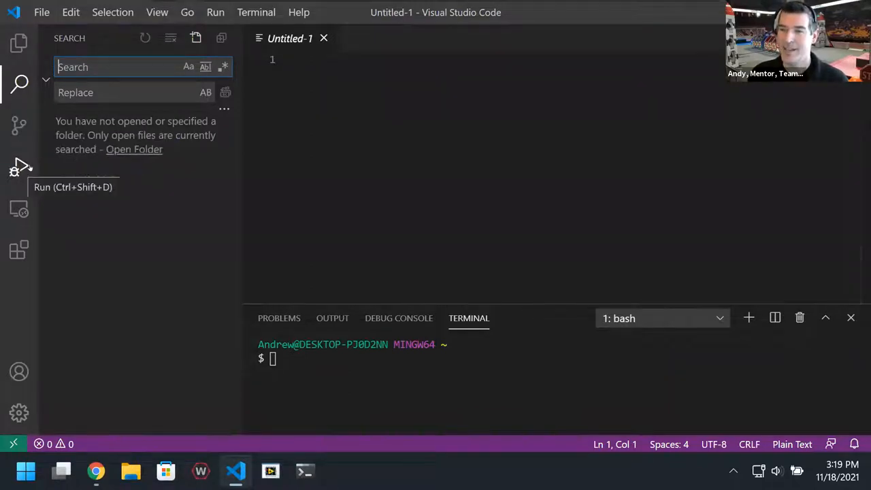
mouse_move(10, 289)
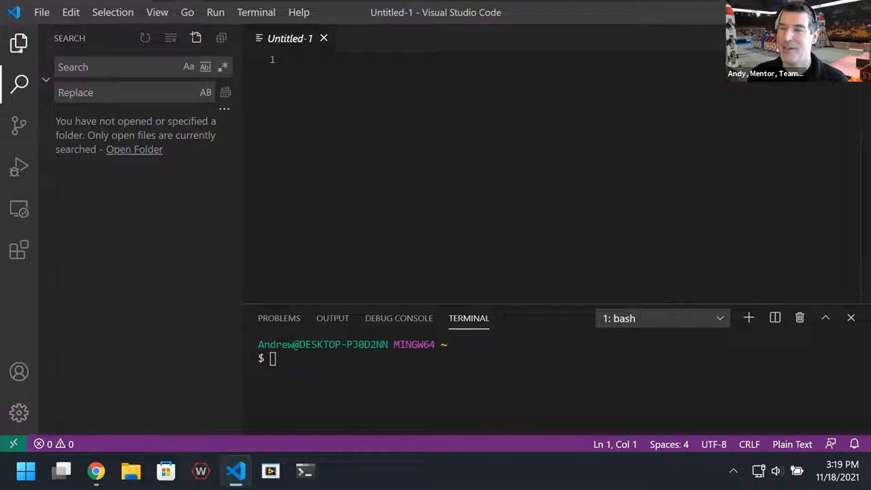
Open the Explorer sidebar, which shows that no folder is open yet
left_click(19, 43)
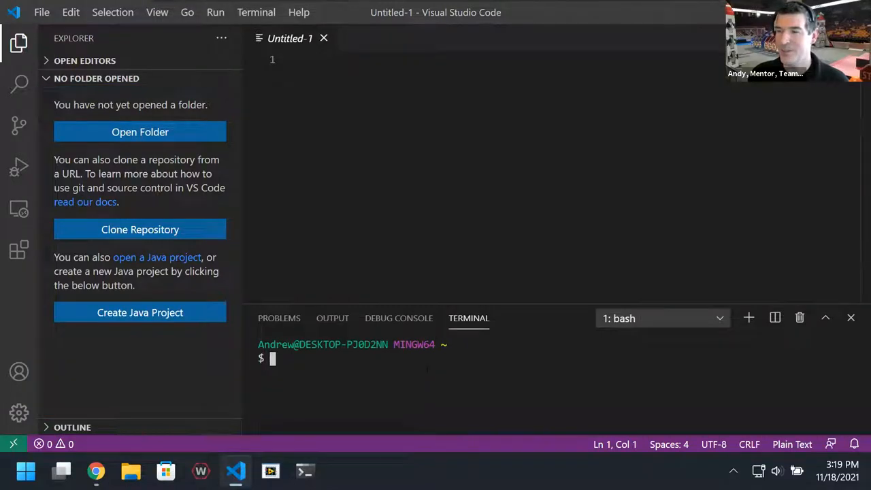
type("cd")
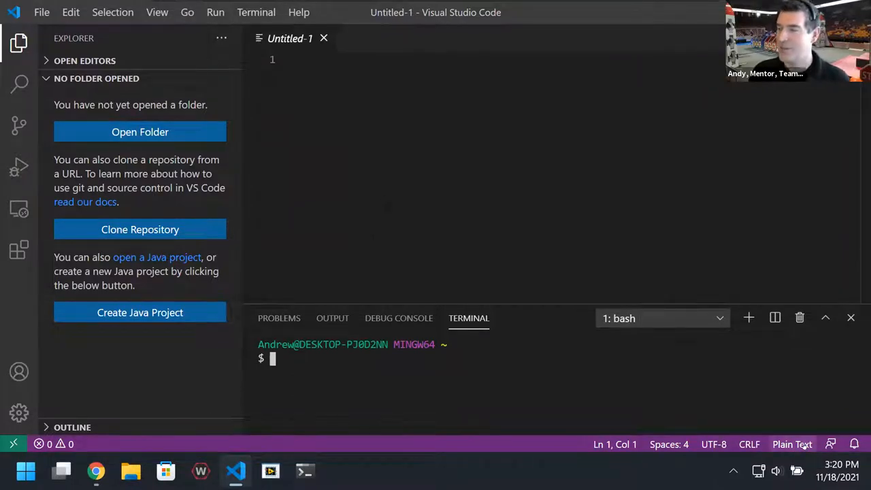
mouse_move(562, 448)
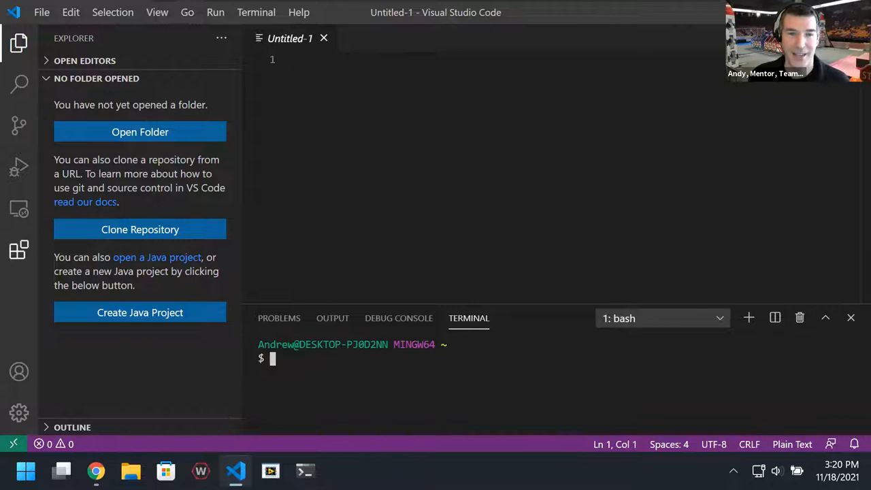
mouse_move(19, 209)
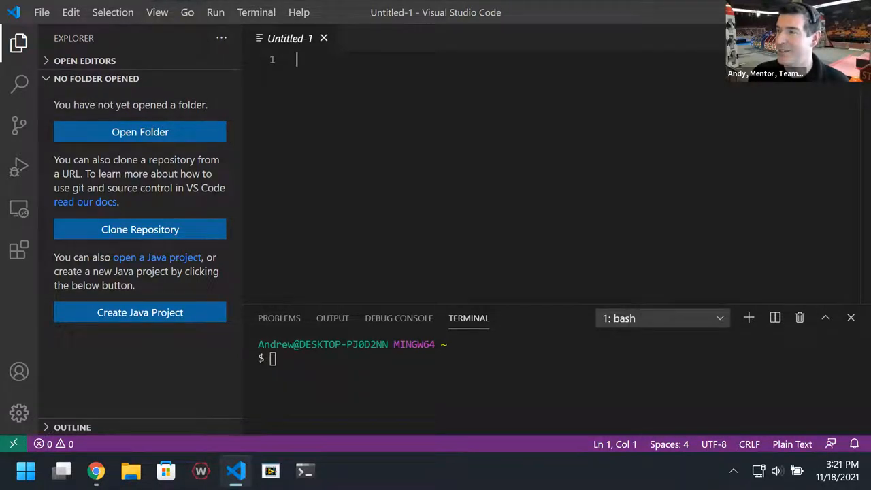
Filter the Command Palette to WPILib and browse its commands, including simulating robot code
type("WPILib")
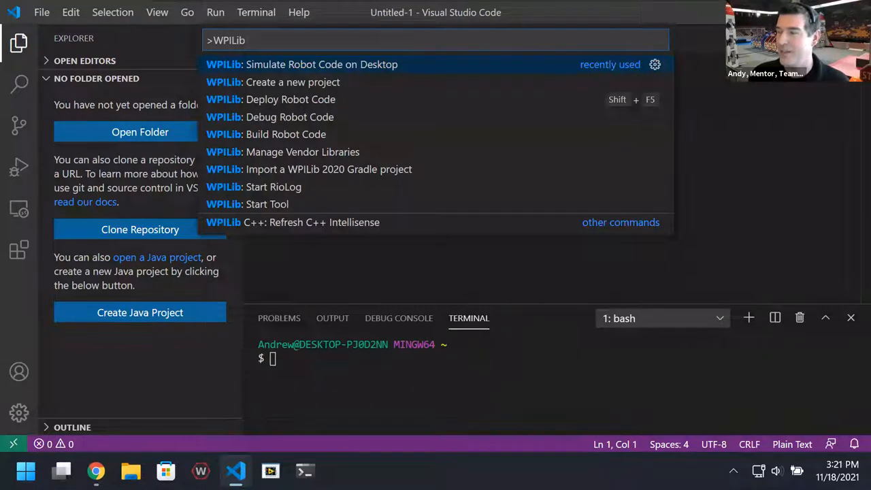
scroll("down", 3)
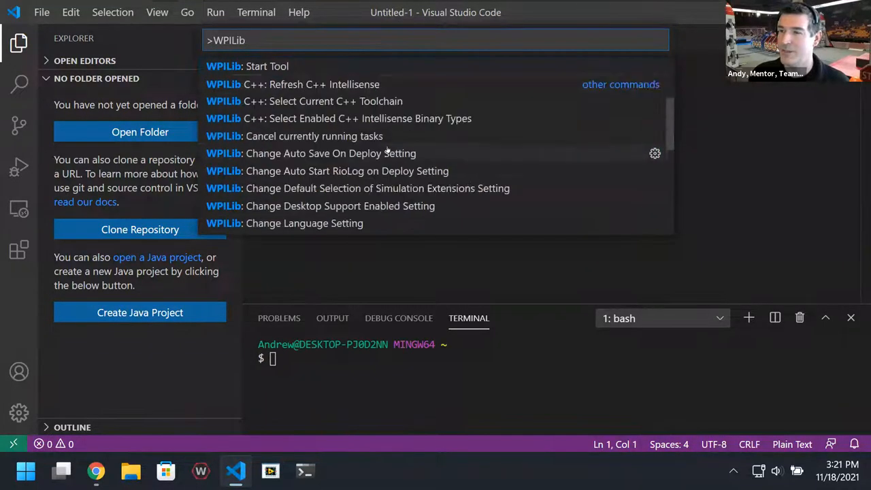
scroll("up", 3)
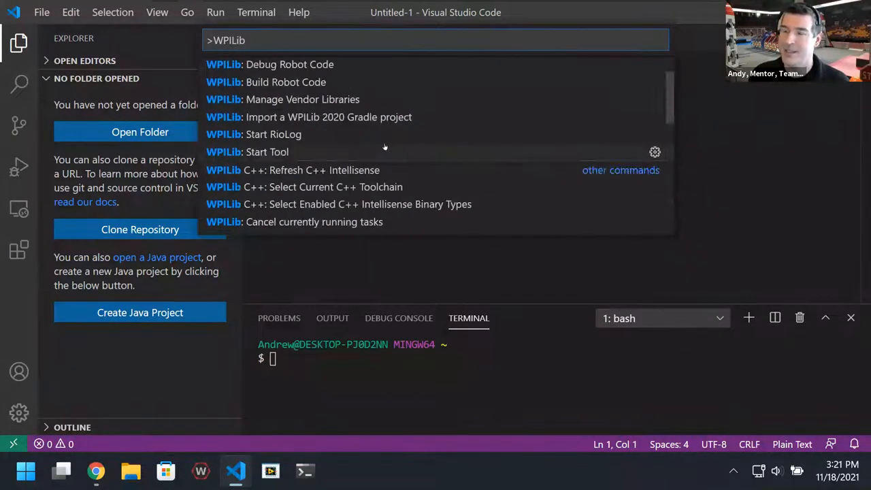
key("Escape")
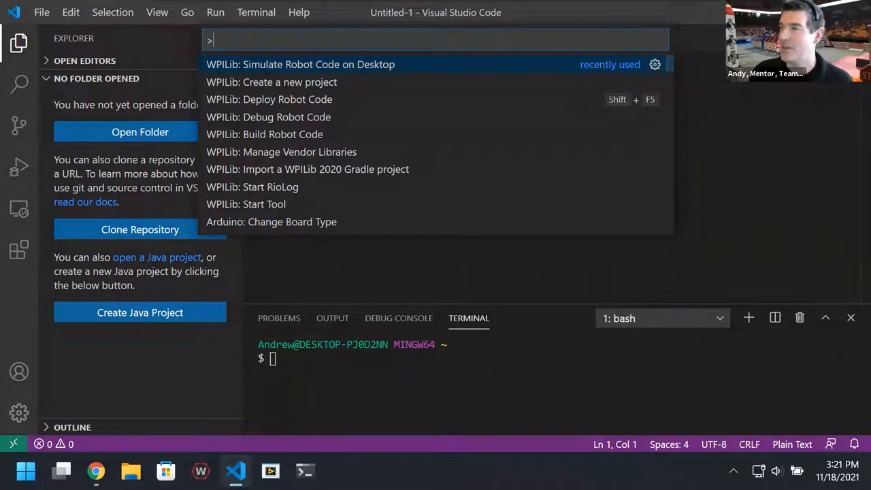
type("WPILib")
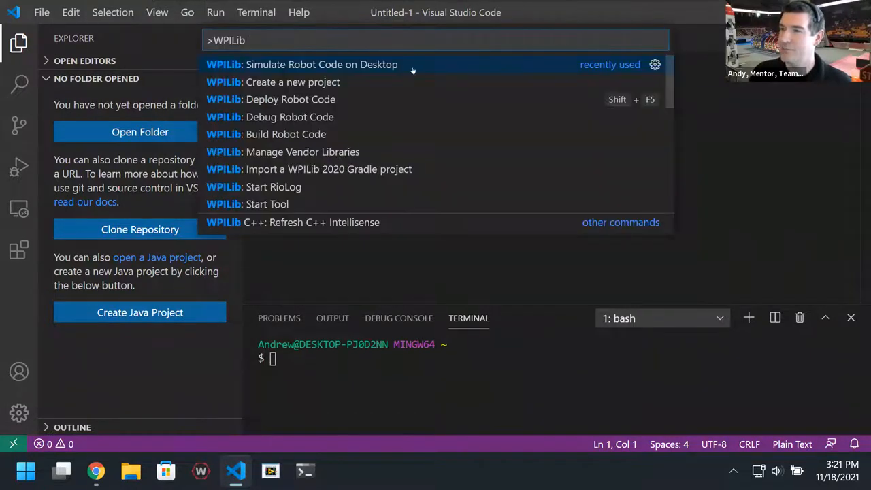
key("Escape")
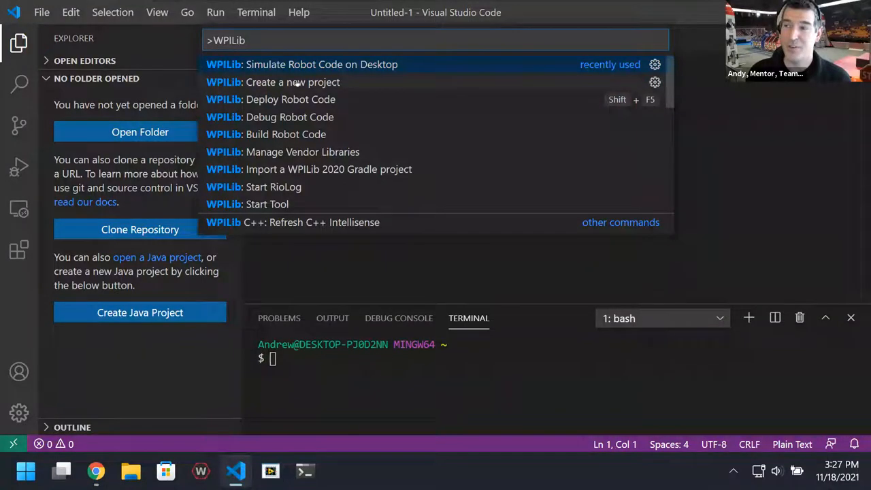
Launch WPILib: Create a new project and bring up the Template/Example project-type choice
key("Escape")
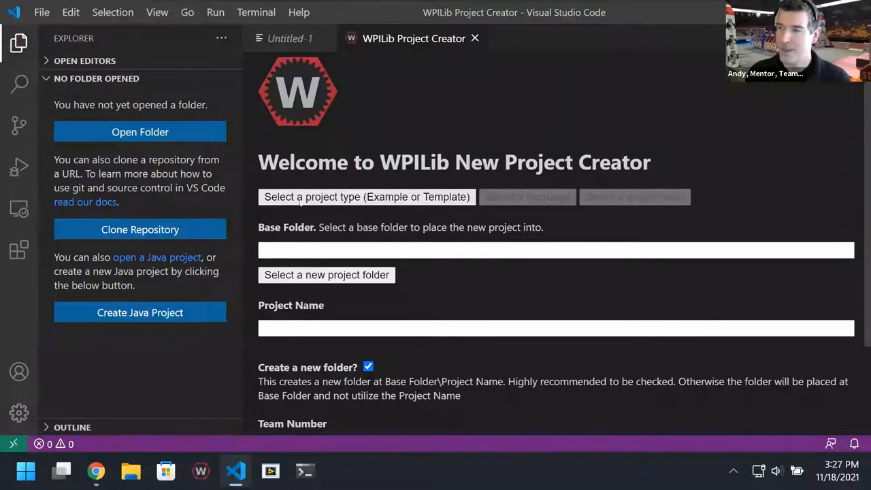
left_click(366, 197)
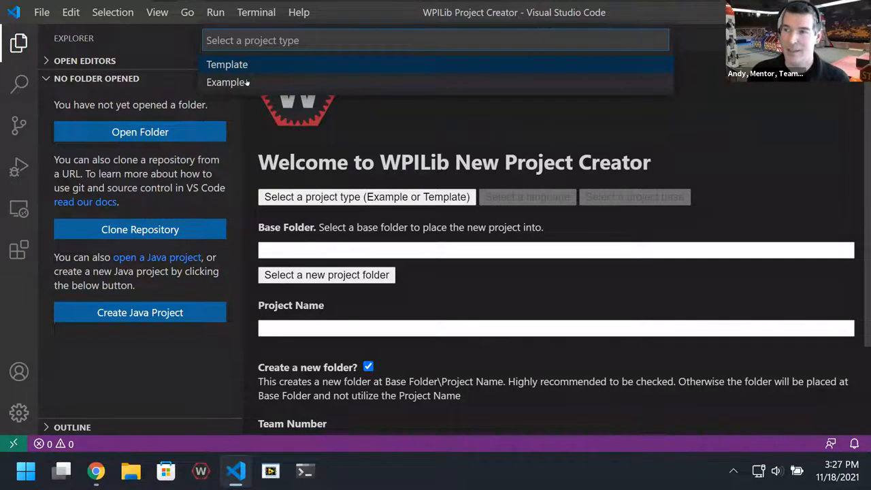
Choose Example type, java language, and the 'Traditional' Hatchbot program as project base
left_click(228, 81)
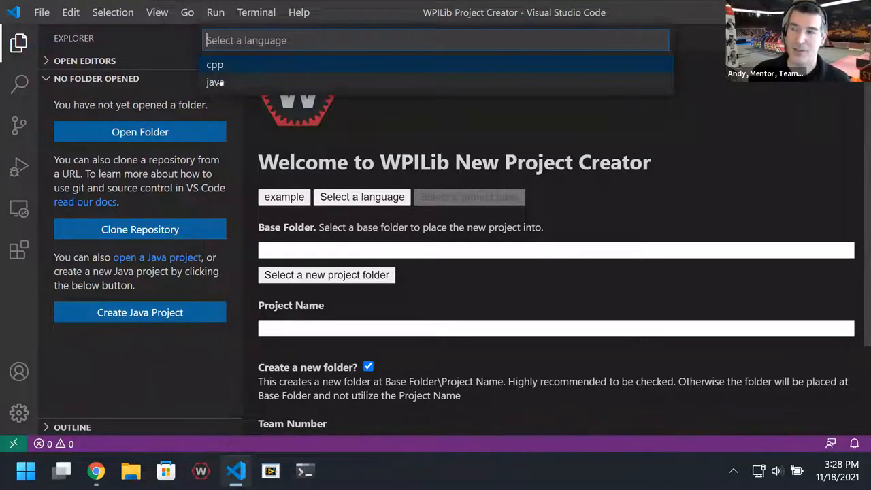
left_click(215, 82)
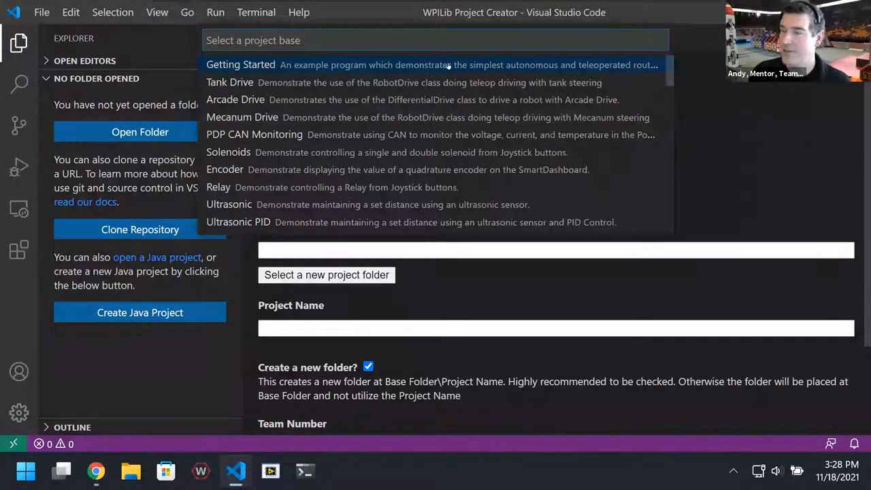
mouse_move(446, 102)
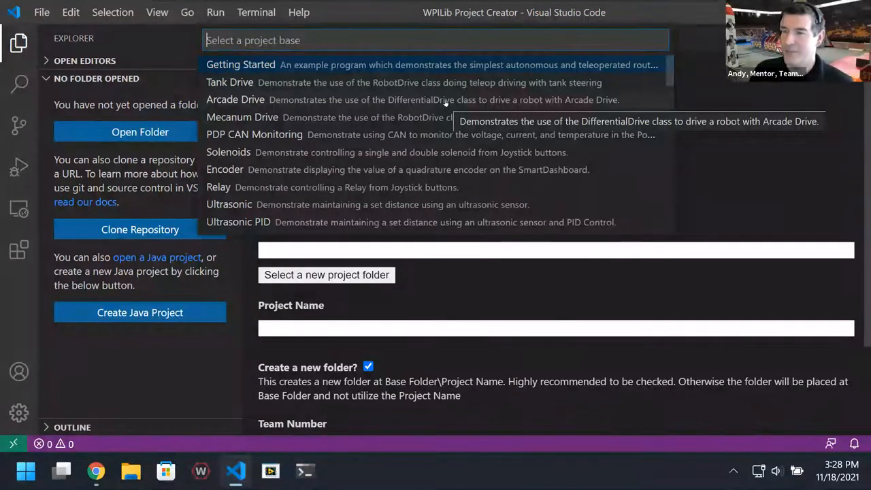
mouse_move(373, 121)
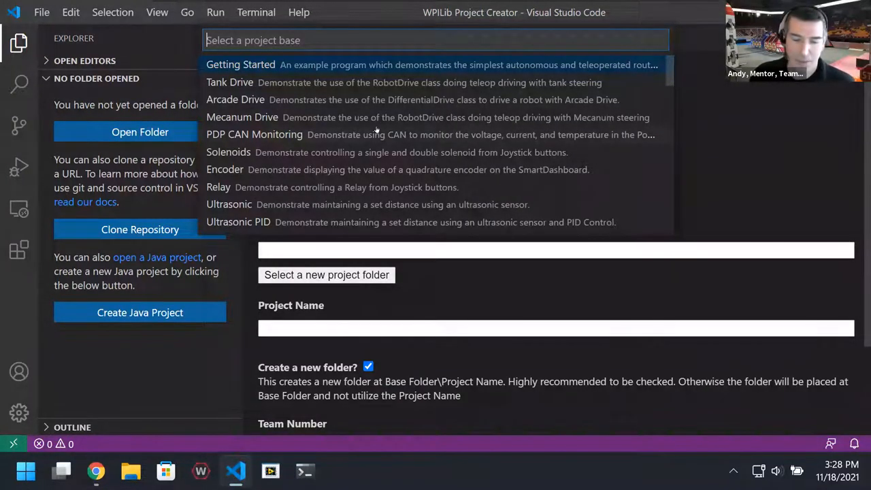
scroll("down", 3)
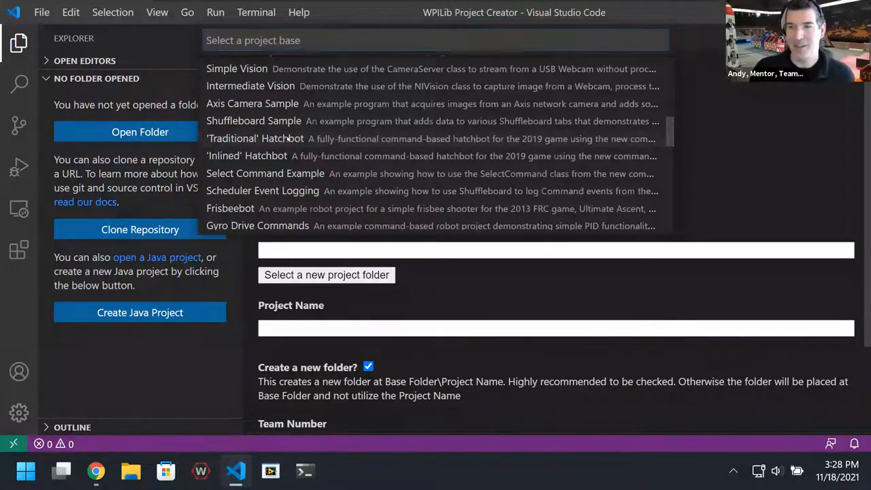
left_click(252, 138)
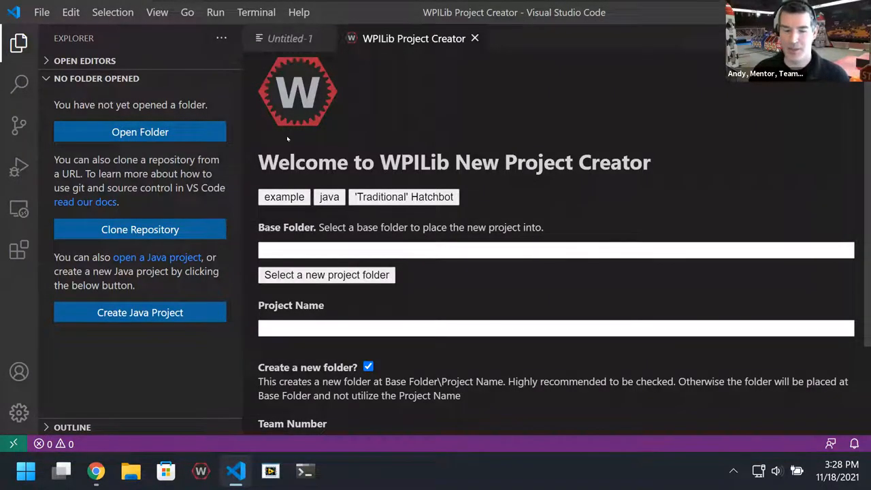
mouse_move(268, 97)
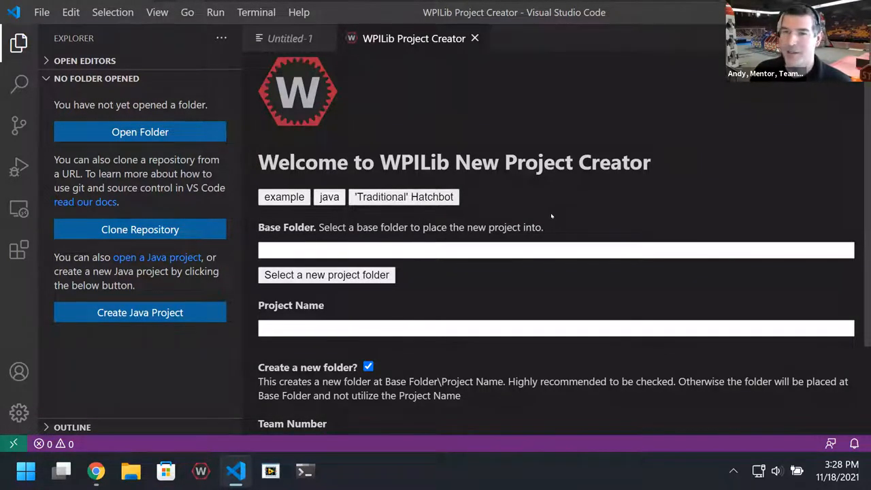
scroll("down", 3)
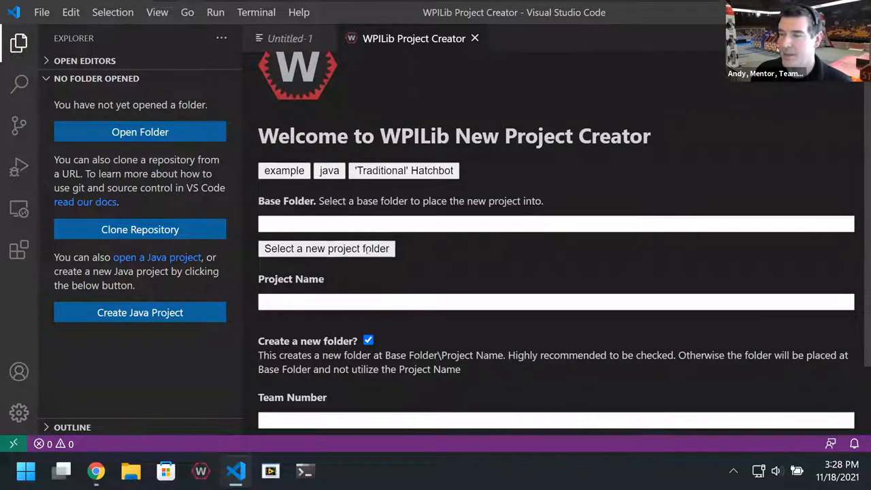
scroll("down", 3)
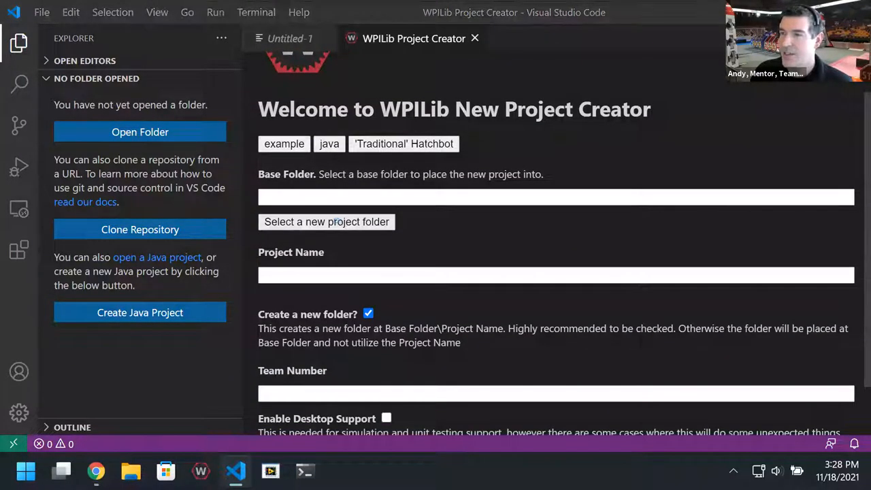
Browse to development > projects > Jumpstart and select it as the base folder
left_click(326, 221)
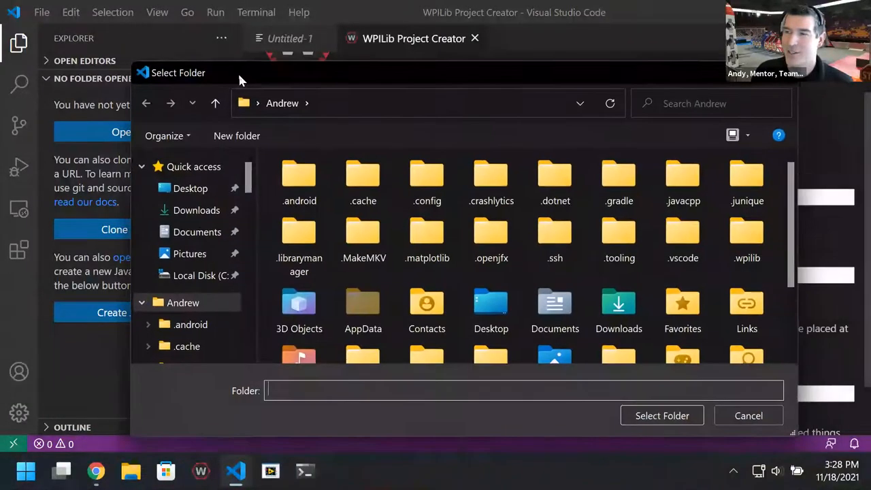
mouse_move(196, 209)
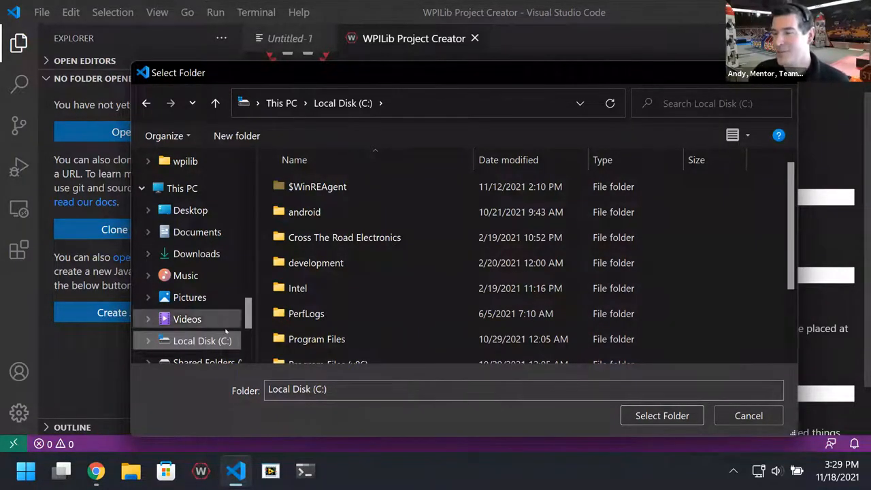
scroll("down", 3)
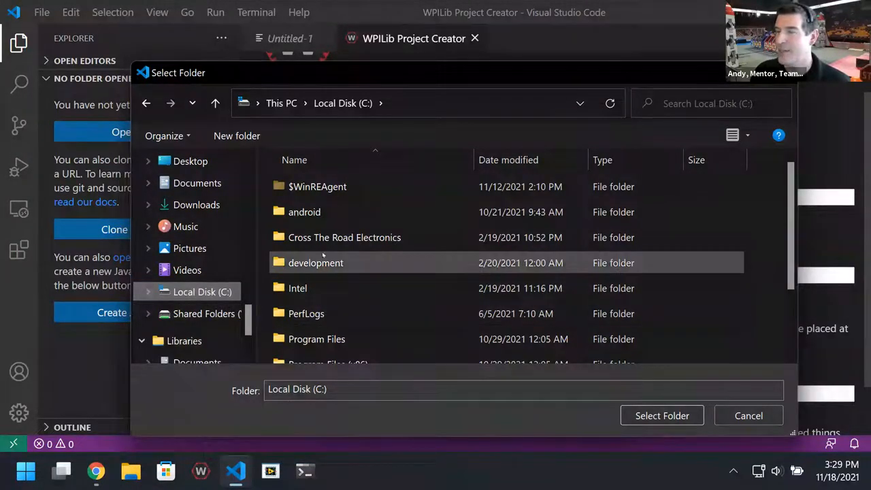
double_click(316, 262)
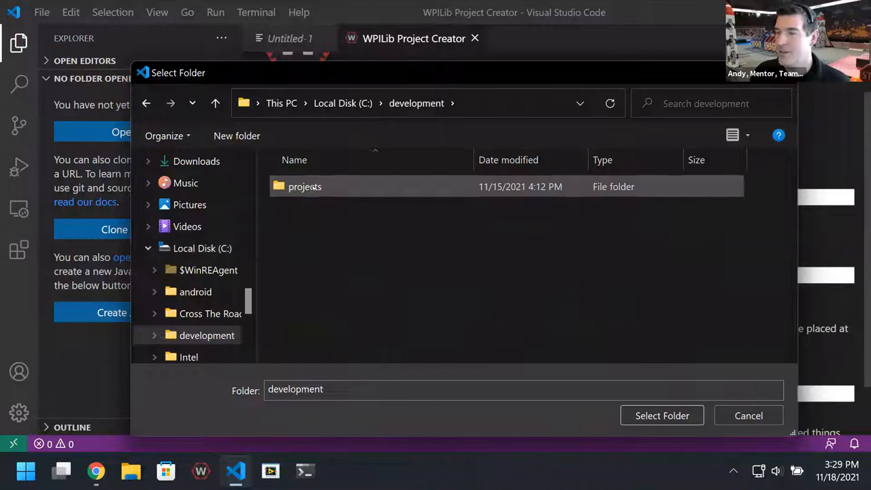
double_click(305, 187)
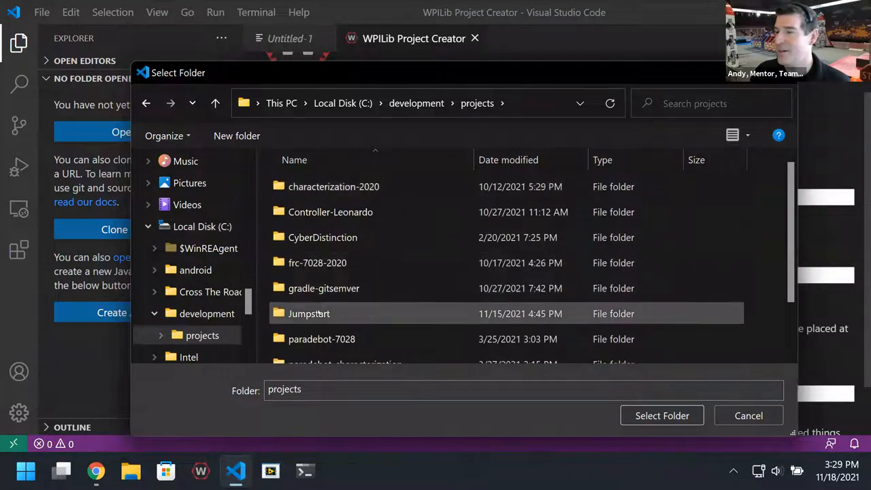
double_click(309, 313)
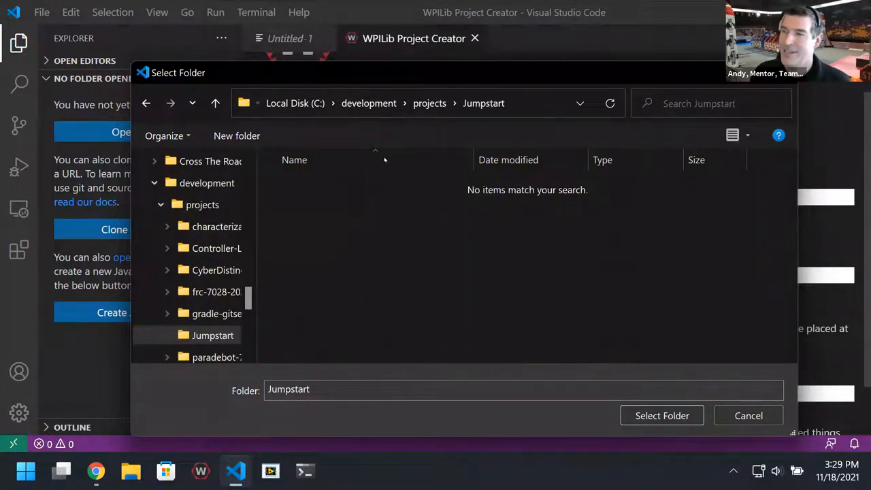
mouse_move(662, 416)
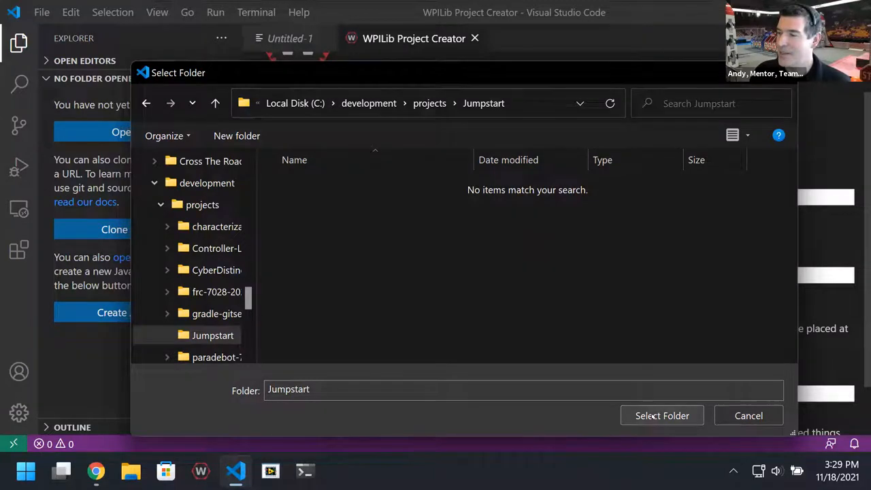
left_click(661, 416)
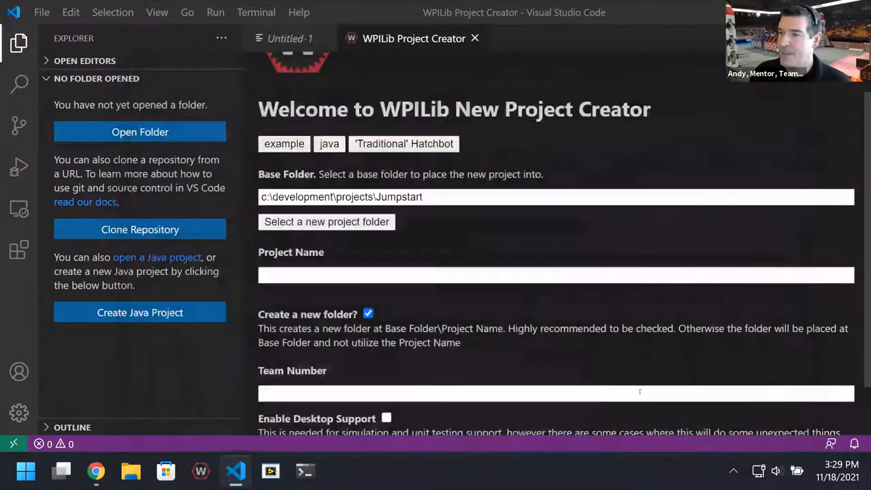
Enter project name HatchExample and team 7028, enable desktop support, and generate
left_click(555, 274)
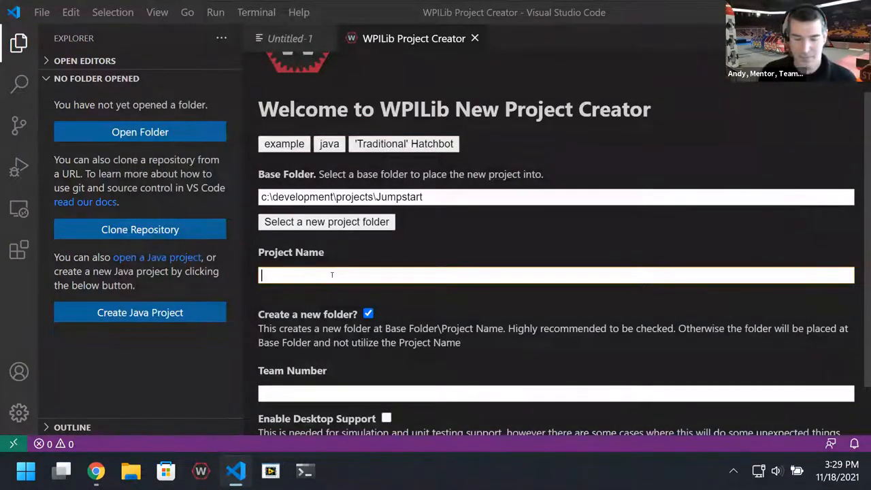
type("Hatch")
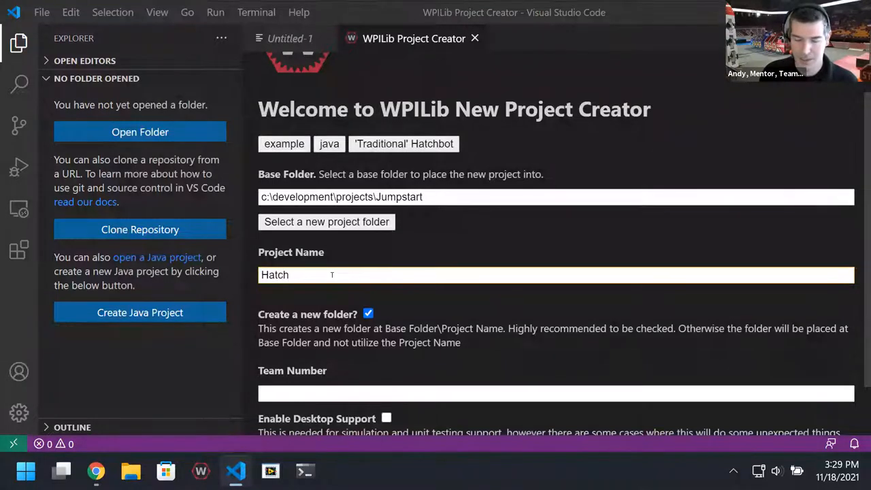
type("Example")
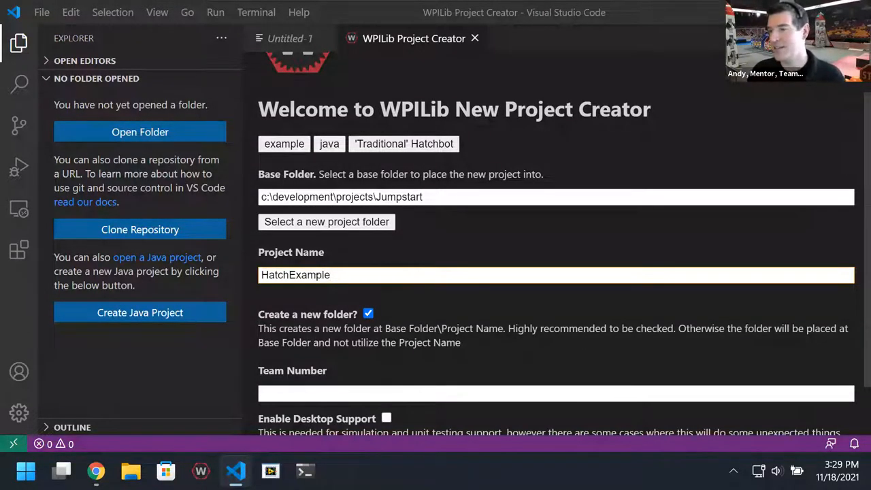
scroll("down", 3)
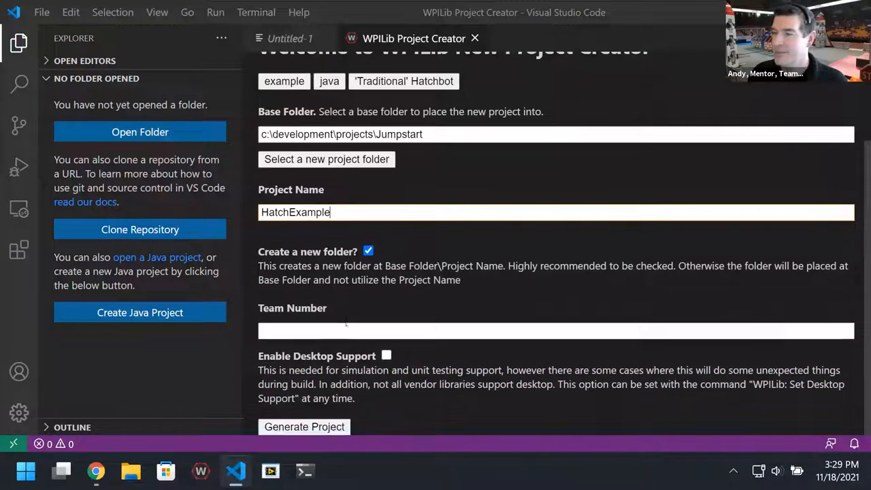
type("7")
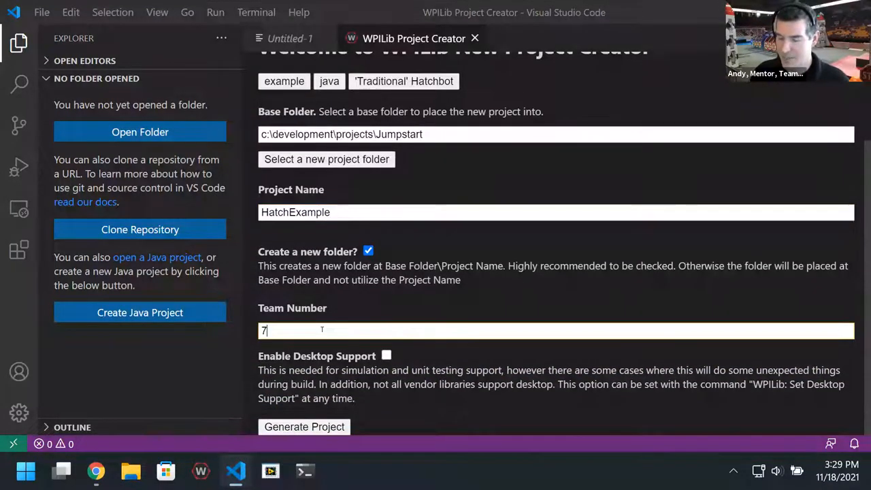
type("028")
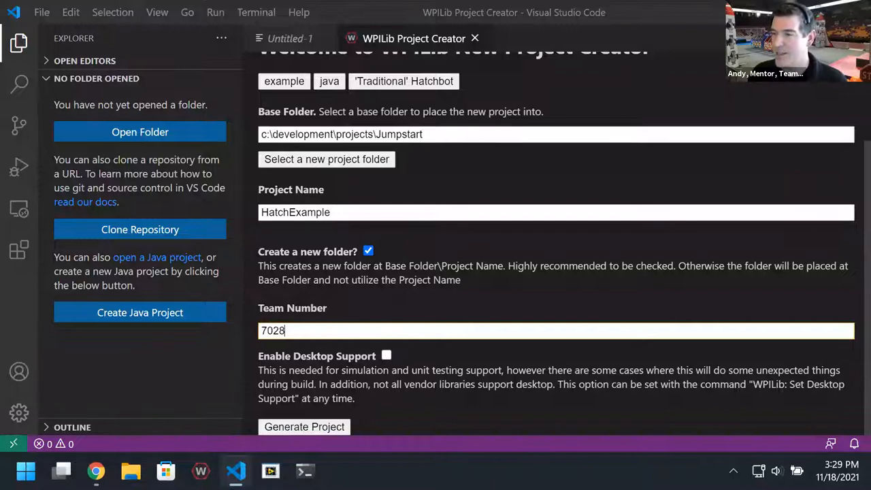
left_click(386, 355)
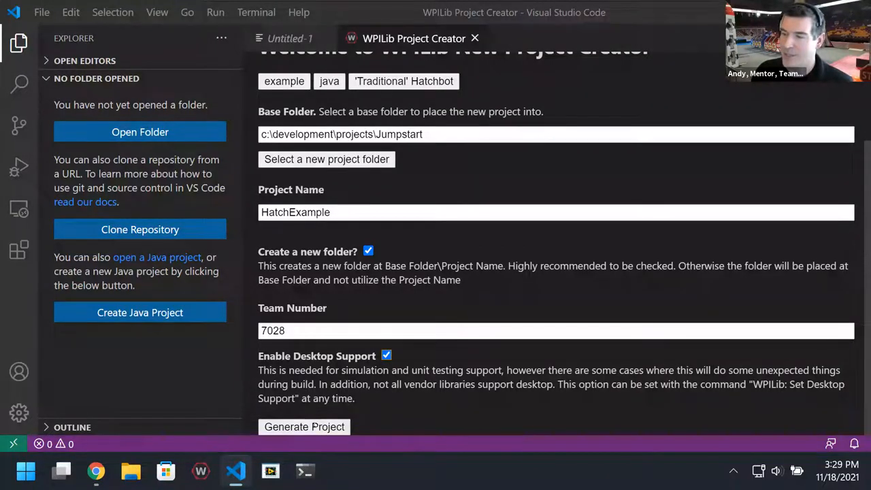
left_click(305, 427)
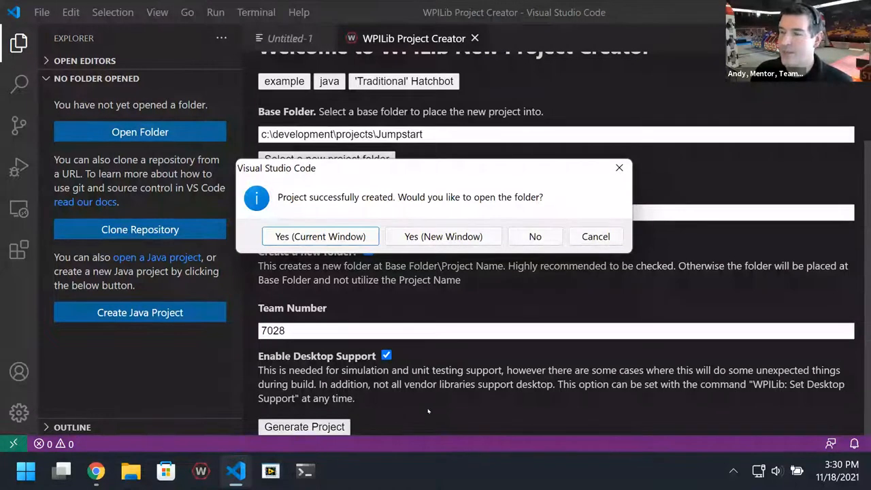
mouse_move(413, 359)
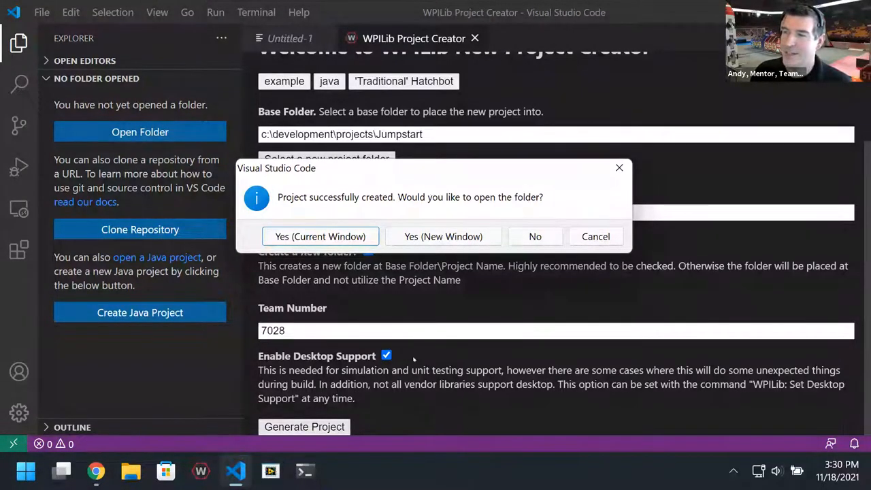
mouse_move(320, 236)
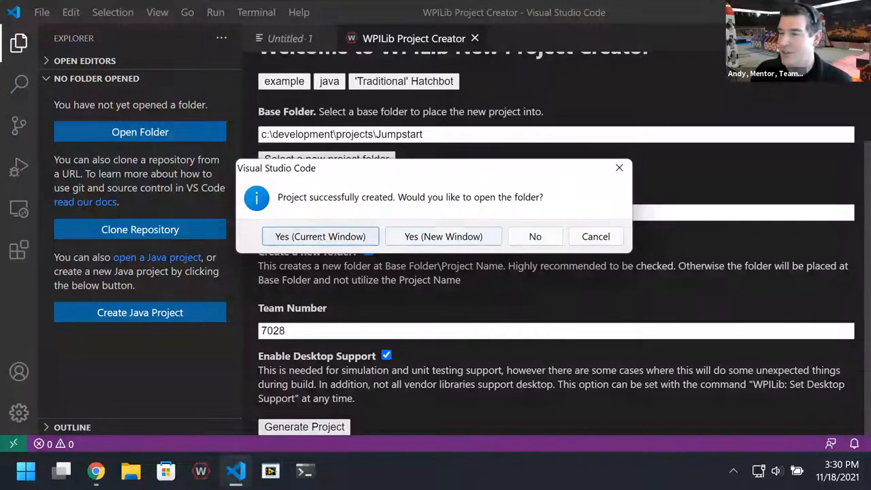
mouse_move(320, 236)
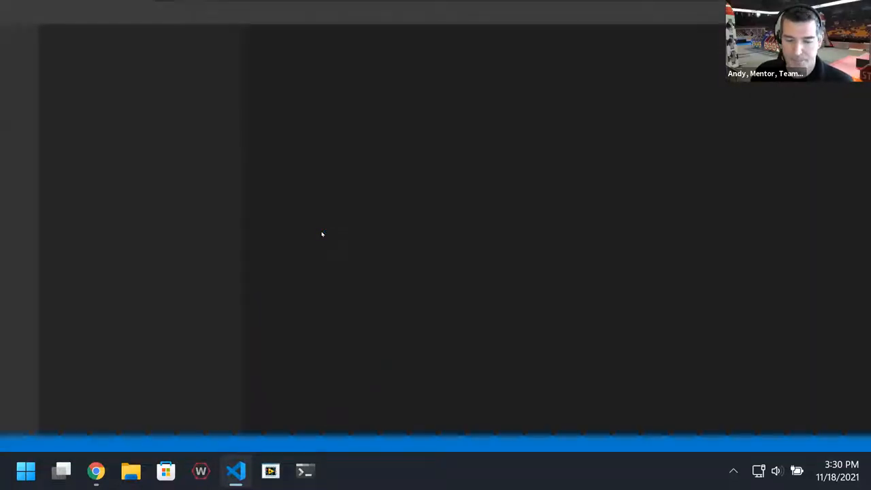
Open HatchExample in this window and expand src to show main
left_click(236, 470)
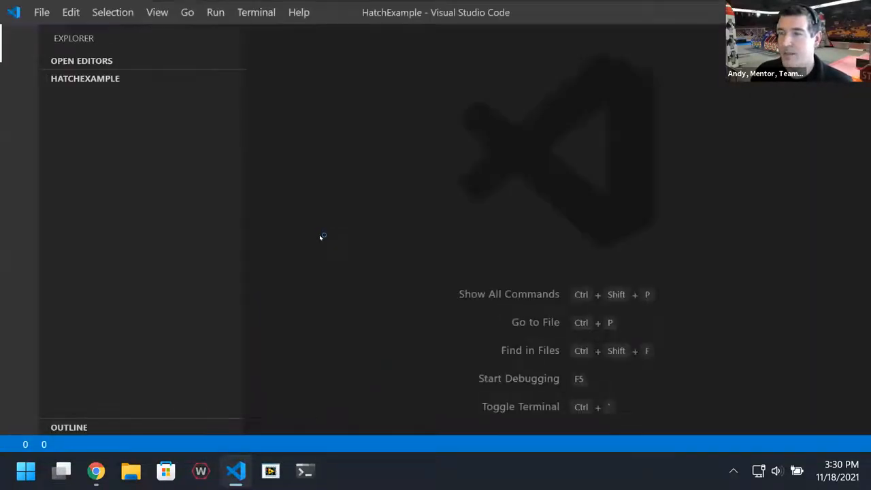
left_click(85, 78)
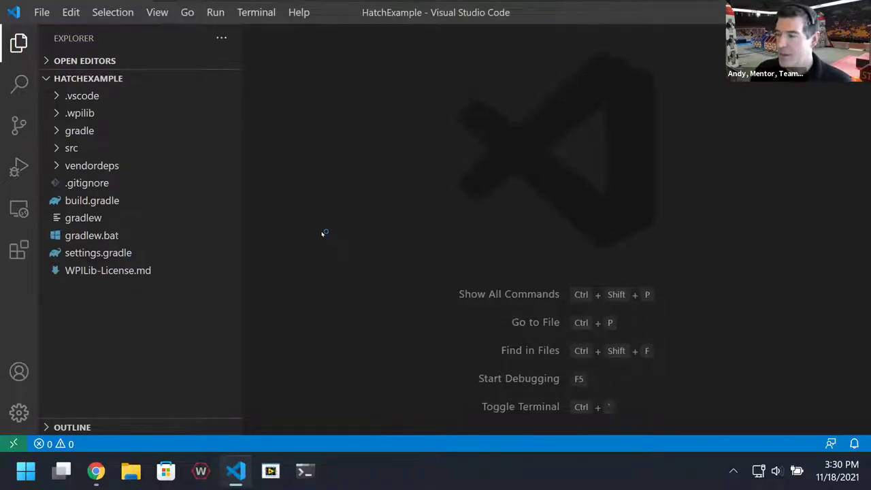
mouse_move(703, 406)
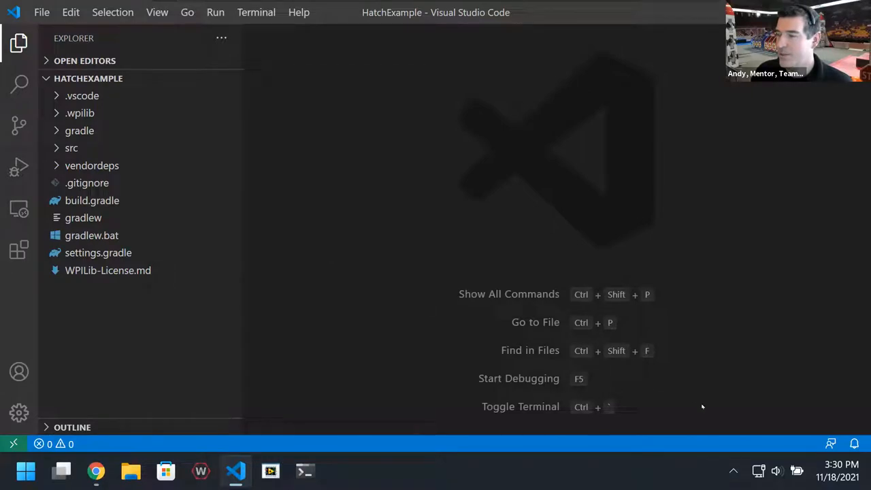
mouse_move(102, 223)
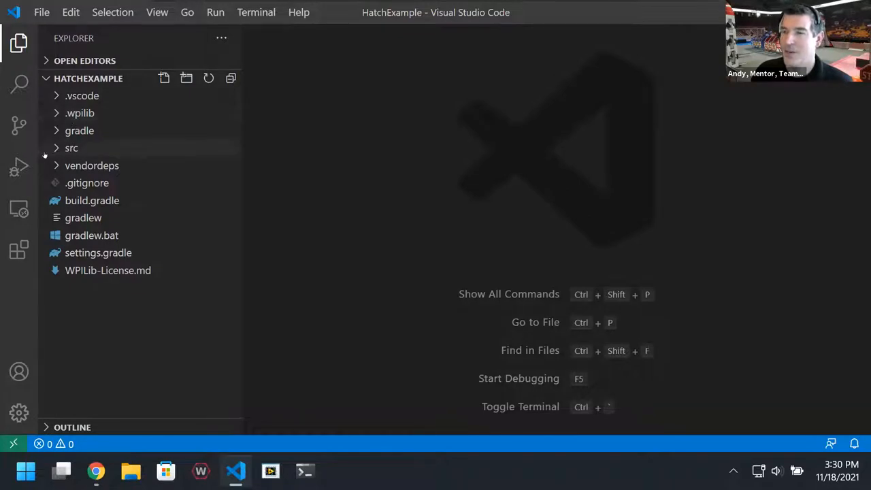
left_click(72, 148)
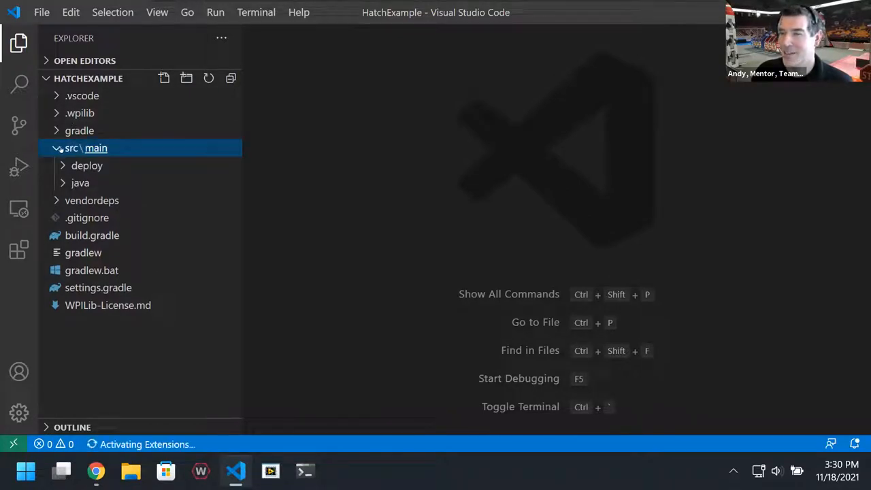
mouse_move(160, 297)
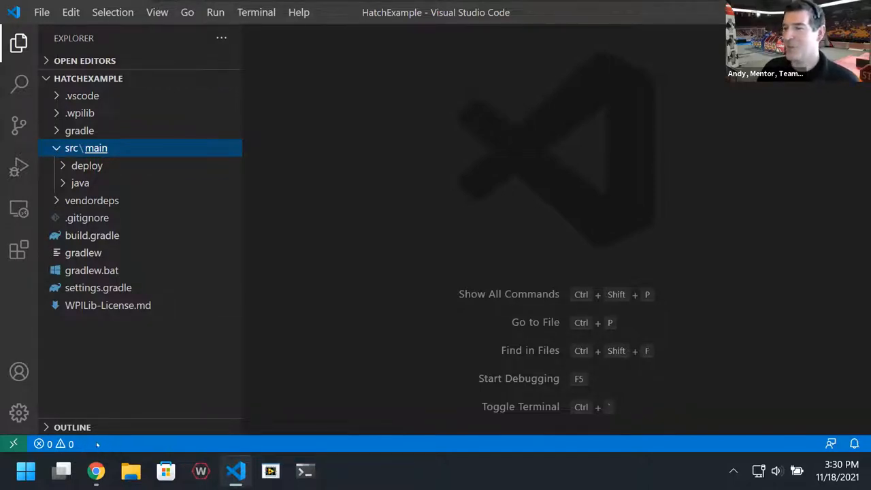
mouse_move(88, 201)
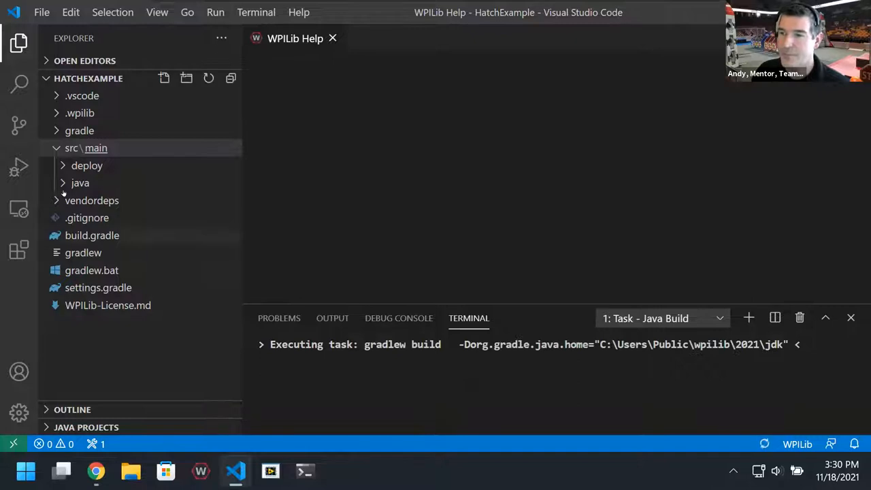
Expand the java folder and the commands folder under java\frc\robot
left_click(80, 182)
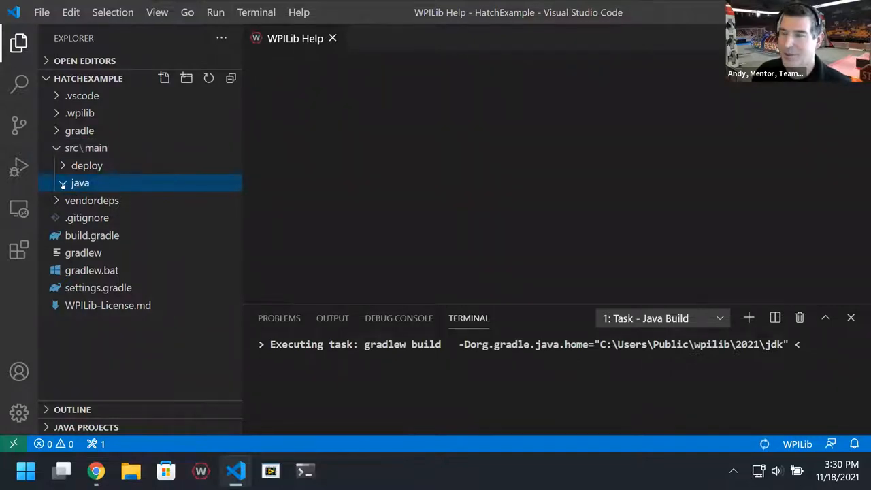
left_click(79, 183)
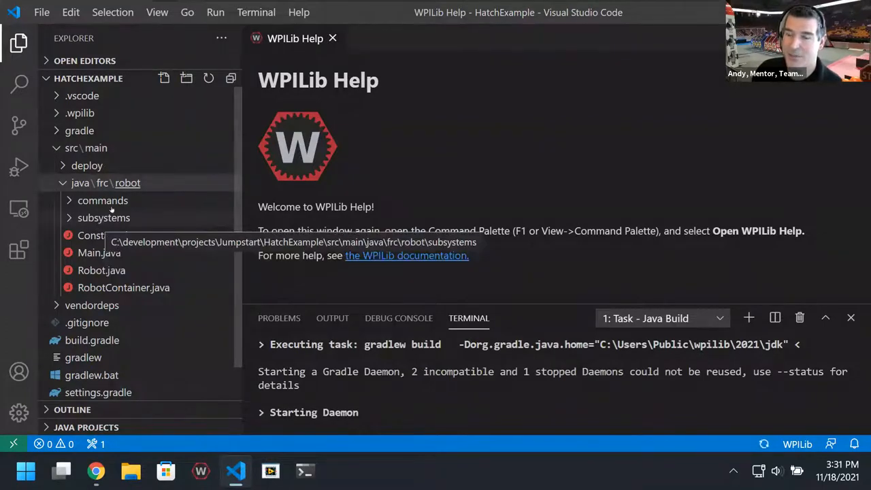
mouse_move(103, 200)
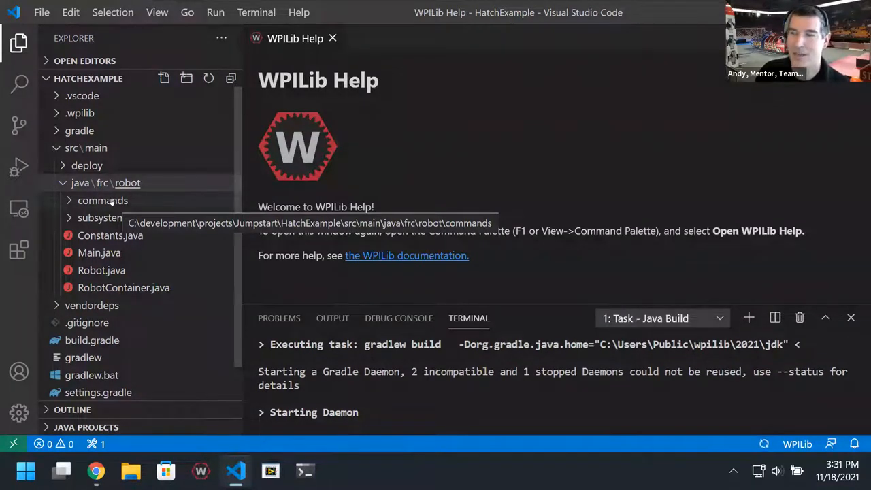
left_click(102, 200)
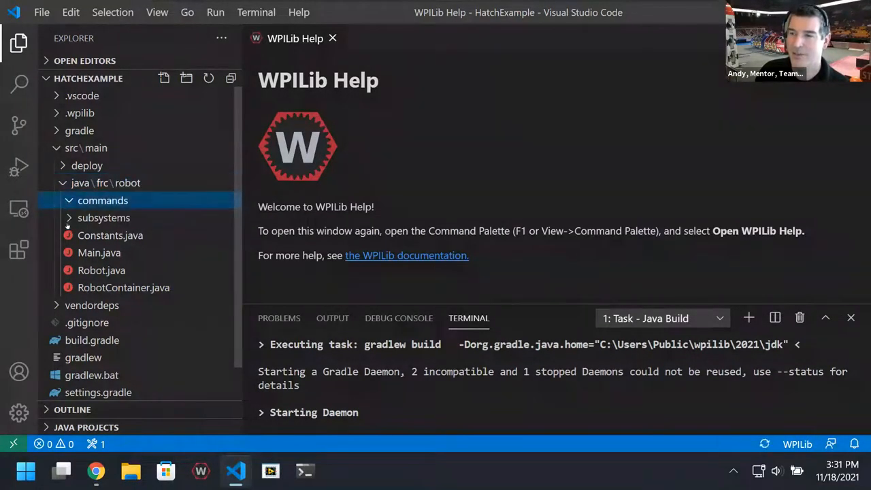
left_click(102, 200)
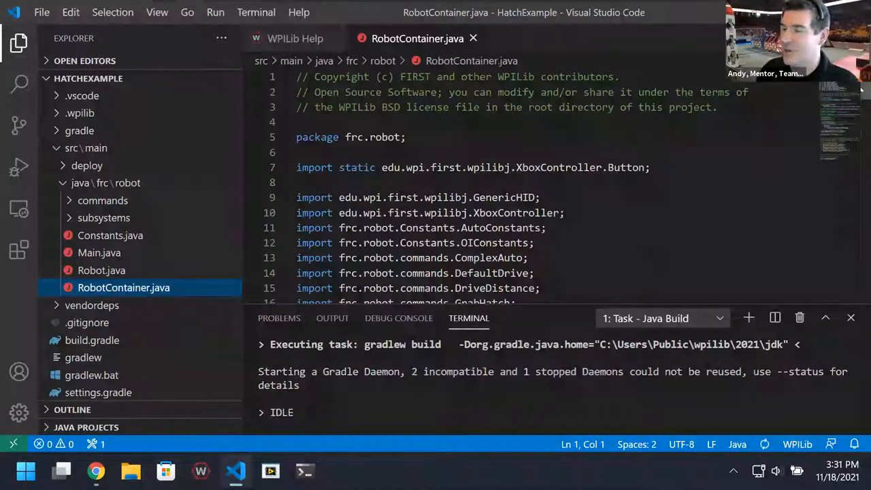
scroll("down", 3)
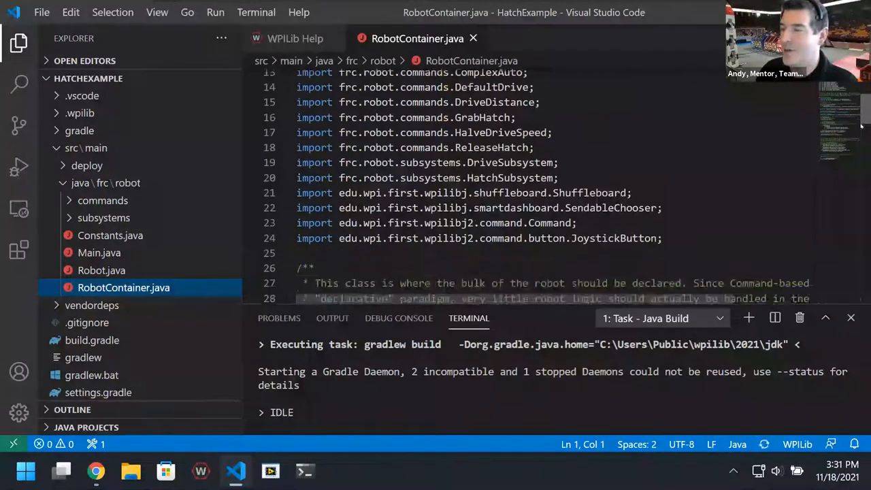
scroll("down", 3)
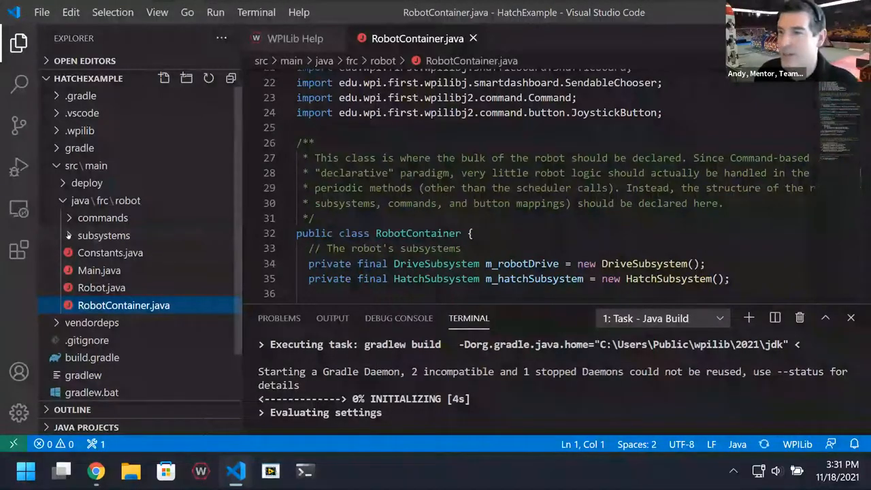
Open DriveSubsystem.java from subsystems and point out the m_drive field on line 28
left_click(103, 235)
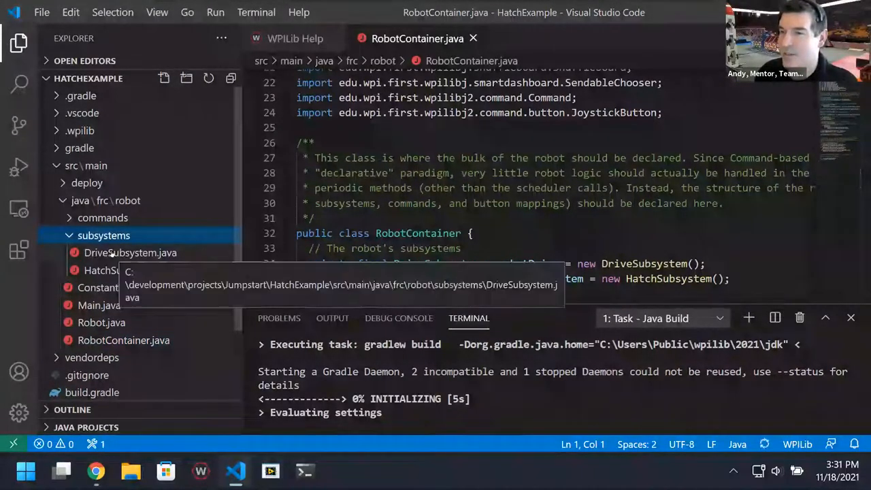
left_click(130, 253)
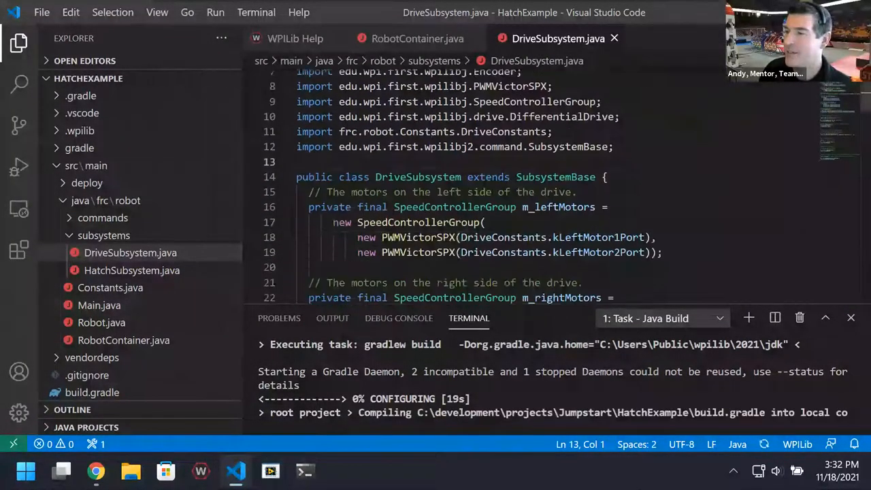
scroll("down", 3)
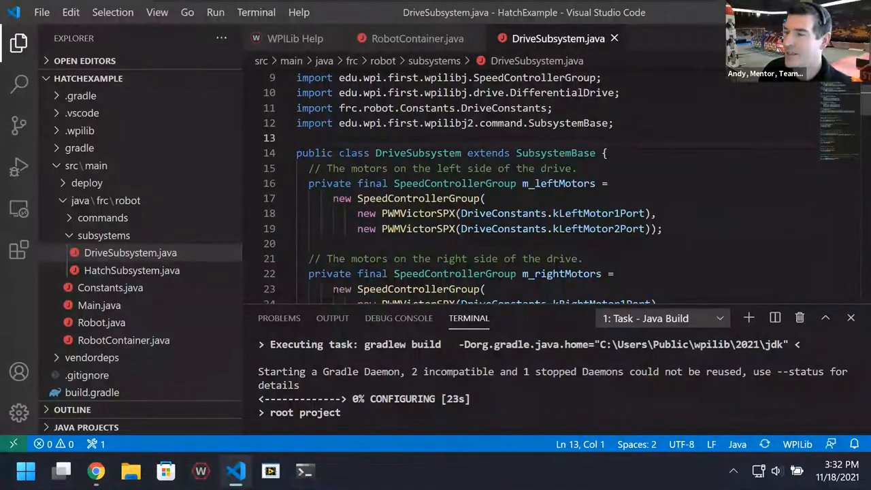
scroll("down", 3)
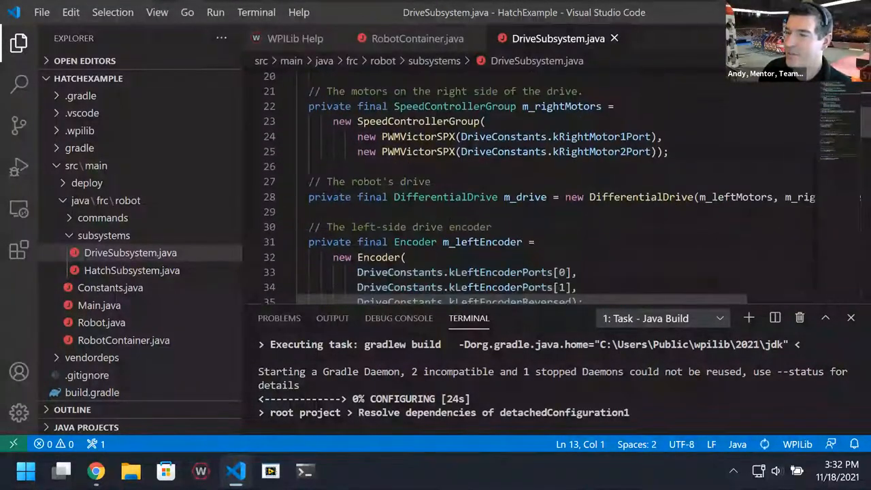
scroll("down", 3)
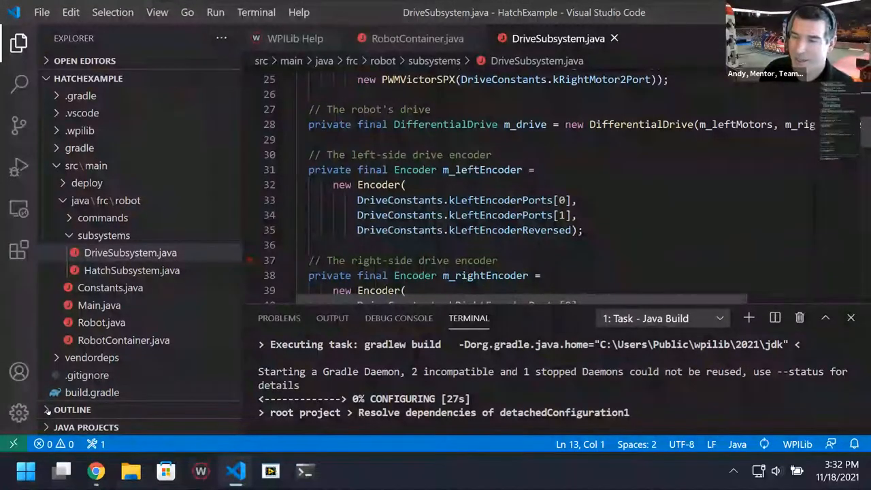
left_click(73, 409)
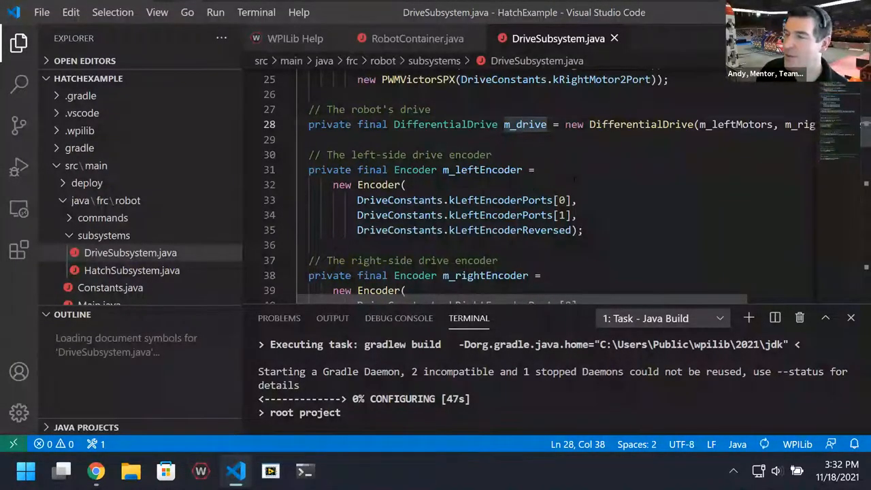
Point out the left-side motor controller group, then scroll to arcadeDrive and resetEncoders
scroll("up", 3)
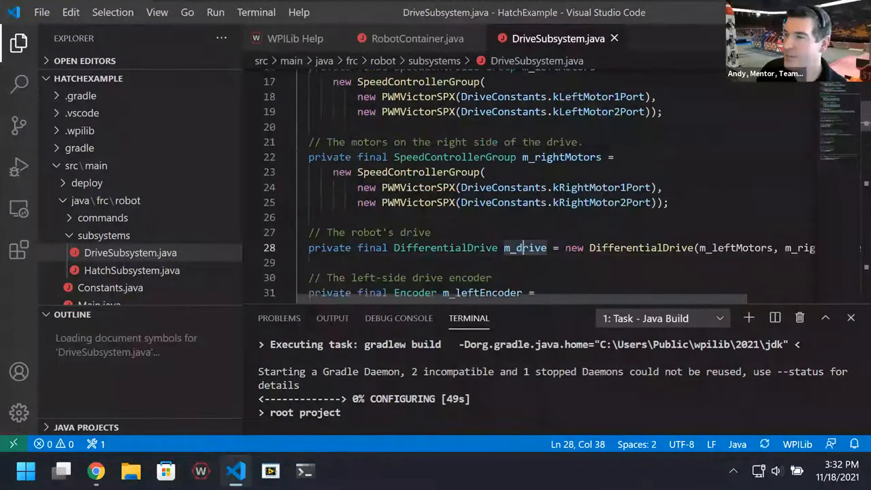
scroll("up", 3)
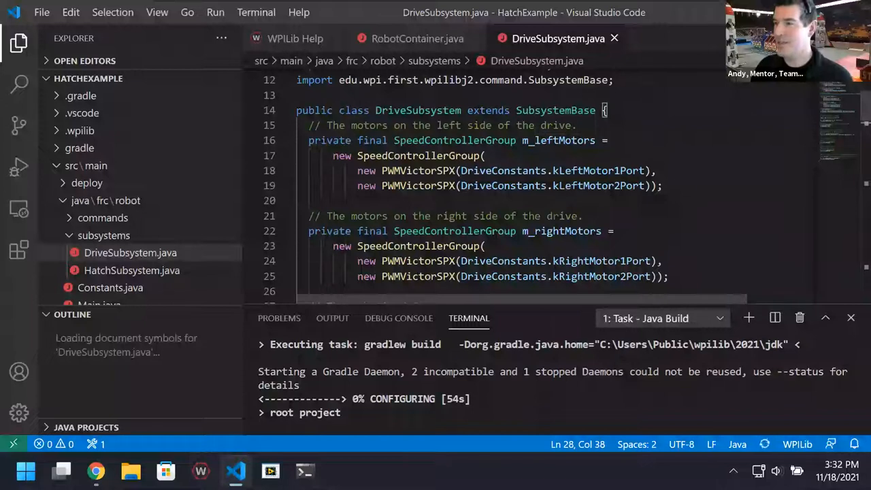
left_click(394, 171)
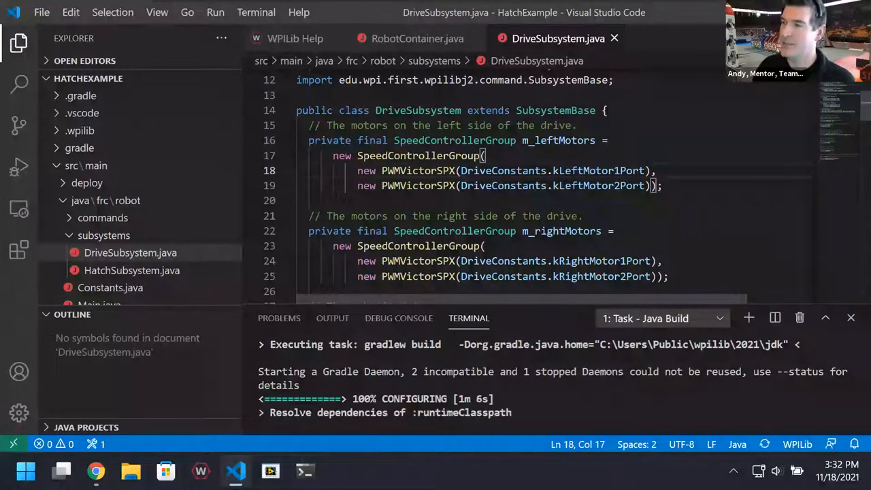
scroll("down", 3)
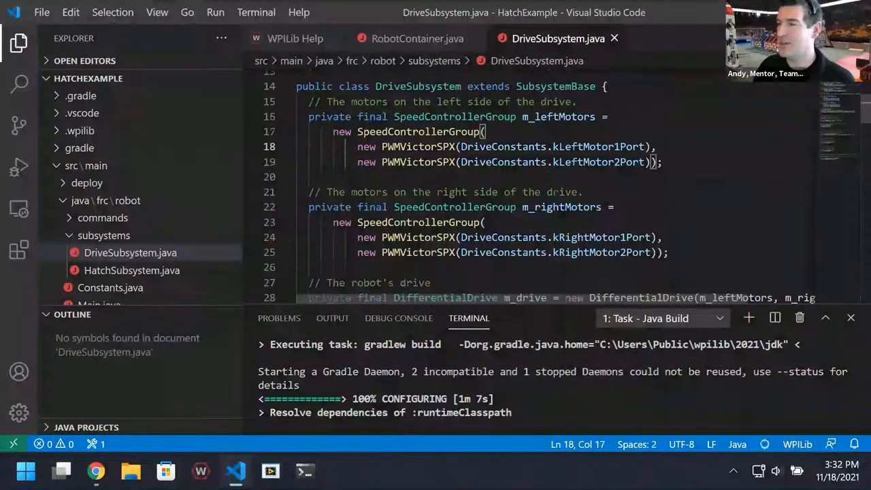
scroll("down", 3)
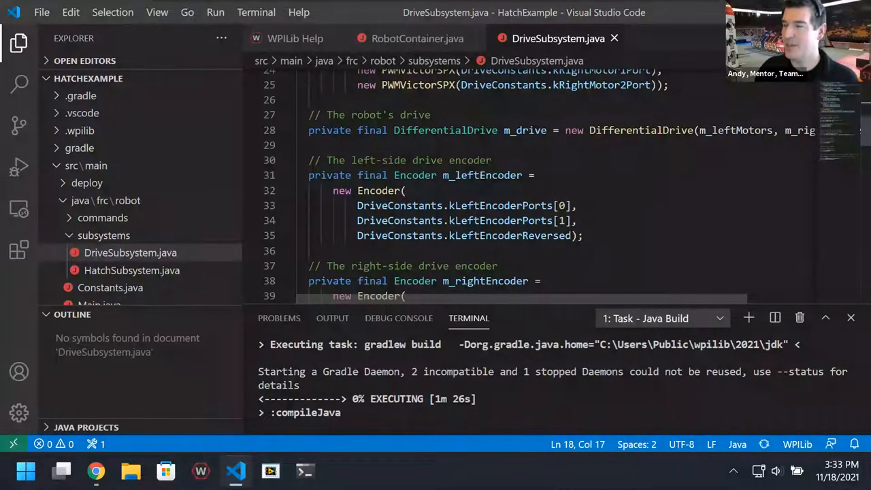
scroll("down", 3)
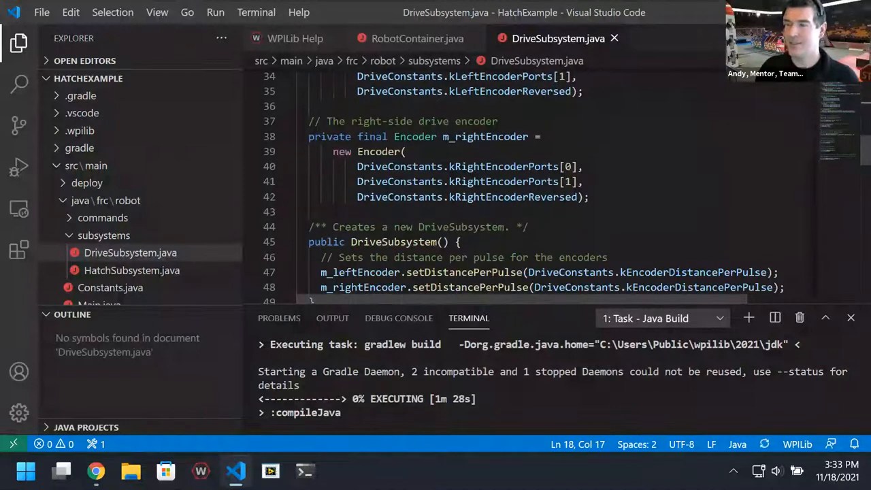
scroll("down", 3)
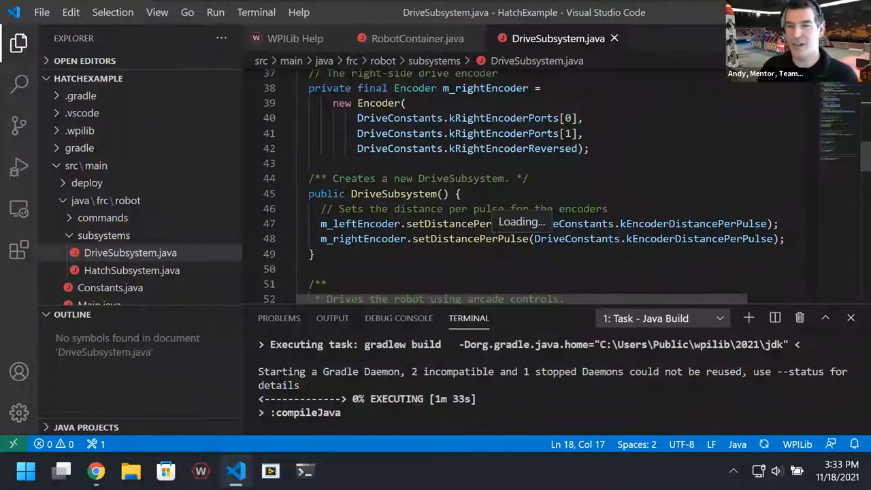
scroll("down", 3)
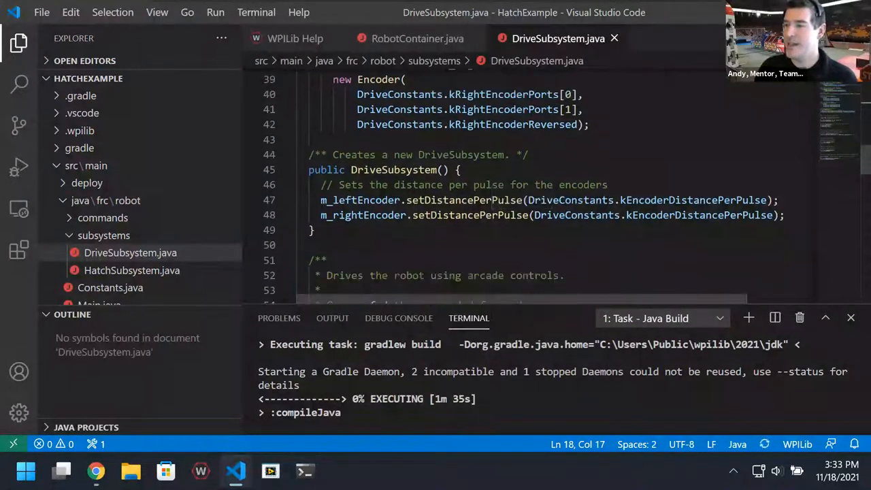
scroll("down", 3)
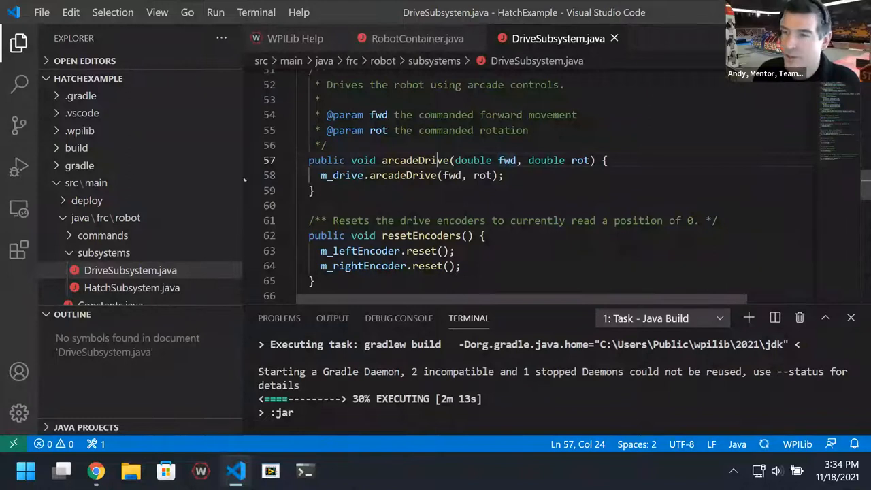
Expand commands to list ComplexAuto, DefaultDrive, DriveDistance, GrabHatch, HalveDriveSpeed and ReleaseHatch
left_click(103, 234)
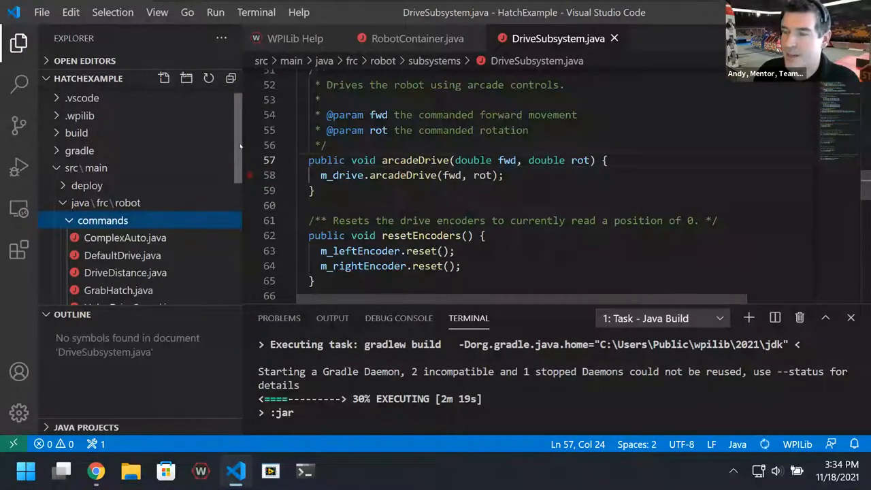
scroll("down", 3)
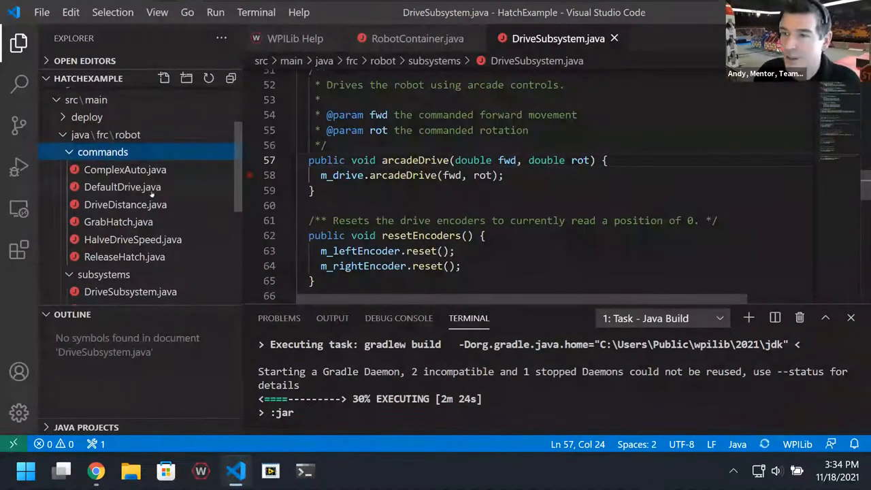
Open DriveDistance.java from commands and point out the m_drive field declaration
left_click(125, 204)
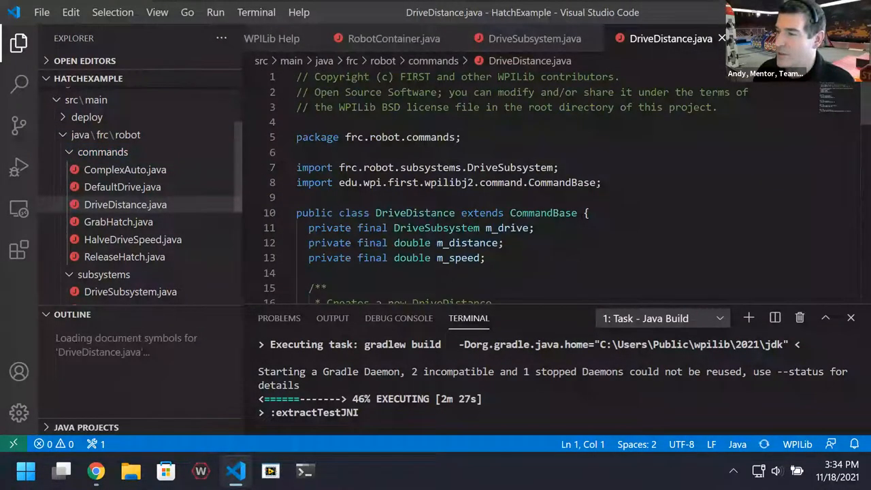
left_click(534, 228)
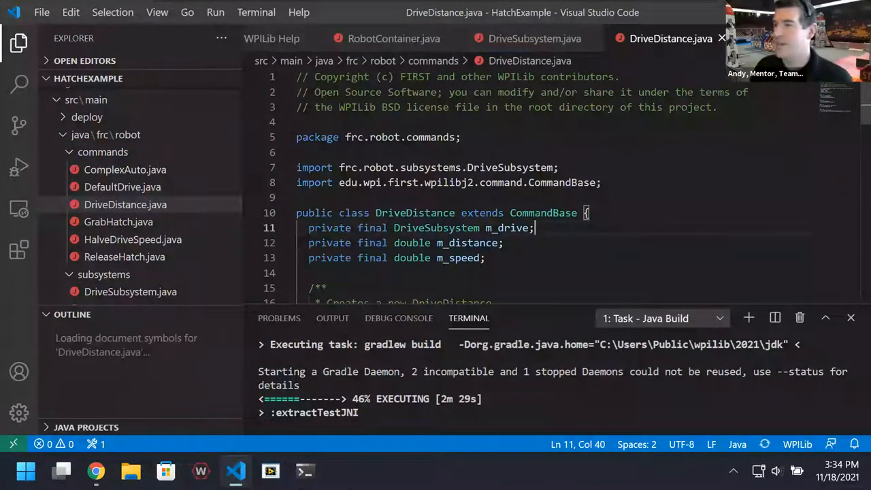
scroll("down", 3)
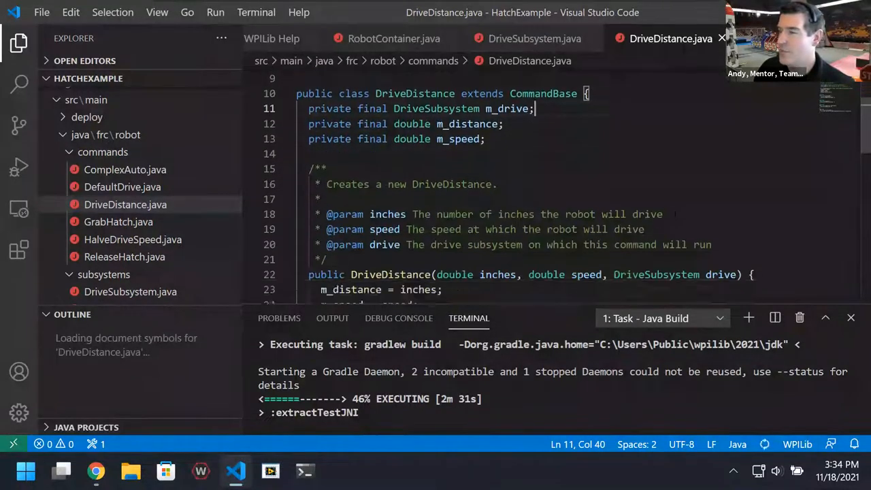
scroll("down", 3)
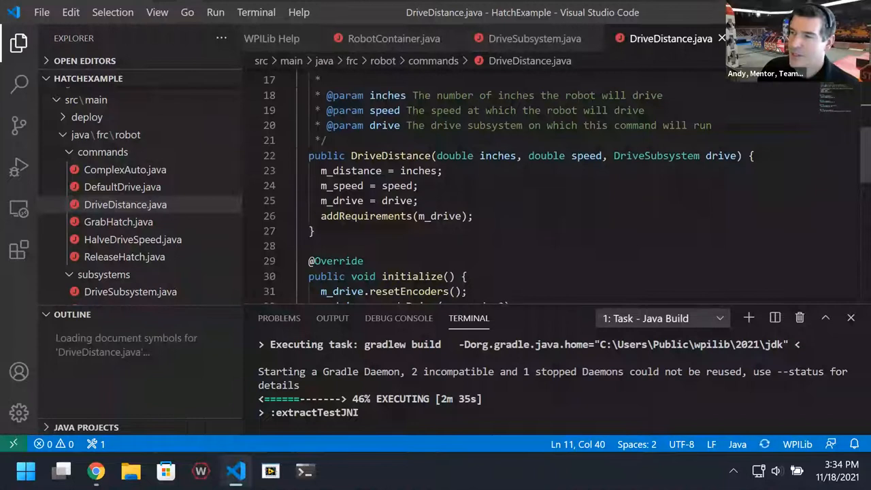
Walk through the constructor's speed and drive parameters and the addRequirements(m_drive) call
left_click(500, 156)
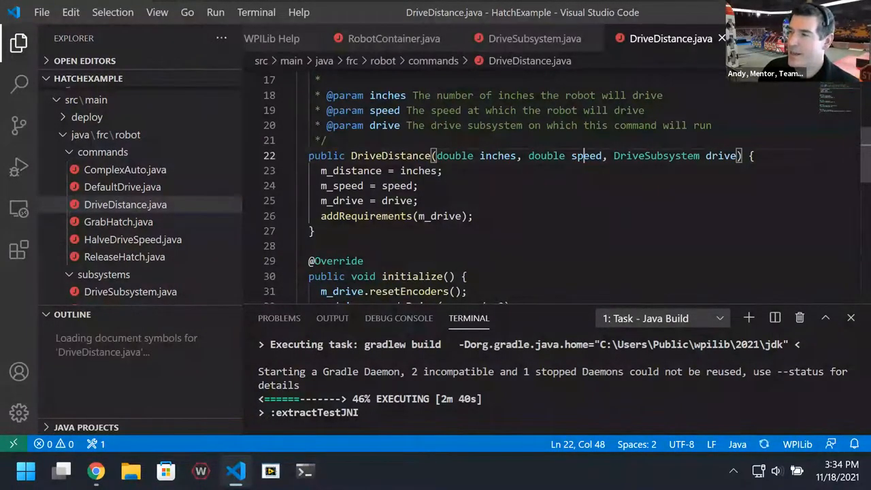
left_click(718, 155)
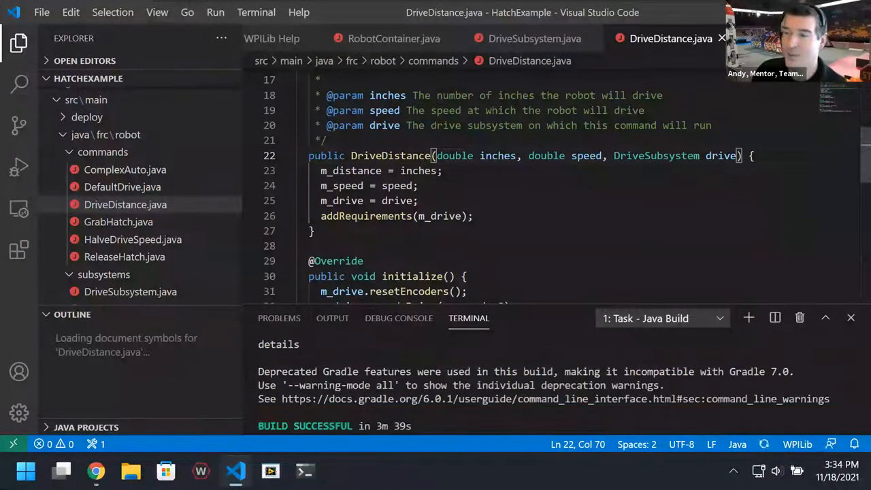
left_click(443, 216)
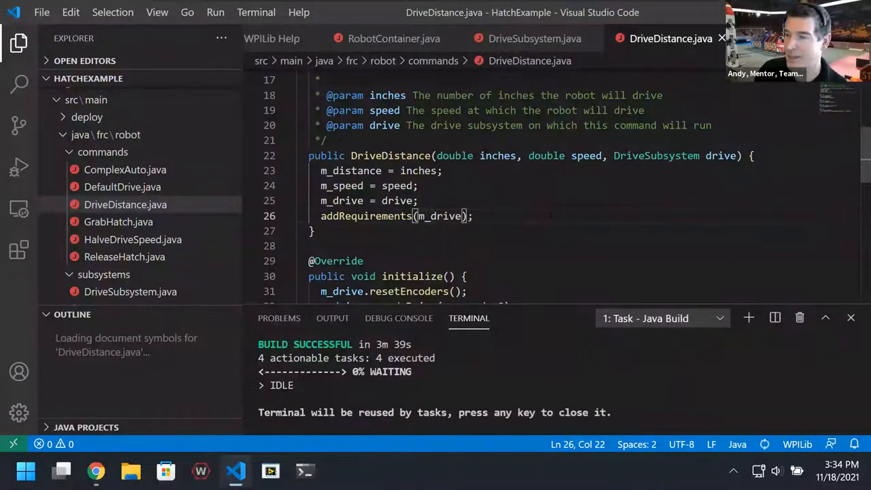
scroll("down", 3)
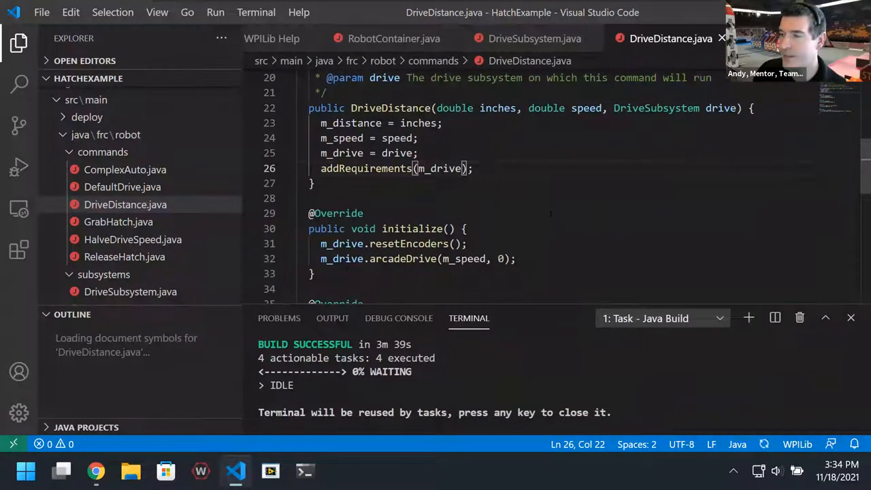
Add the missing semicolon after arcadeDrive(m_speed, 0) in initialize, then move to execute
scroll("down", 3)
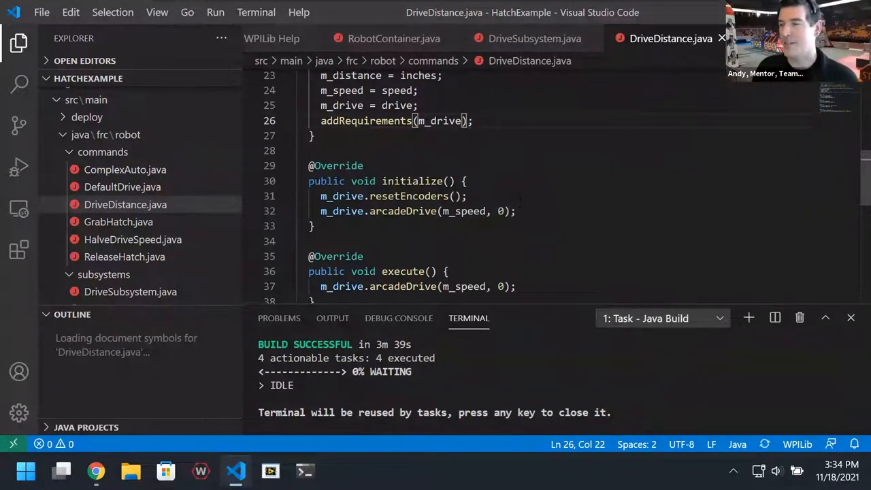
left_click(503, 211)
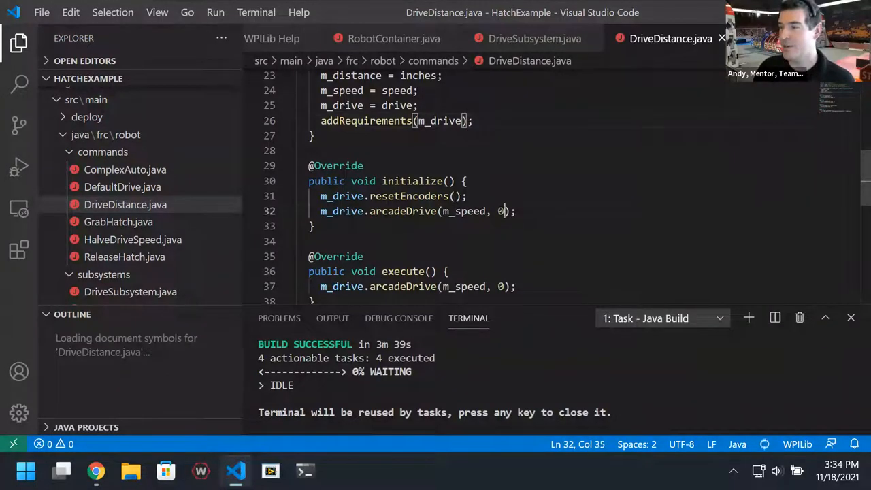
type(";")
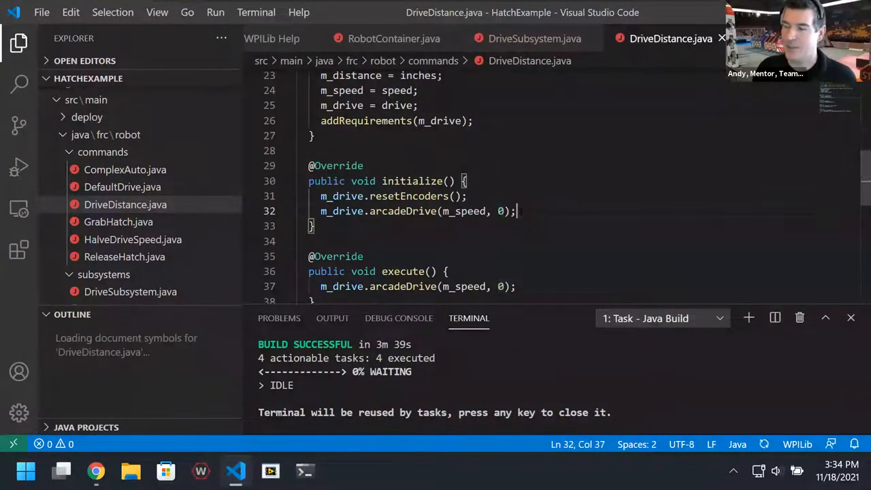
scroll("up", 3)
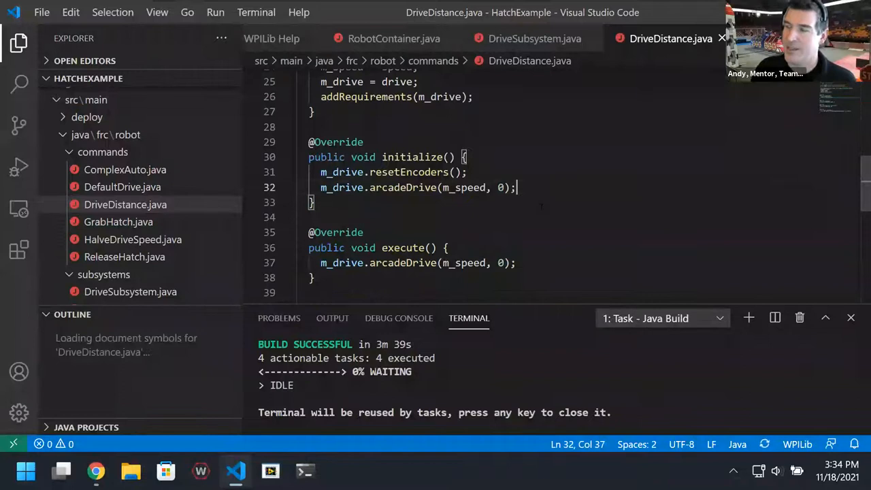
scroll("down", 3)
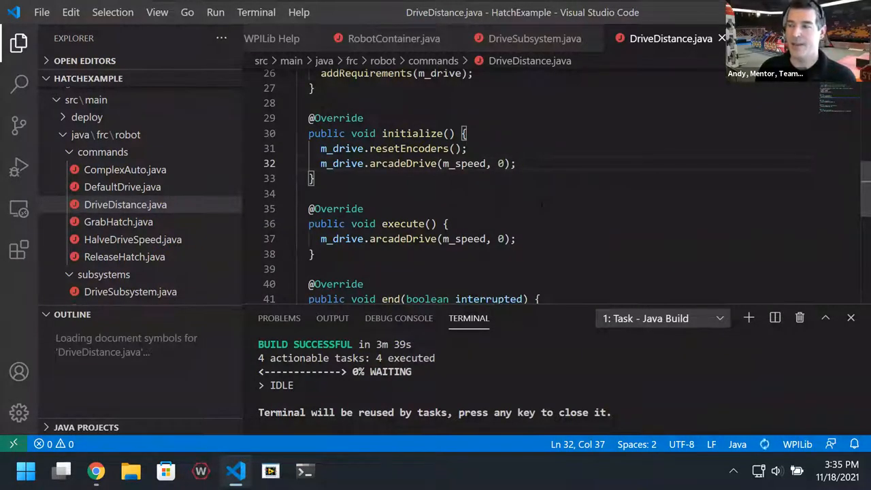
left_click(445, 224)
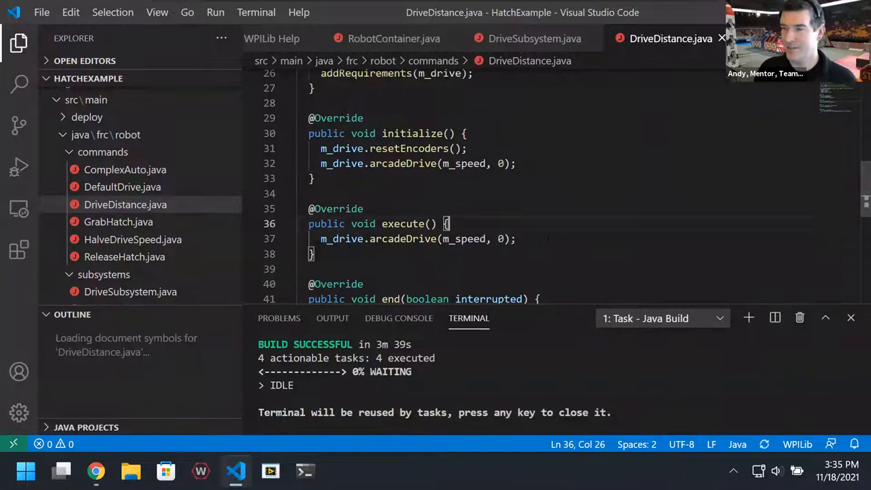
Review isFinished's m_distance encoder check and the stop call in the end method
scroll("down", 3)
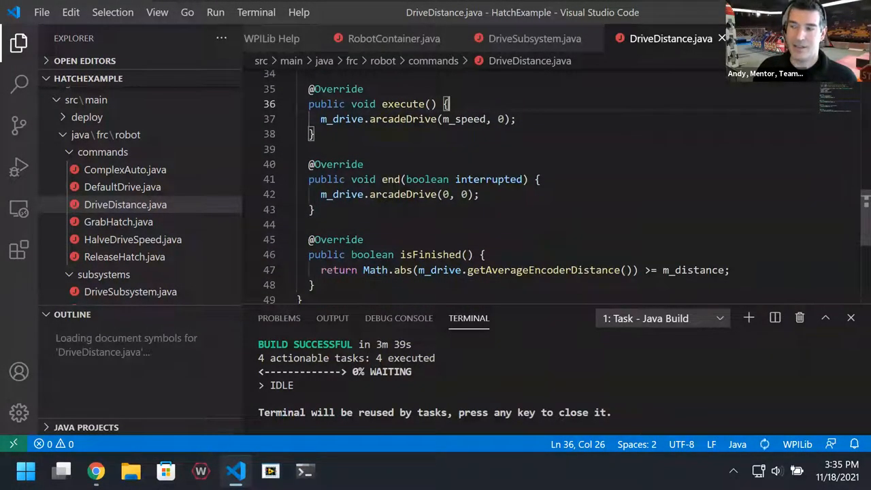
left_click(483, 254)
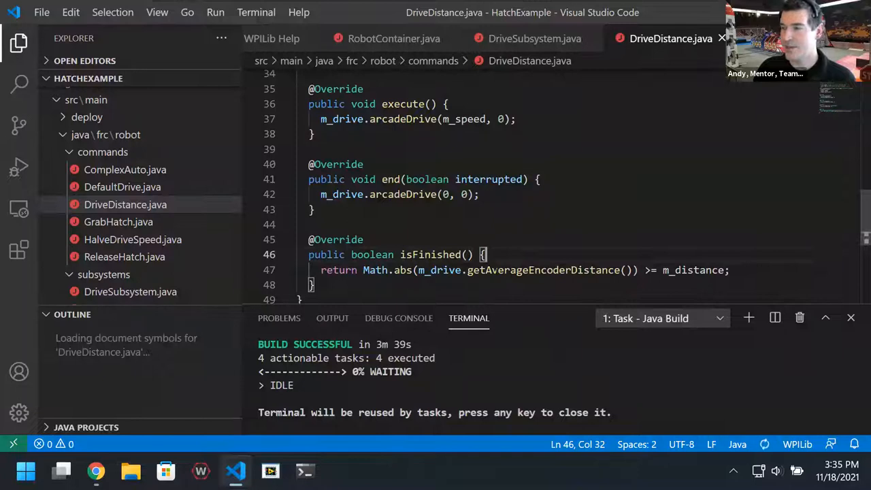
left_click(466, 271)
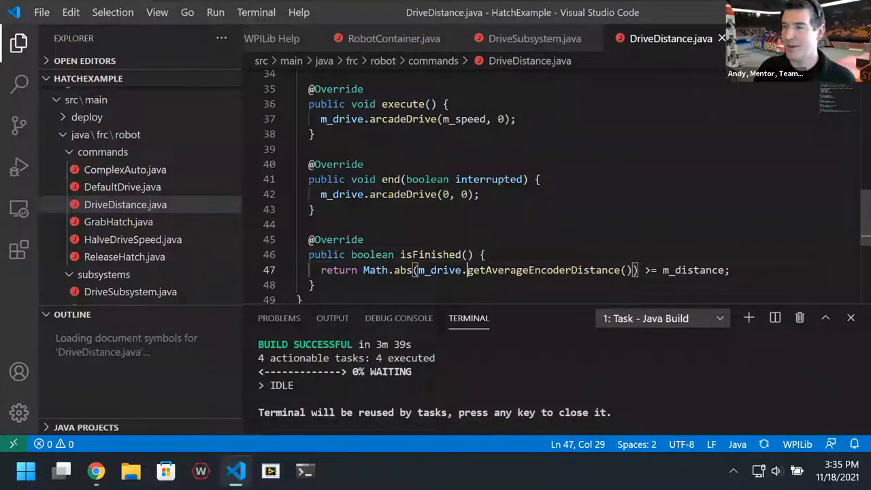
double_click(539, 270)
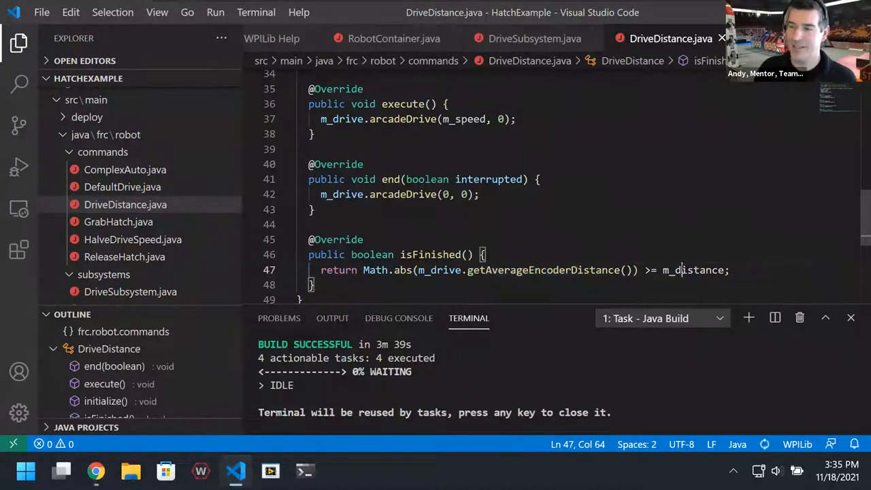
mouse_move(694, 270)
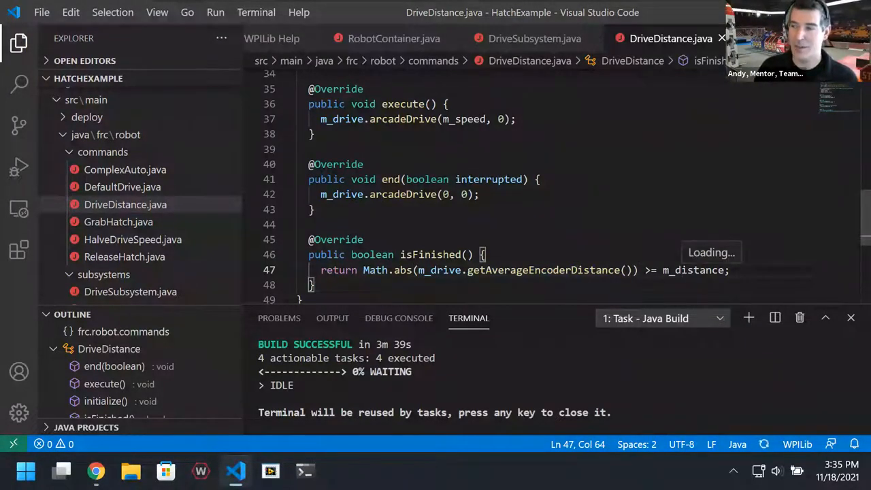
left_click(419, 255)
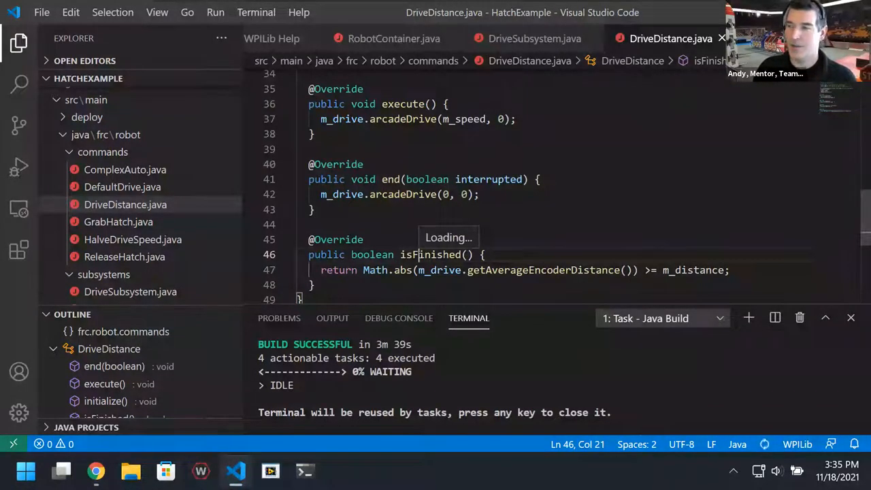
mouse_move(432, 254)
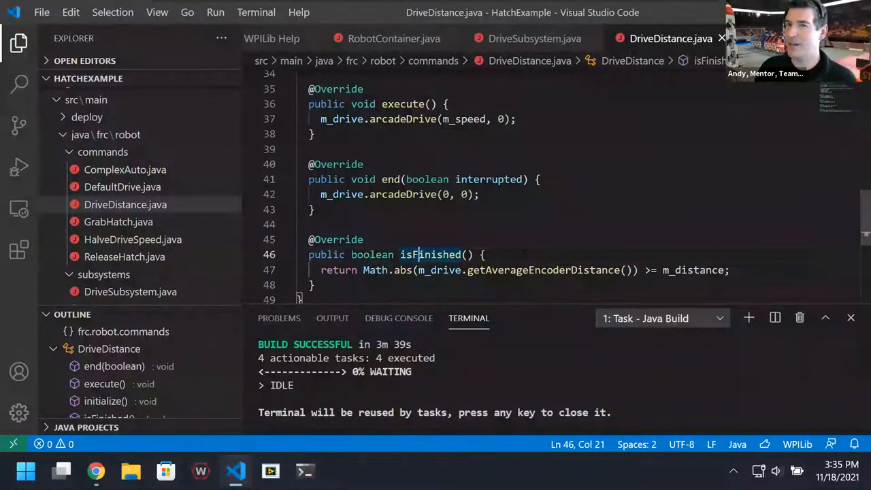
left_click(388, 179)
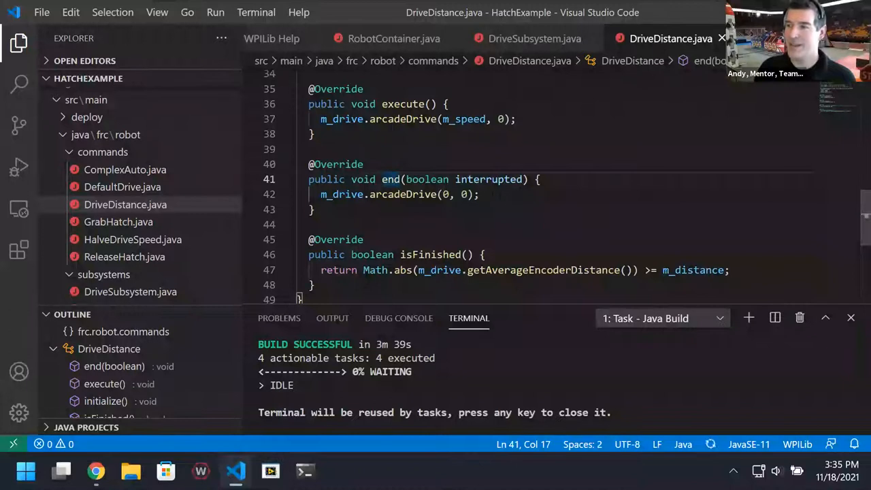
left_click(480, 194)
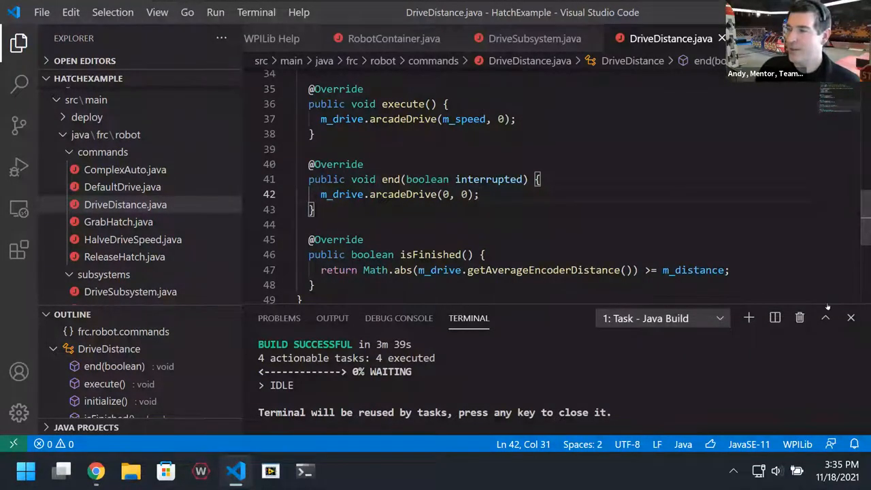
Close the build terminal, show arcadeDrive's parameter documentation, and open DefaultDrive.java
left_click(851, 317)
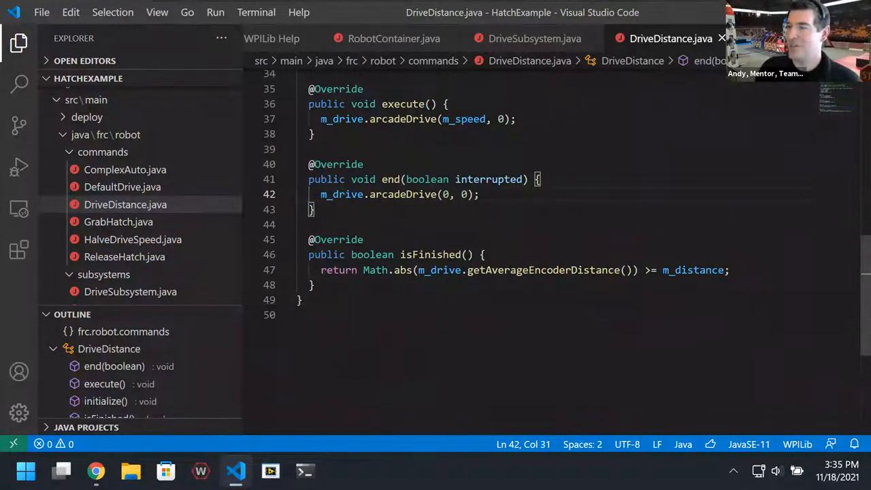
scroll("up", 3)
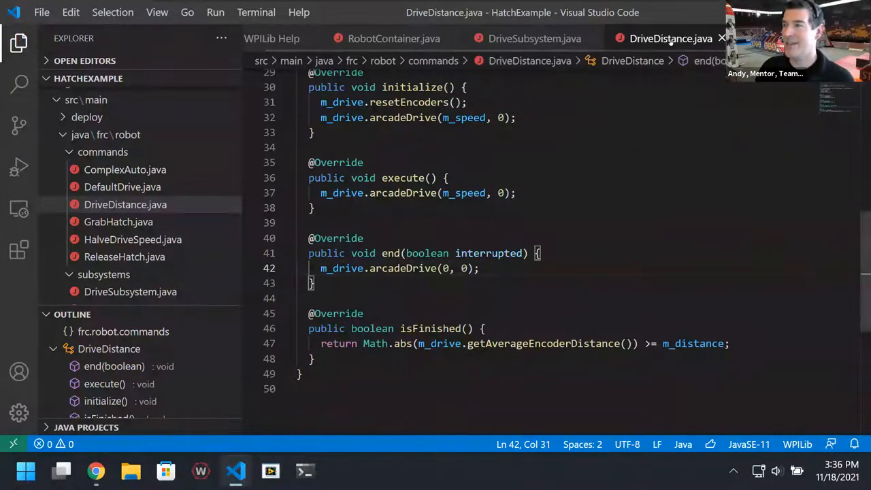
scroll("up", 3)
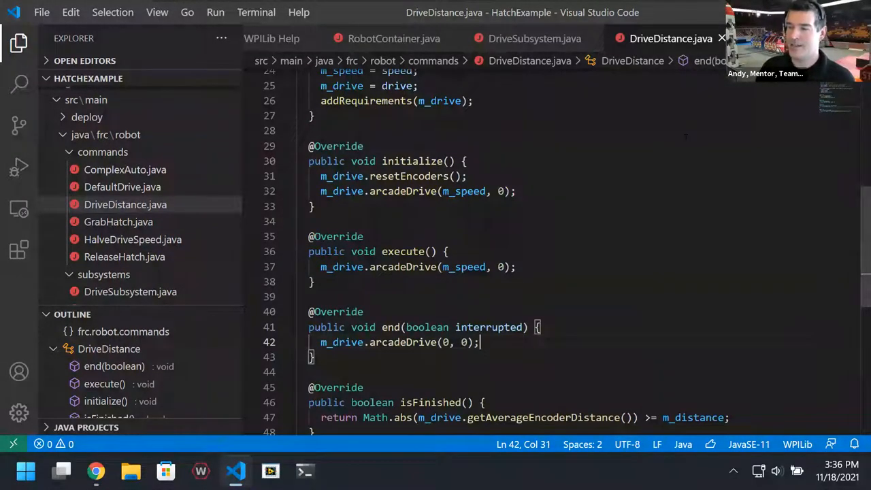
left_click(486, 413)
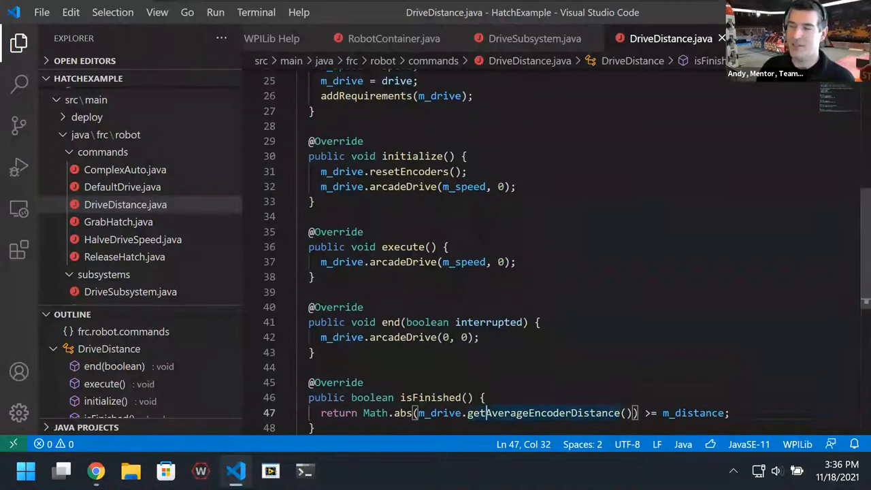
left_click(420, 337)
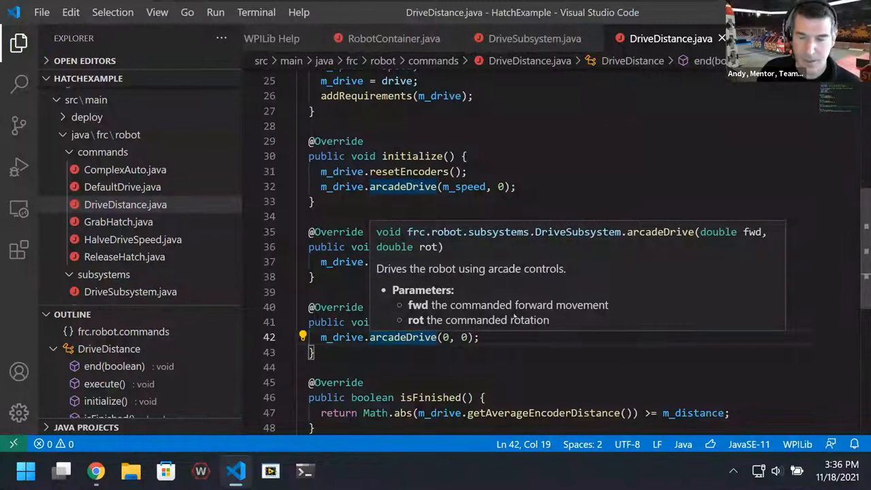
mouse_move(132, 238)
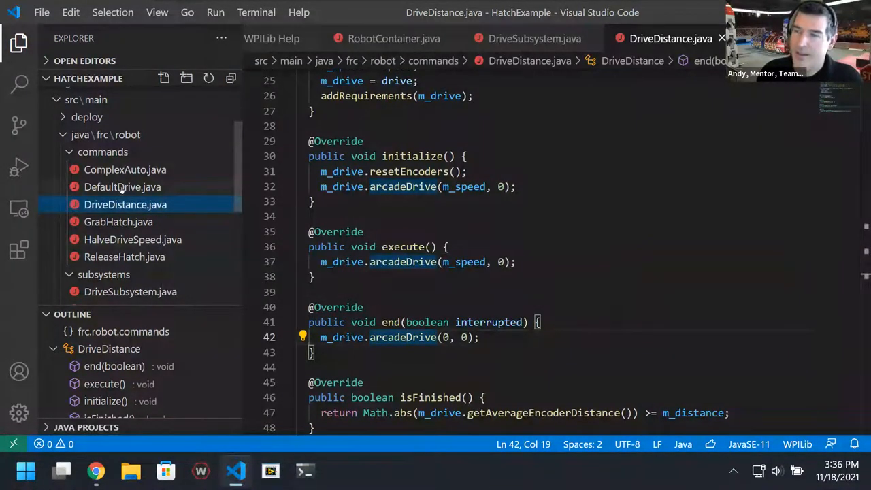
left_click(122, 187)
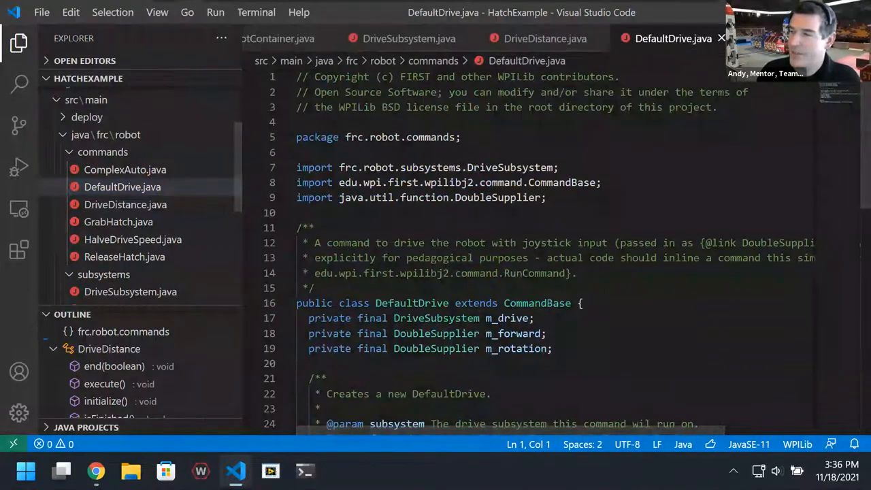
Review DefaultDrive's class comment and constructor parameters, then open ComplexAuto.java
left_click(316, 288)
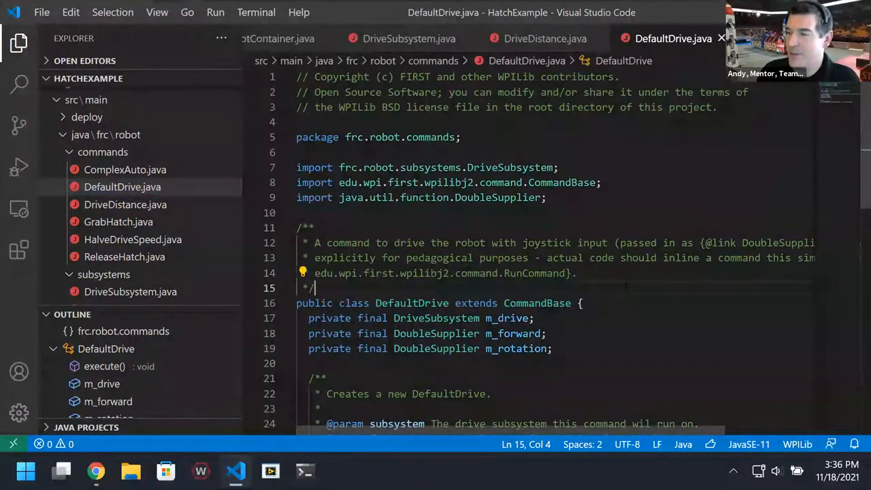
scroll("down", 3)
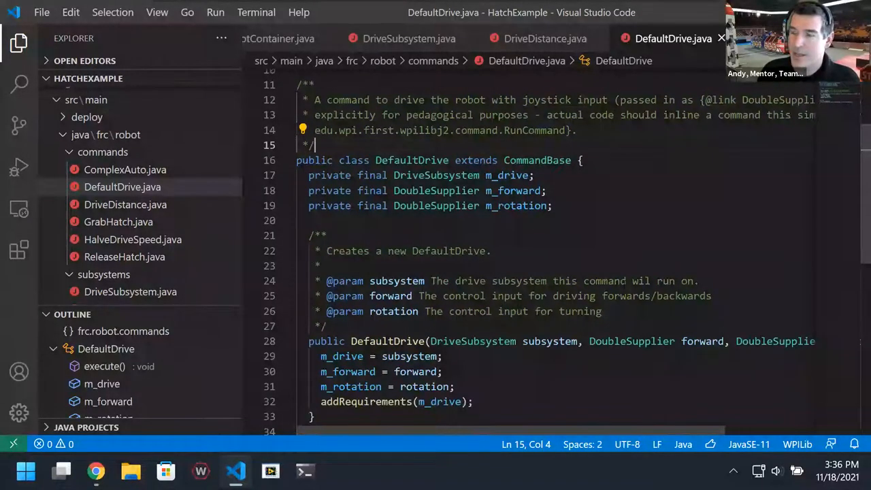
scroll("down", 3)
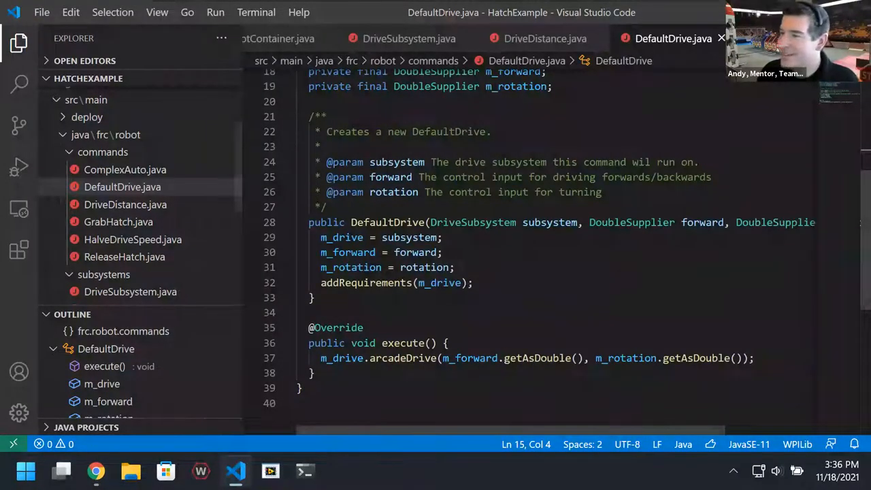
scroll("up", 3)
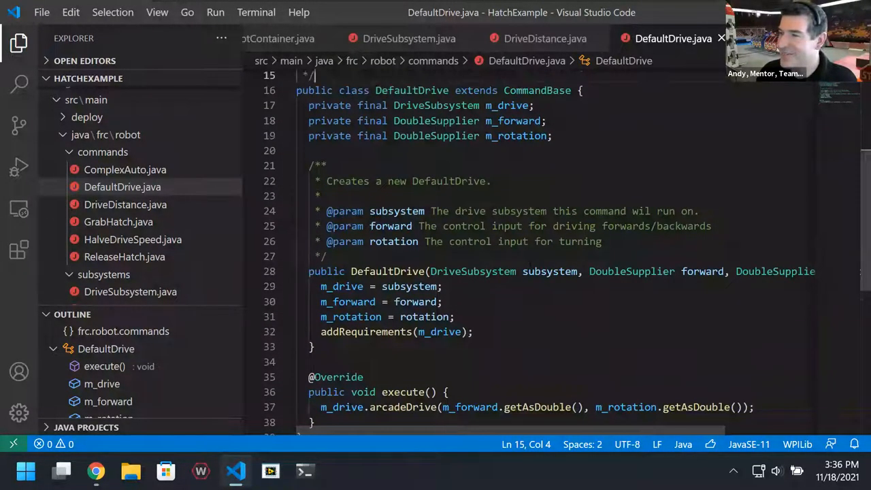
left_click(314, 346)
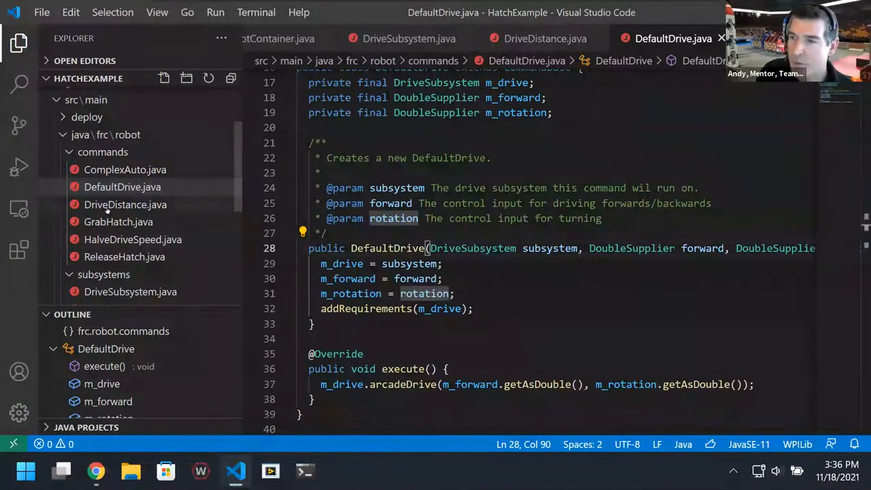
left_click(125, 170)
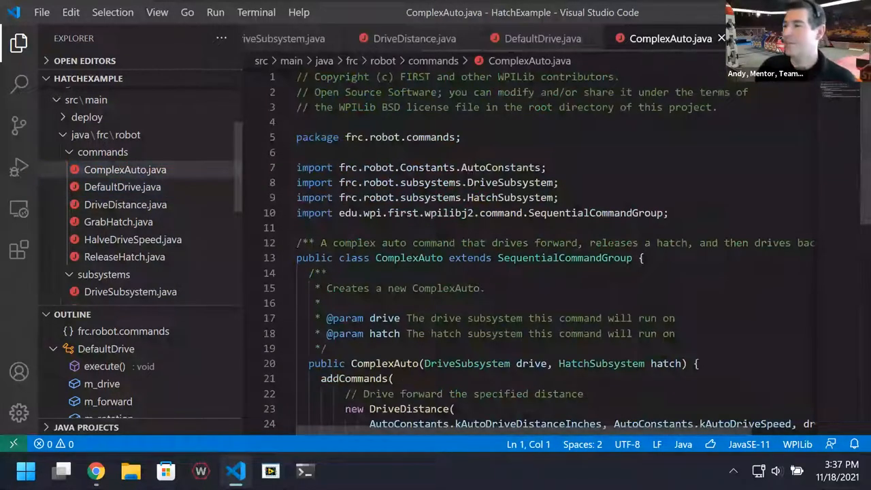
scroll("down", 3)
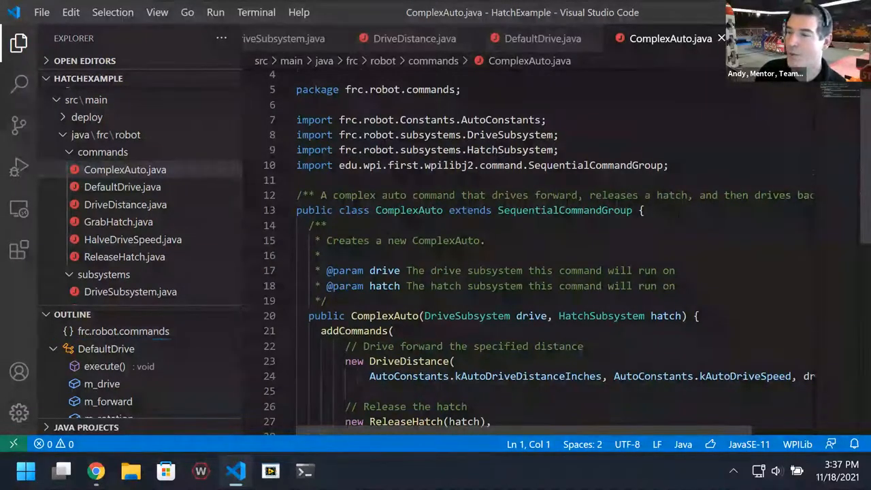
scroll("down", 3)
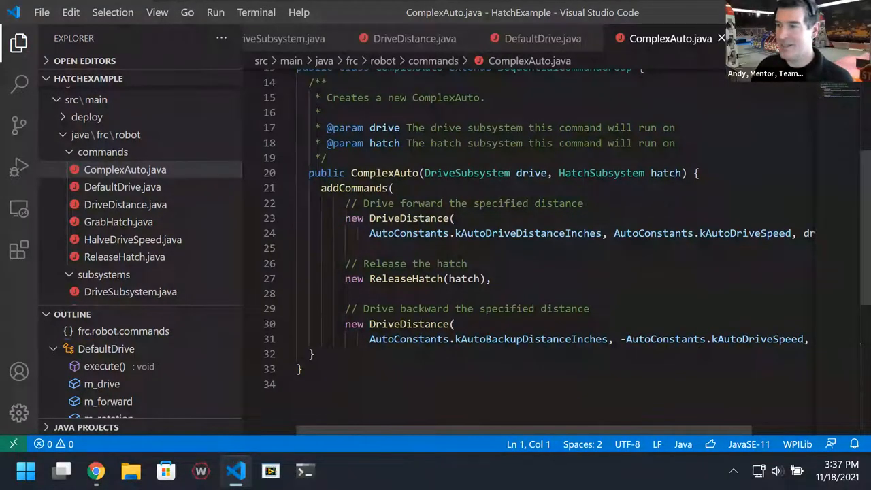
left_click(591, 308)
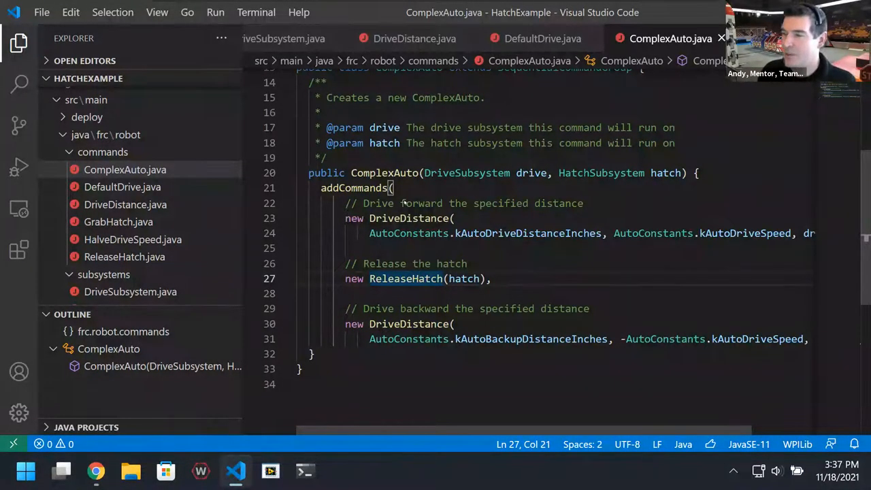
left_click(409, 218)
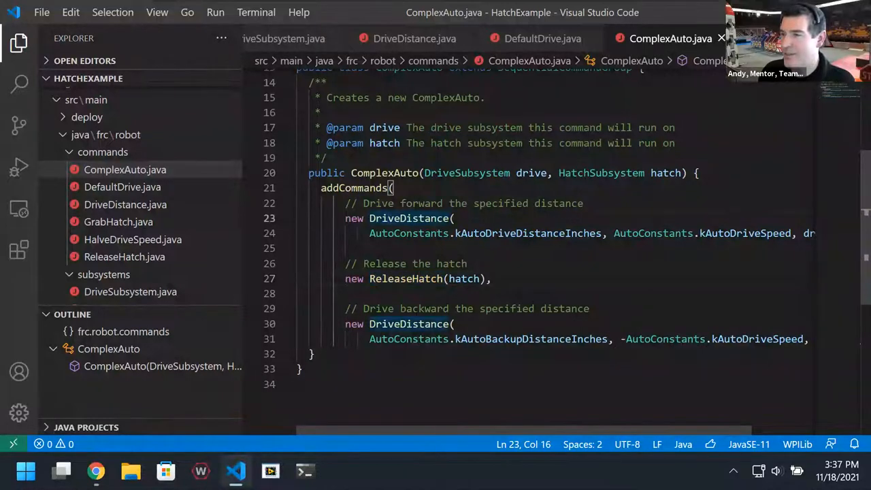
left_click(409, 323)
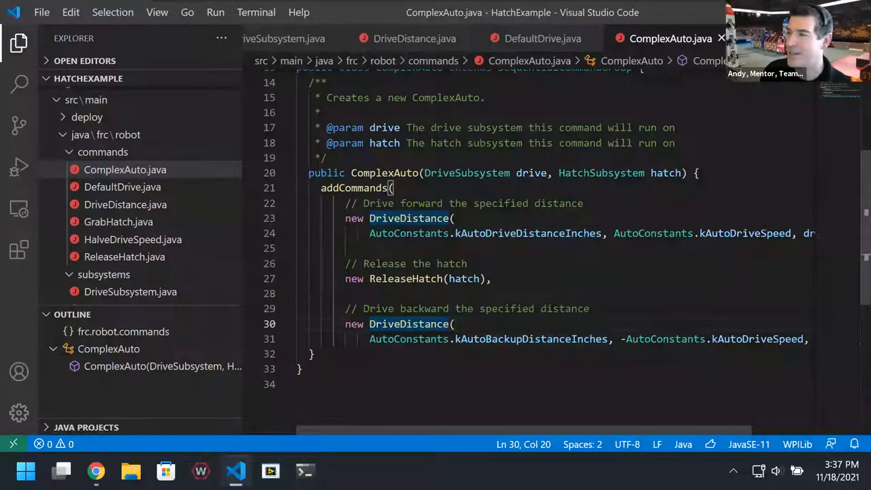
mouse_move(744, 233)
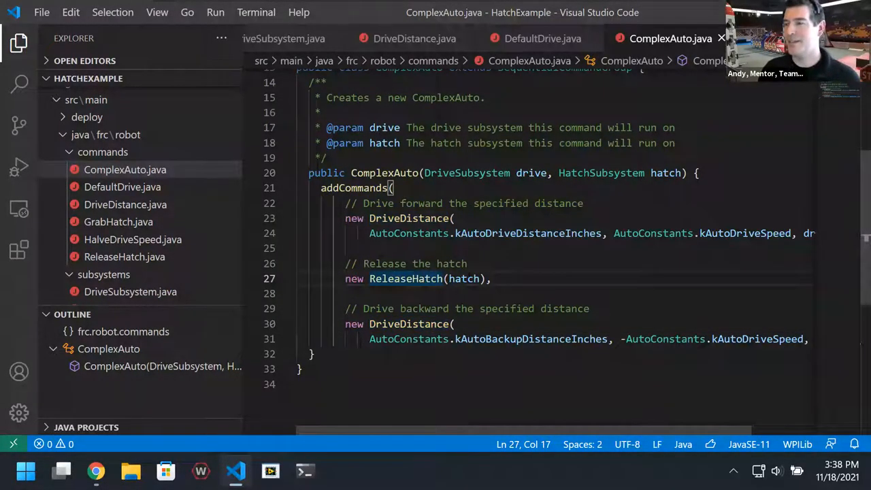
double_click(465, 278)
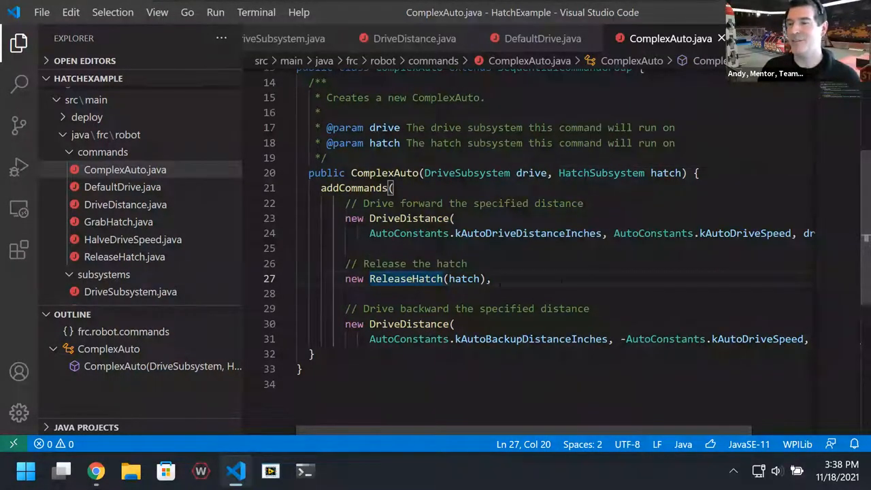
left_click(492, 278)
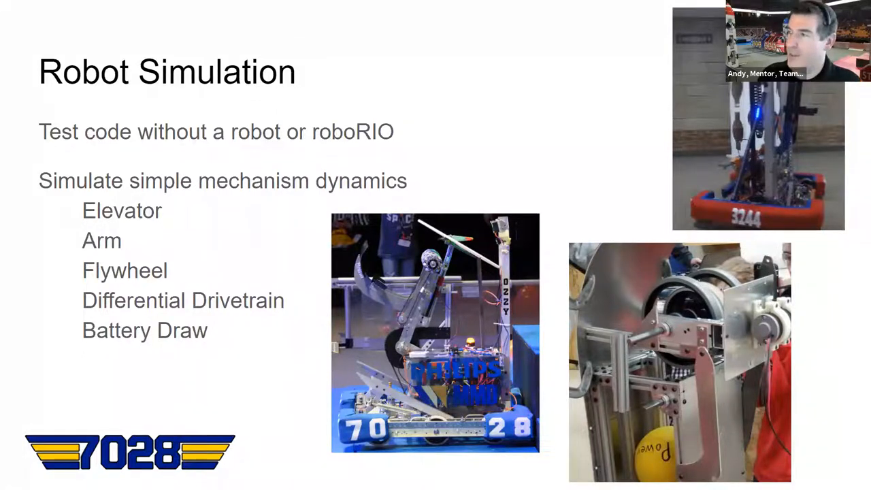
Present the Robot Simulation slide full screen with F11
key("f11")
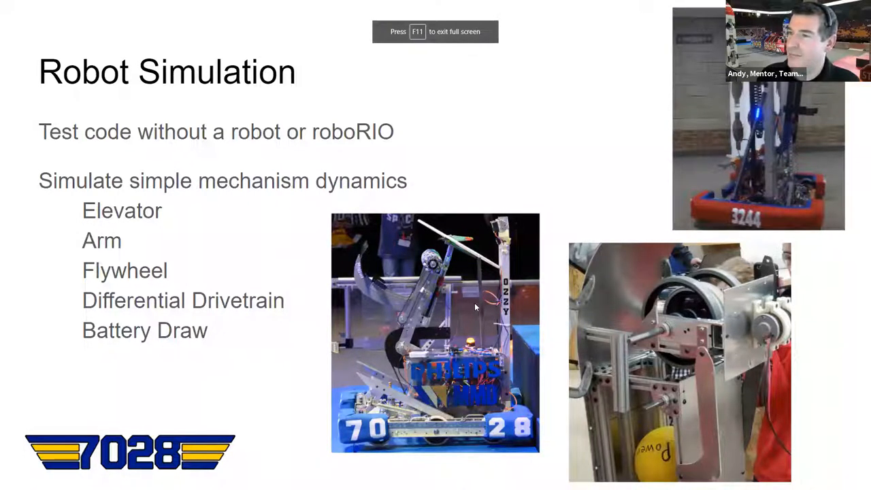
mouse_move(773, 189)
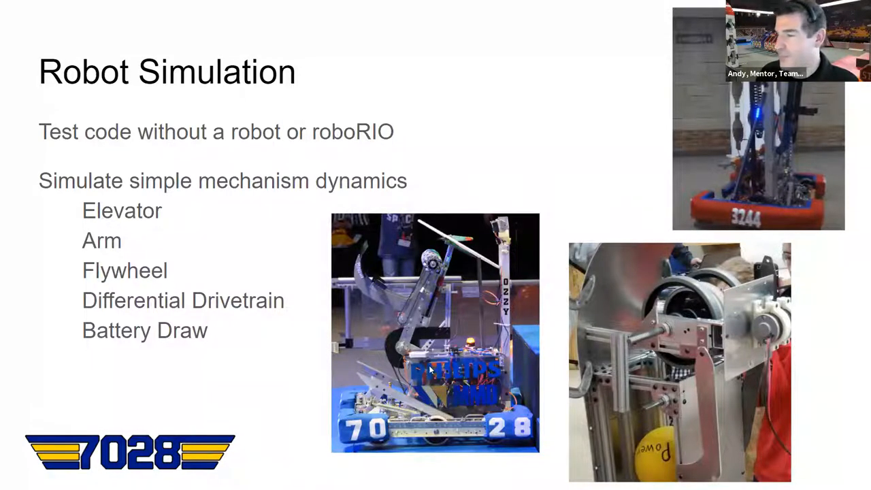
mouse_move(418, 367)
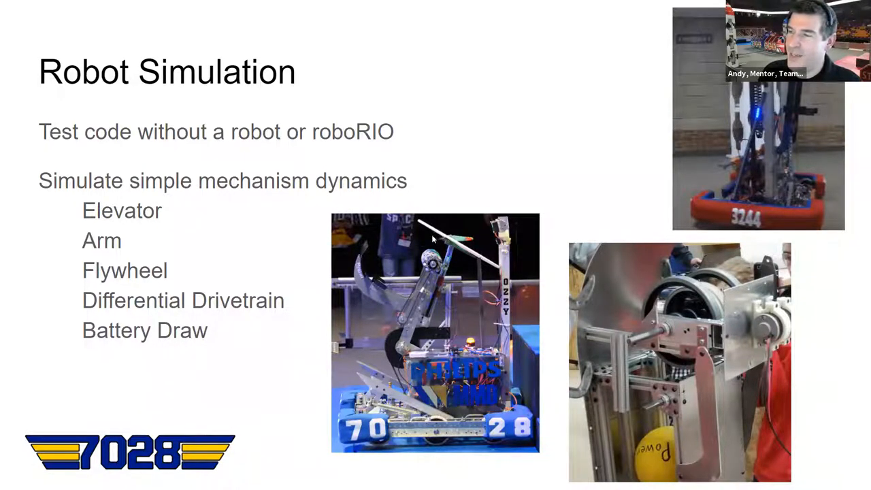
mouse_move(237, 375)
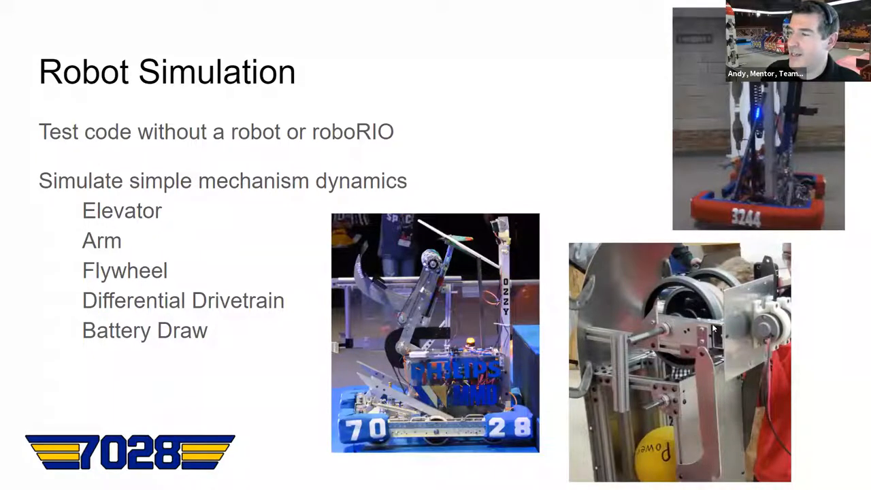
mouse_move(636, 349)
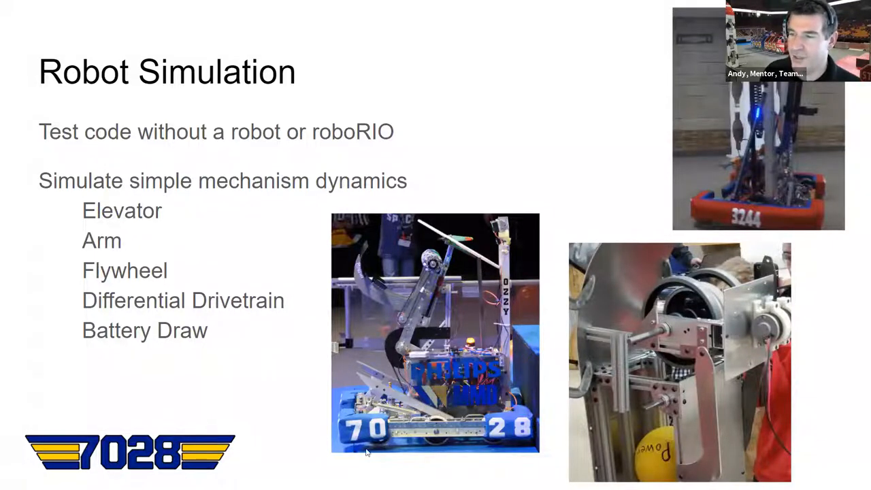
mouse_move(245, 316)
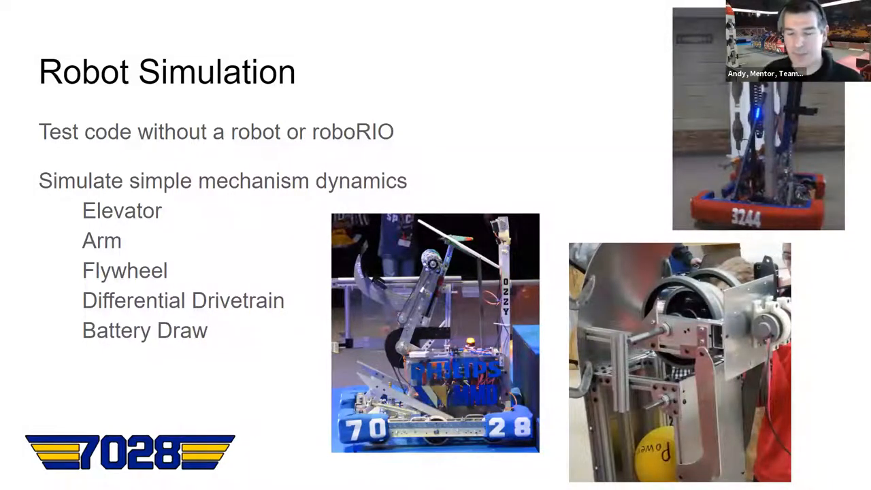
mouse_move(35, 229)
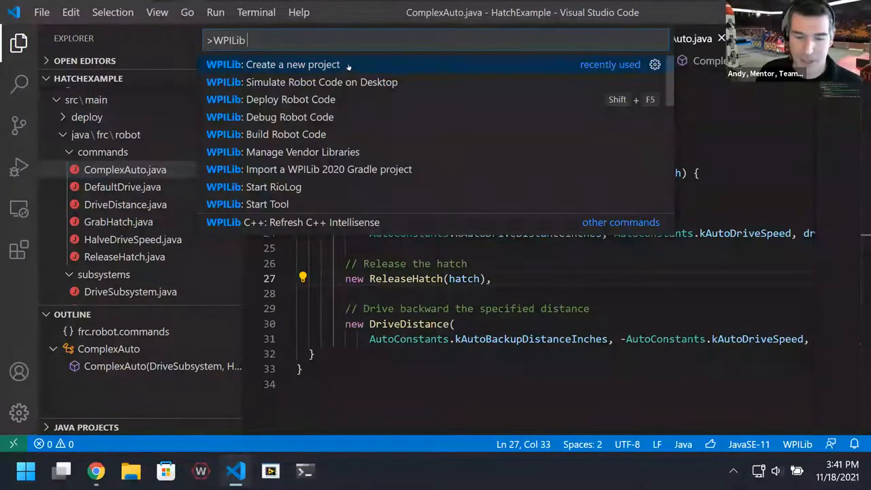
Start a new WPILib project based on the ArmSimulation example
left_click(292, 64)
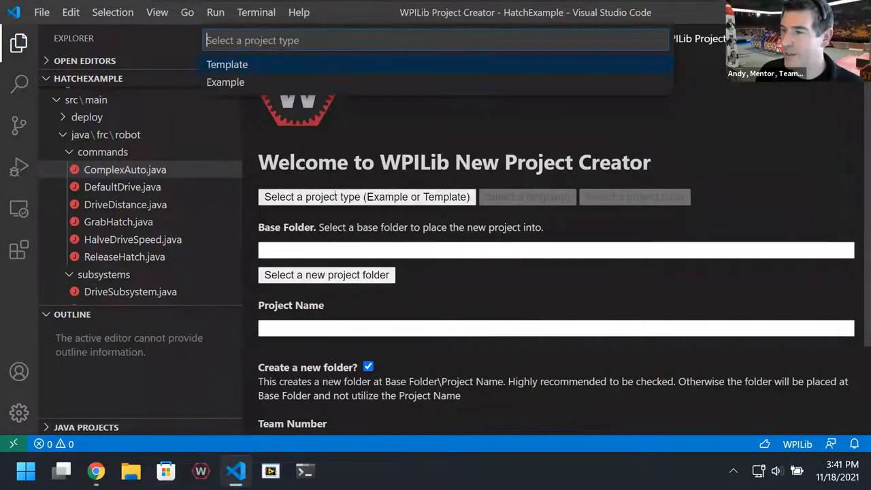
left_click(225, 81)
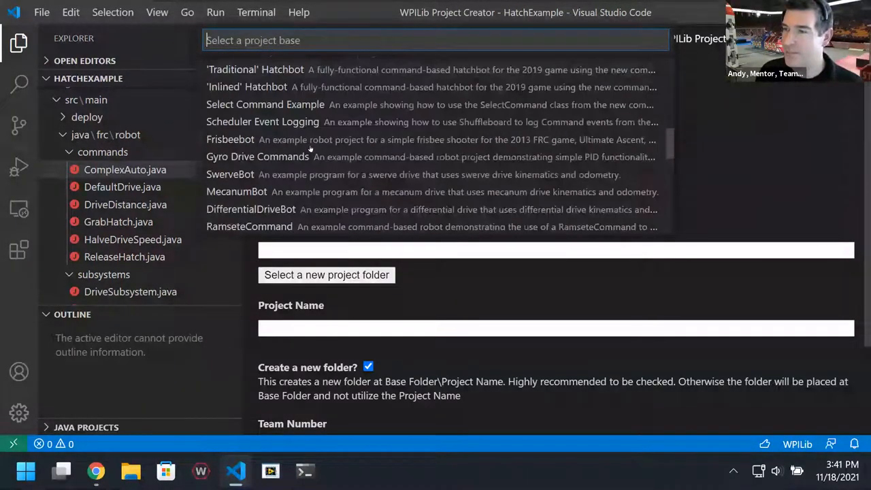
type("arm")
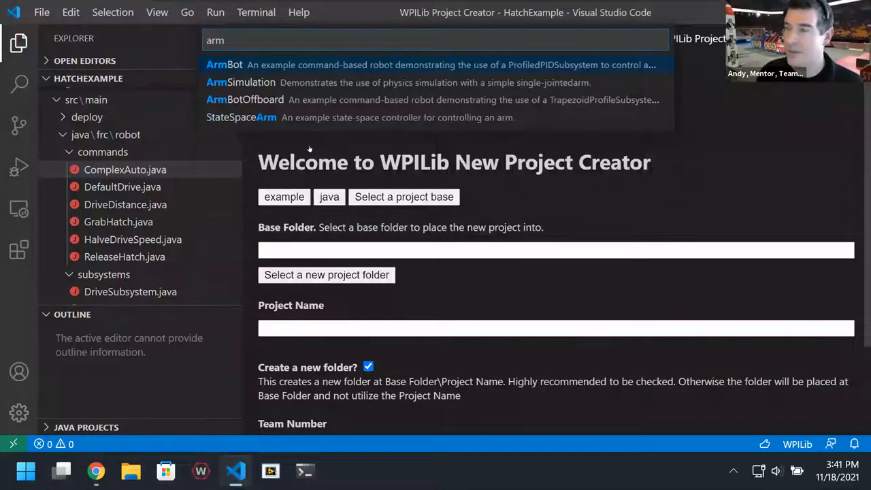
left_click(239, 83)
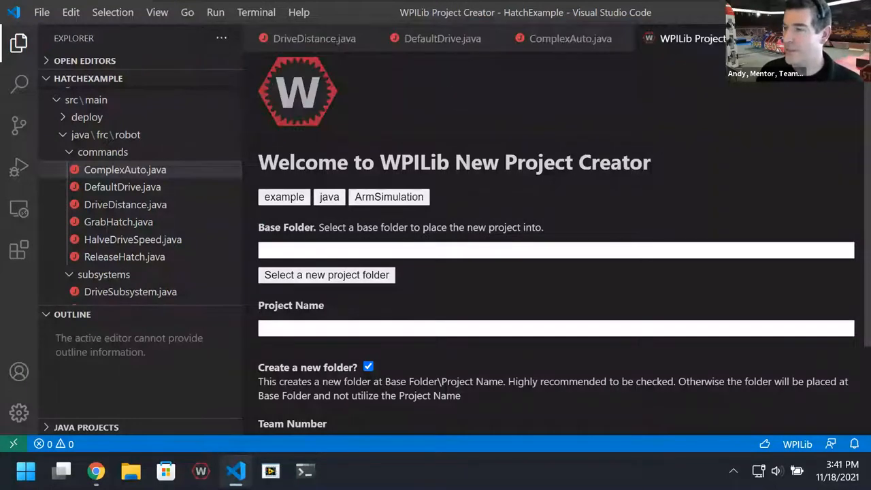
Place it in the Jumpstart folder as ArmSim, team 7028, with Desktop Support enabled
left_click(326, 274)
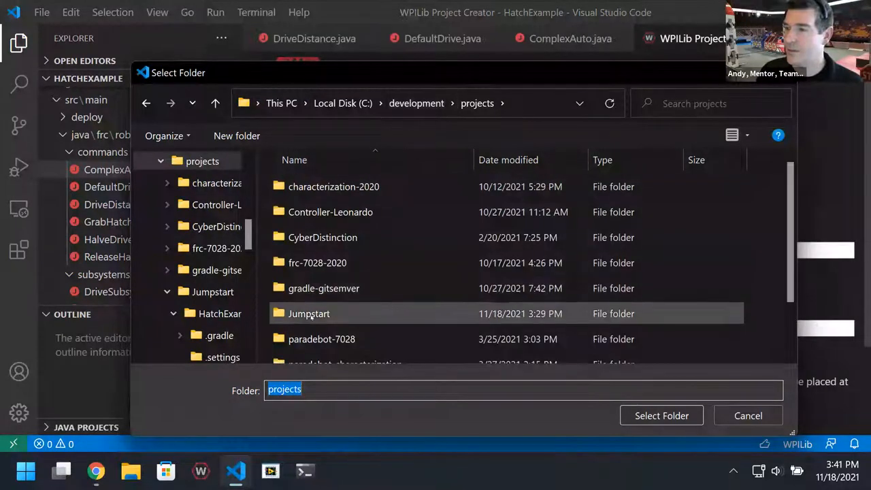
left_click(661, 415)
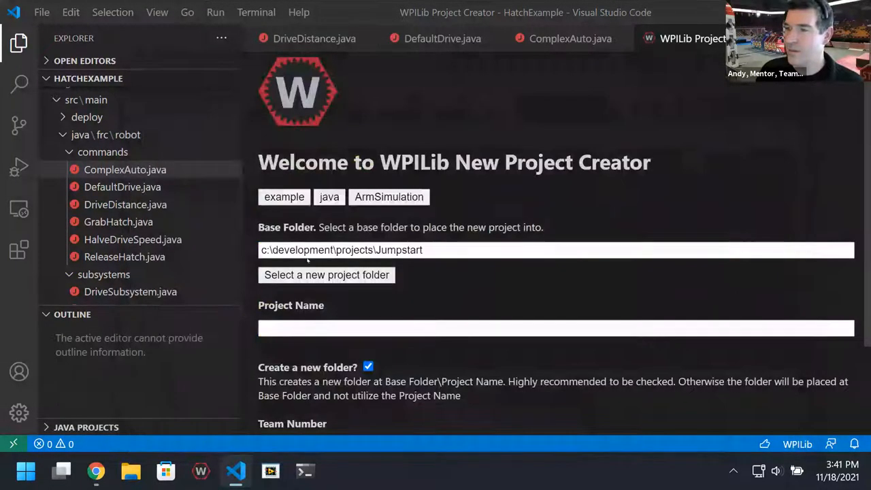
type("ArmSim")
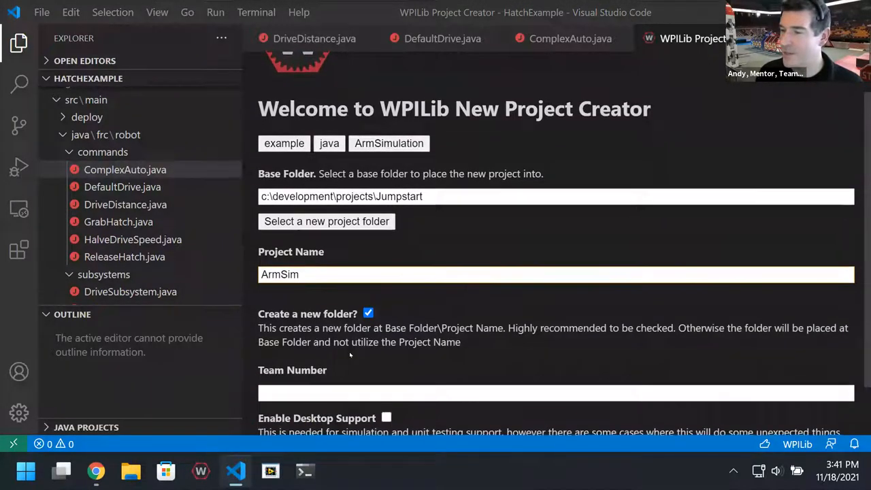
type("7028")
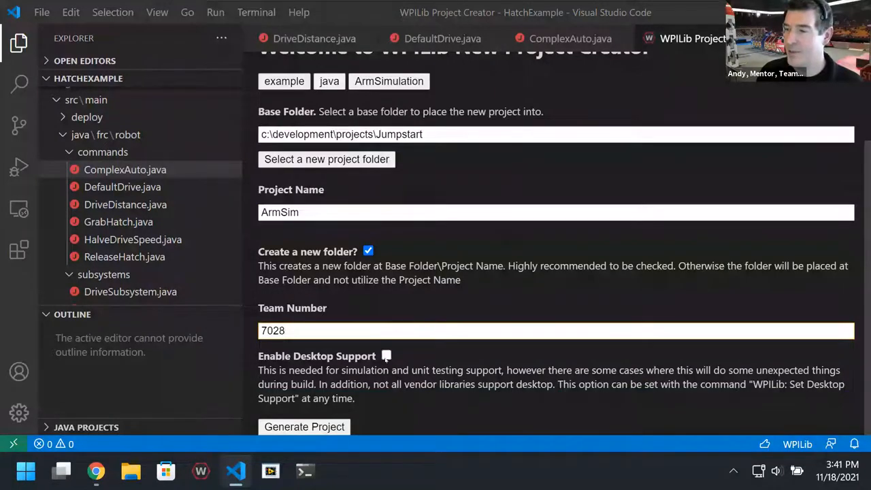
left_click(386, 356)
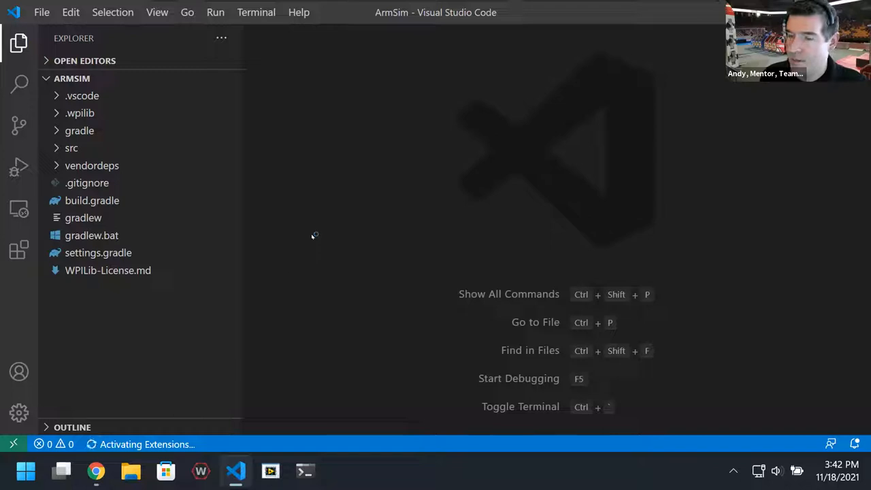
mouse_move(279, 452)
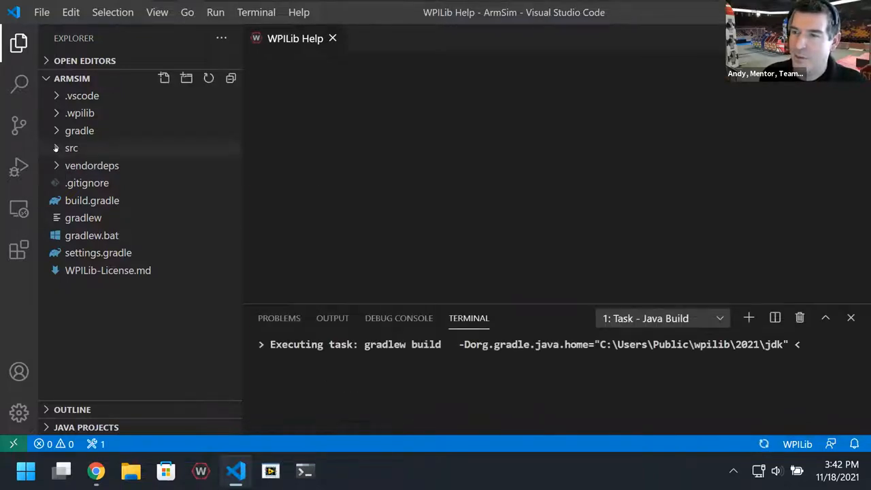
Expand the ArmSim source folder and open Robot.java
left_click(70, 148)
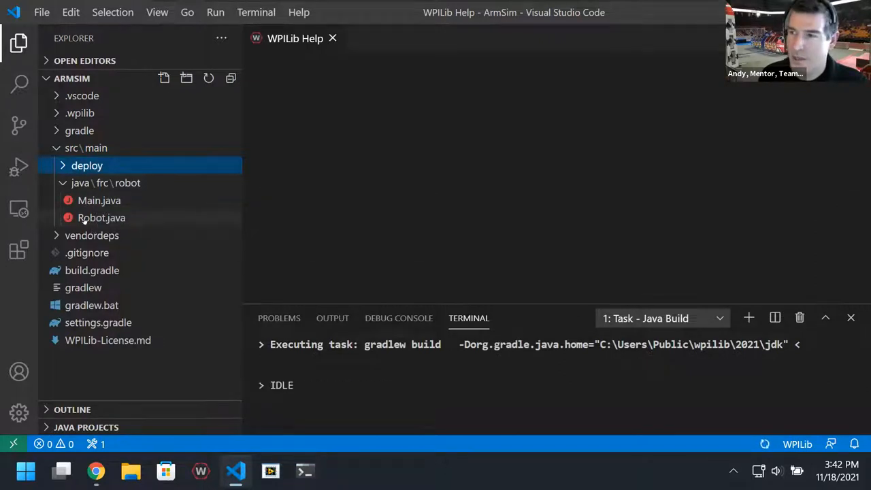
mouse_move(347, 226)
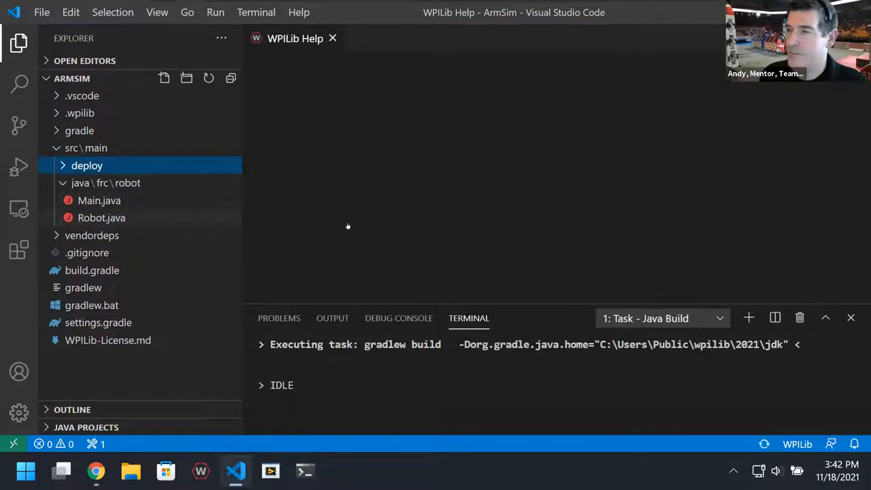
mouse_move(357, 218)
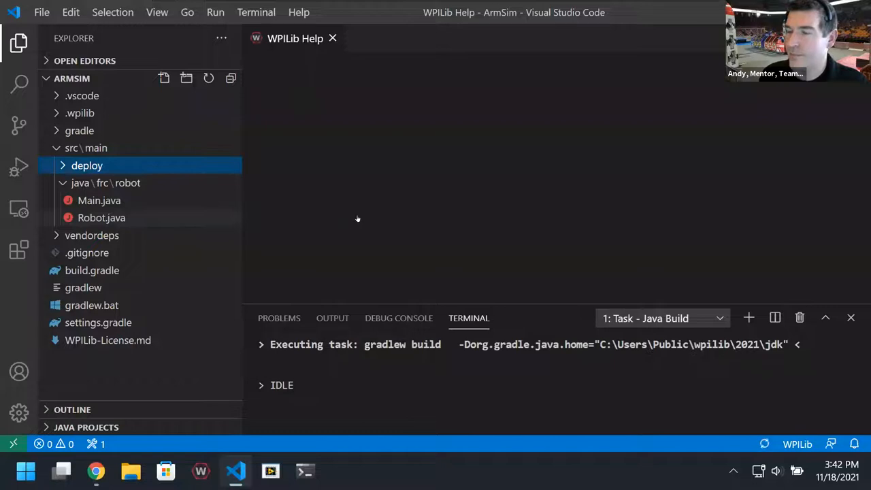
left_click(101, 217)
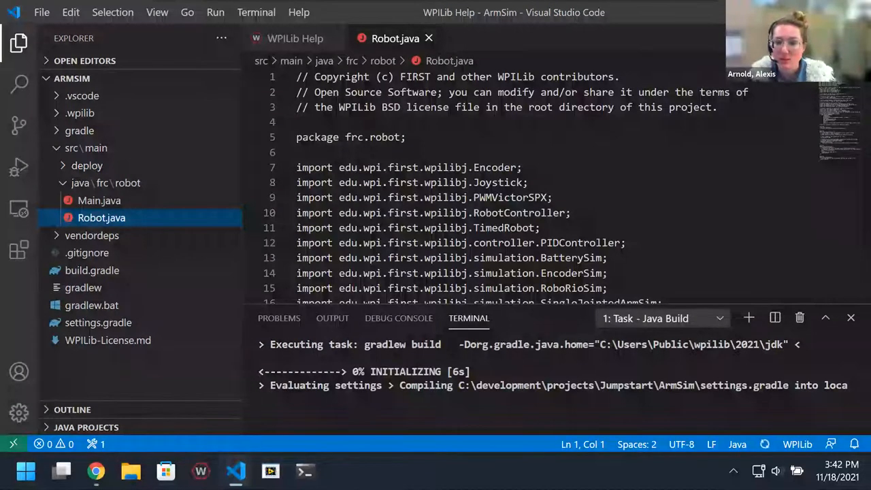
Wait for the ArmSim Gradle build to succeed while viewing Robot.java's arm constants
left_click(396, 38)
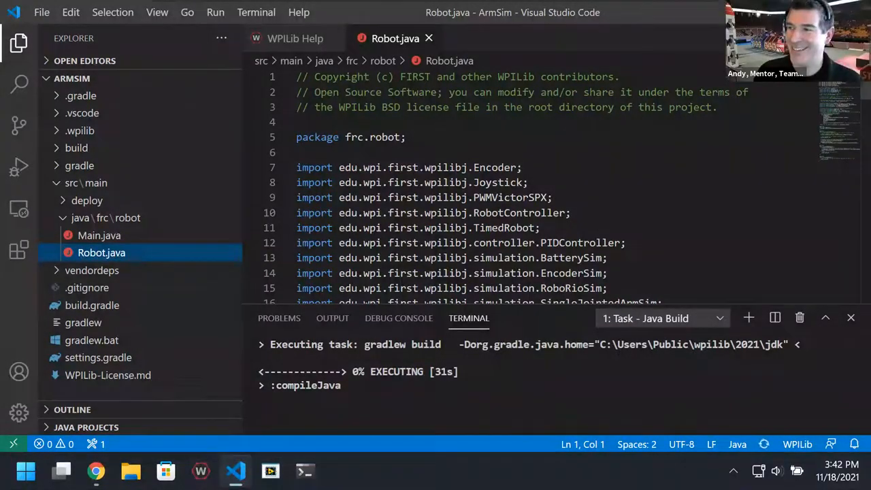
scroll("down", 3)
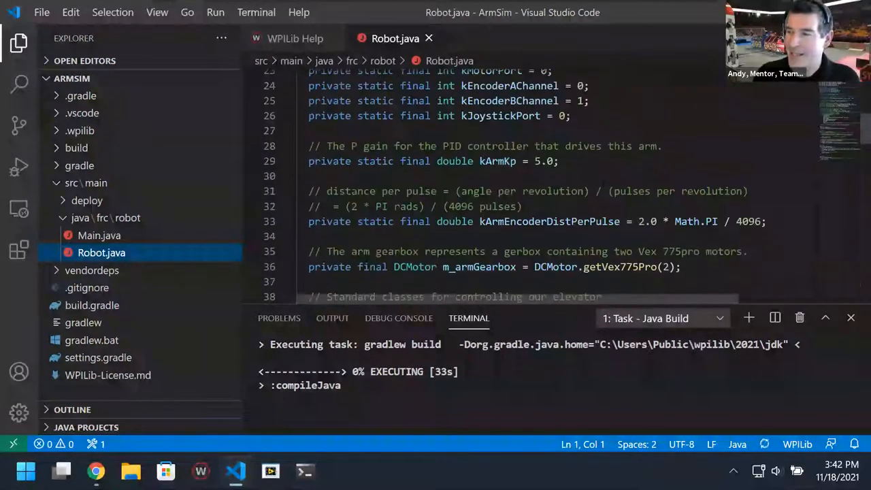
scroll("up", 3)
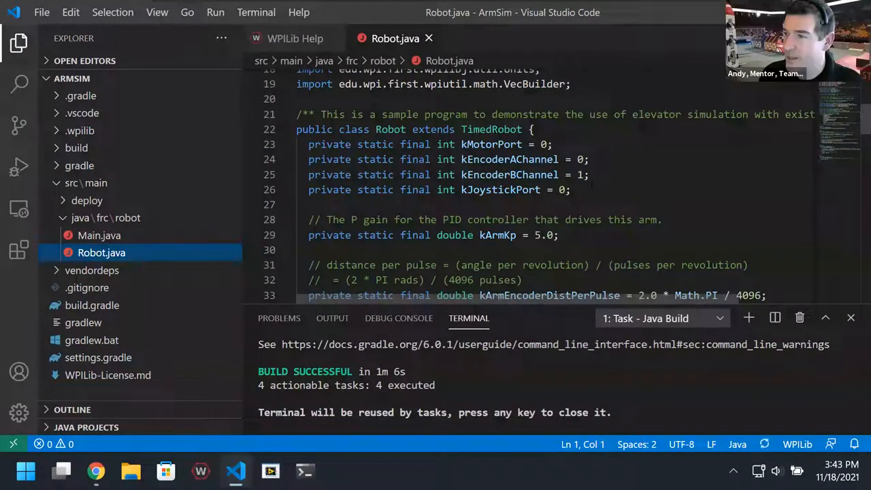
Change the m_joystick field type on line 42 from Joystick to XBoxController
scroll("down", 3)
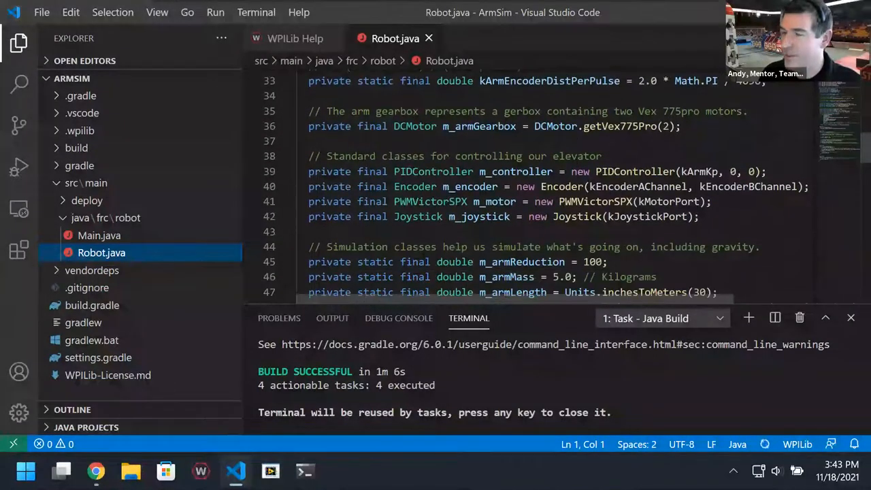
double_click(418, 216)
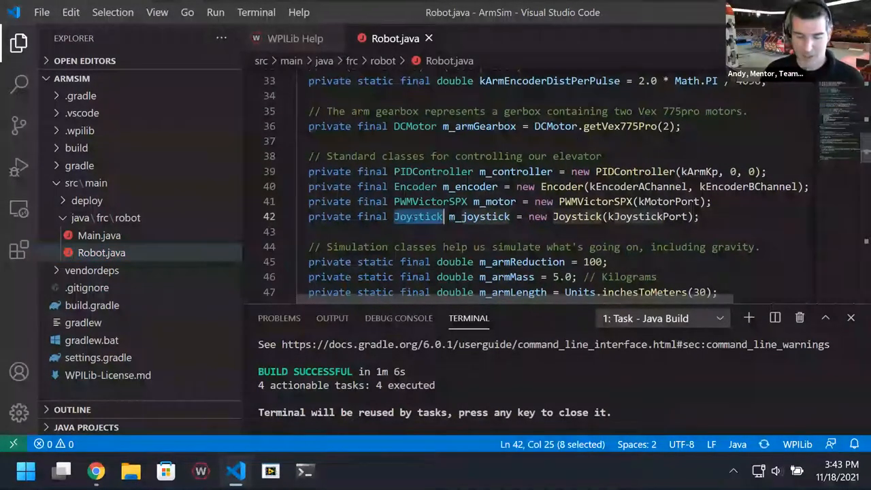
type("XBox")
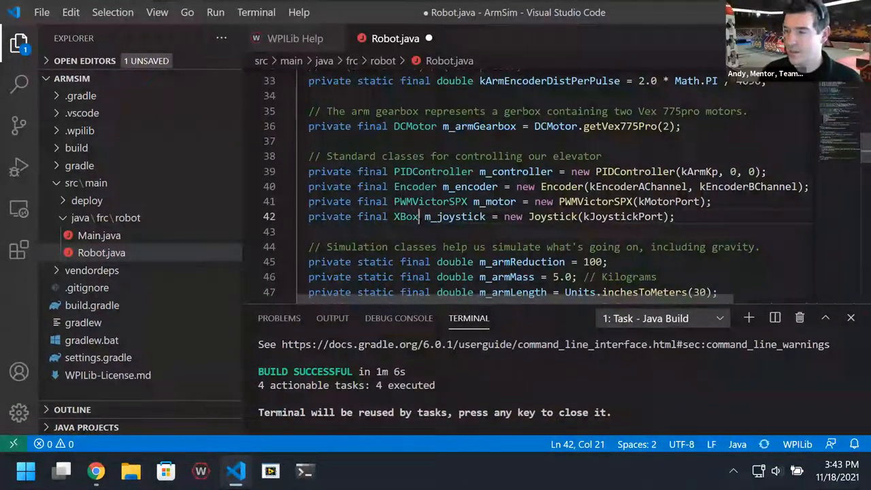
type("Cnt")
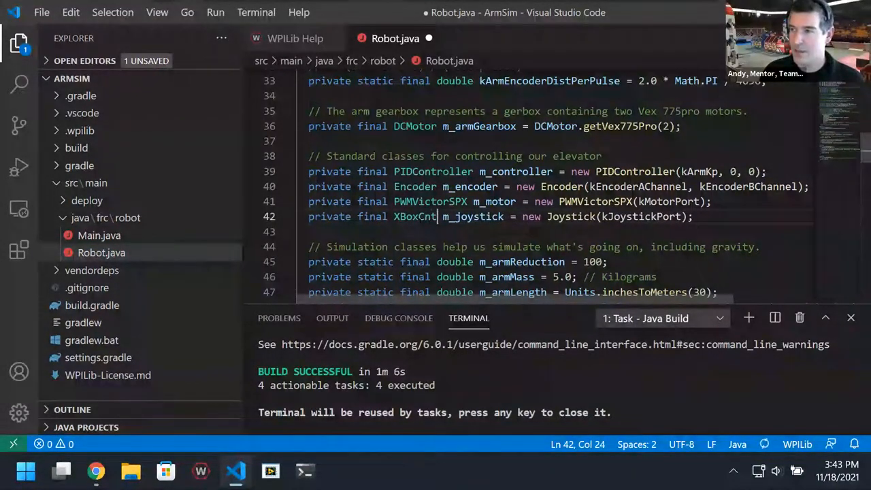
key("Backspace")
type("ontroller")
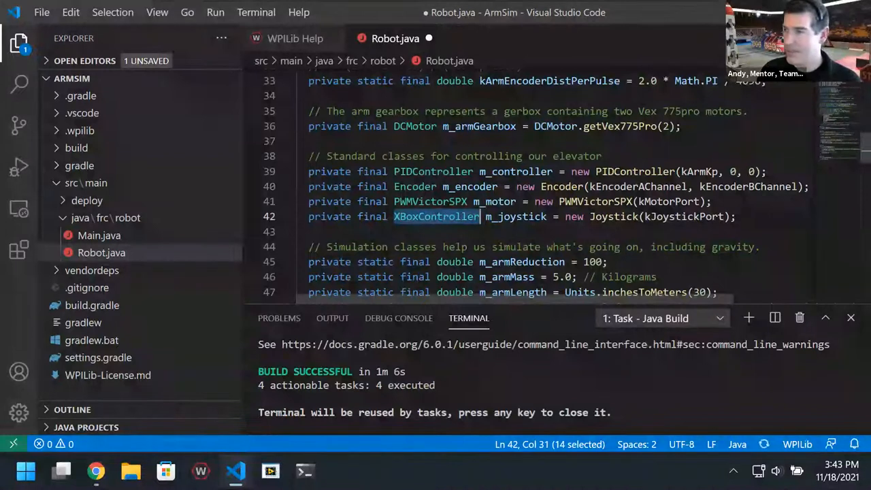
Replace new Joystick(kJoystickPort) with new XBoxController(kJoystickPort)
left_click(613, 216)
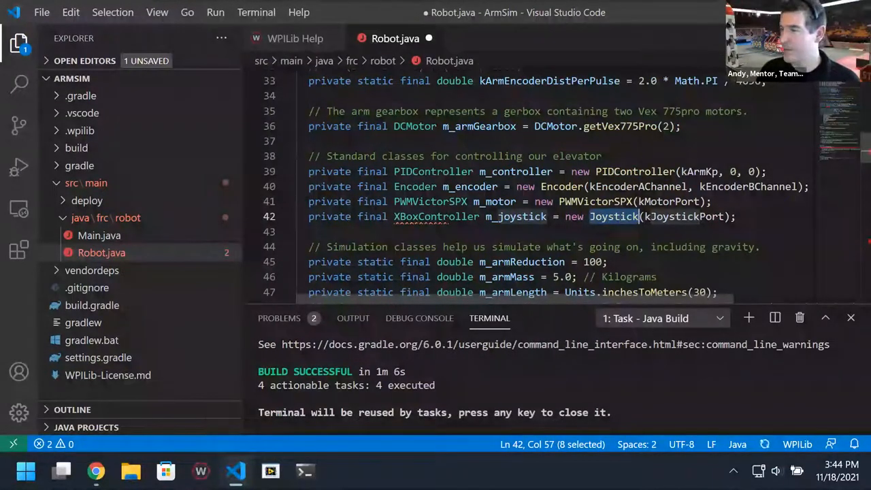
left_click(612, 216)
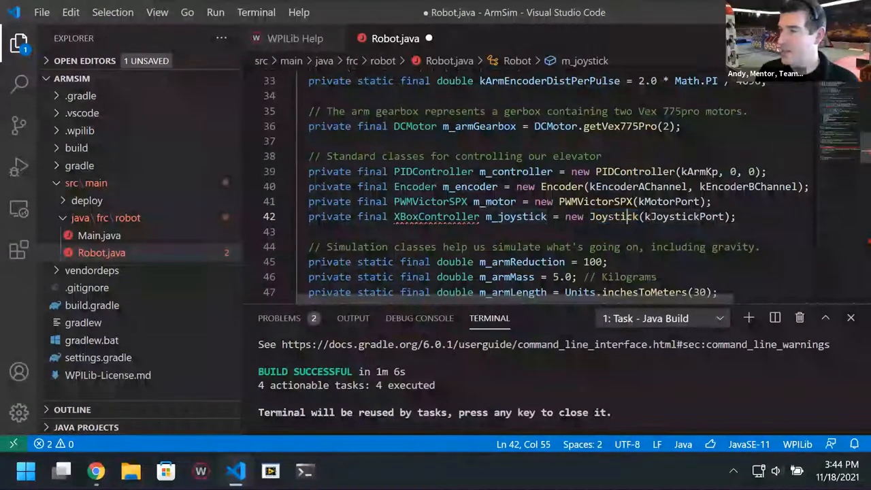
double_click(614, 216)
type("XBox")
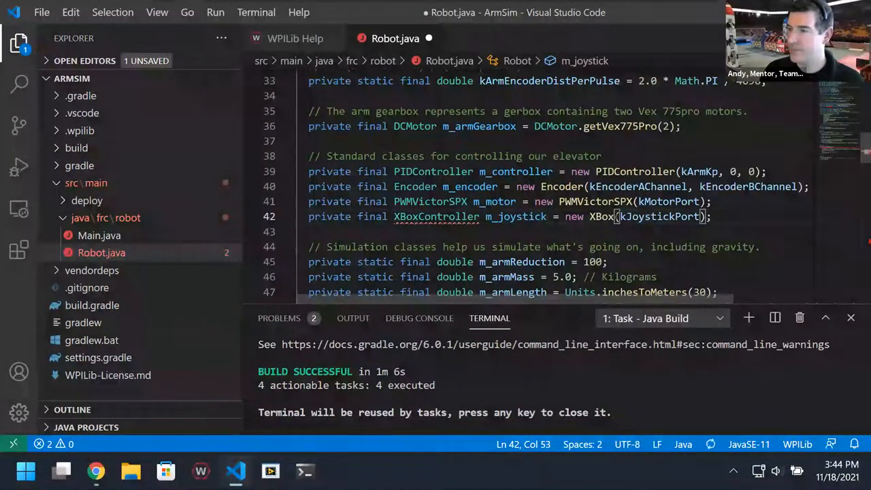
type("Controller")
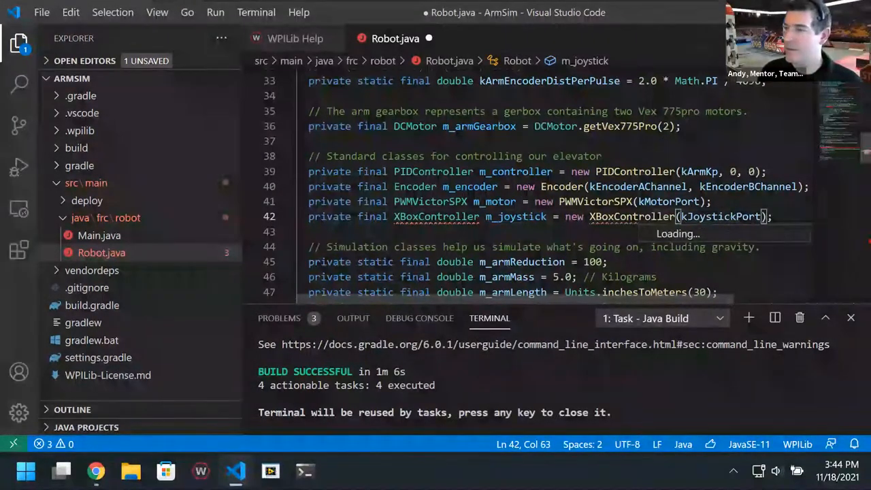
scroll("up", 3)
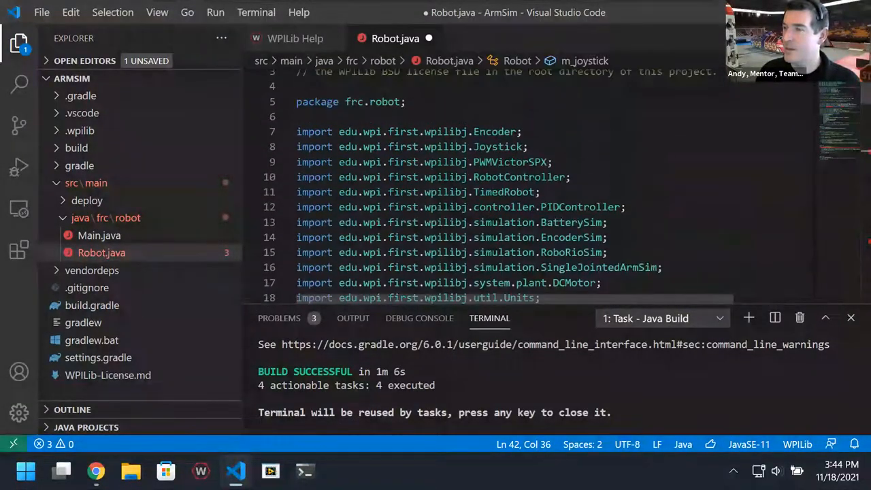
Replace the Joystick import on line 8 with XboxController and fix the declaration's casing
double_click(497, 146)
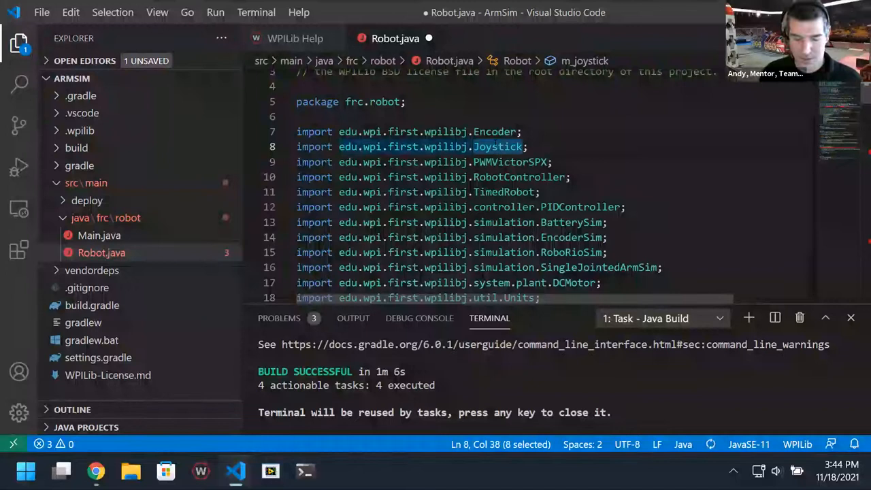
type("XBoxController")
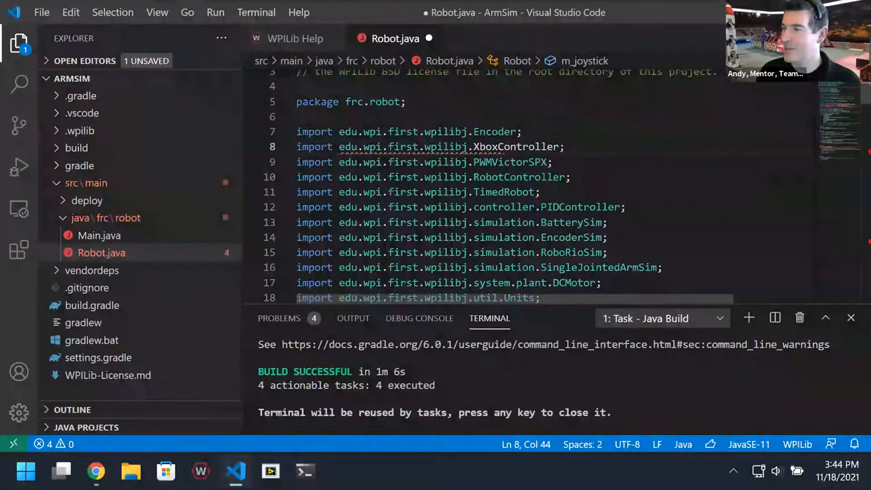
scroll("down", 3)
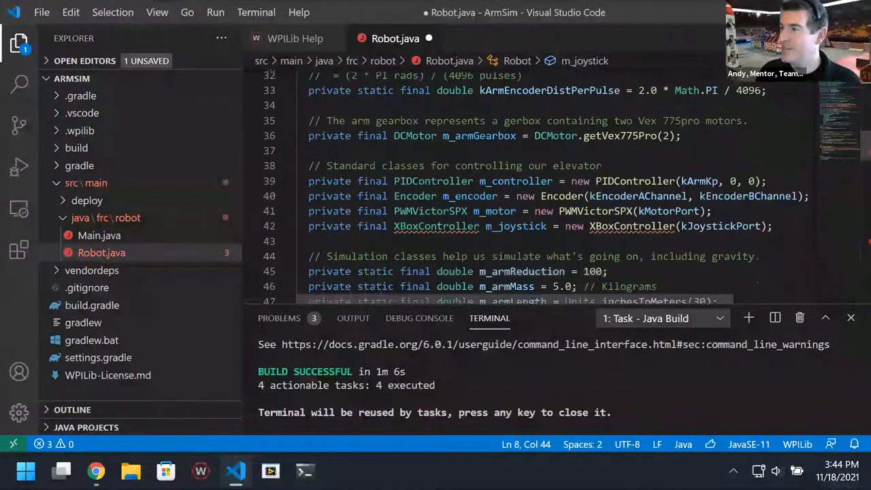
scroll("down", 3)
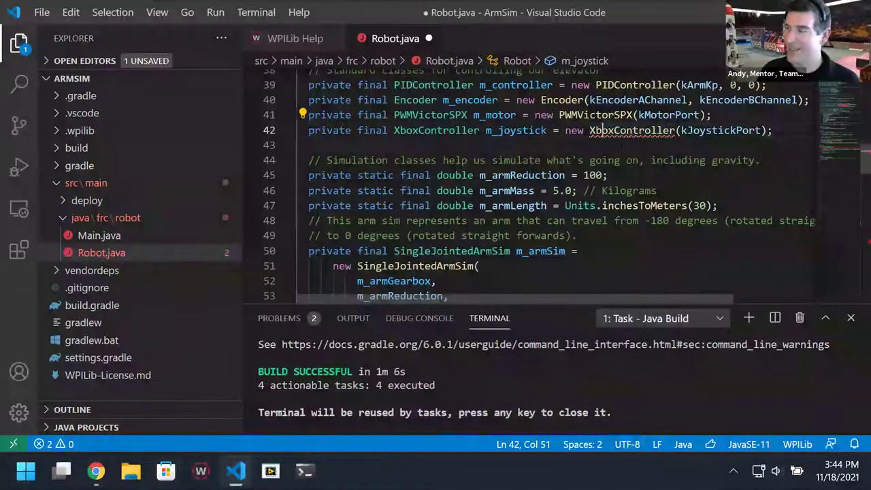
scroll("down", 3)
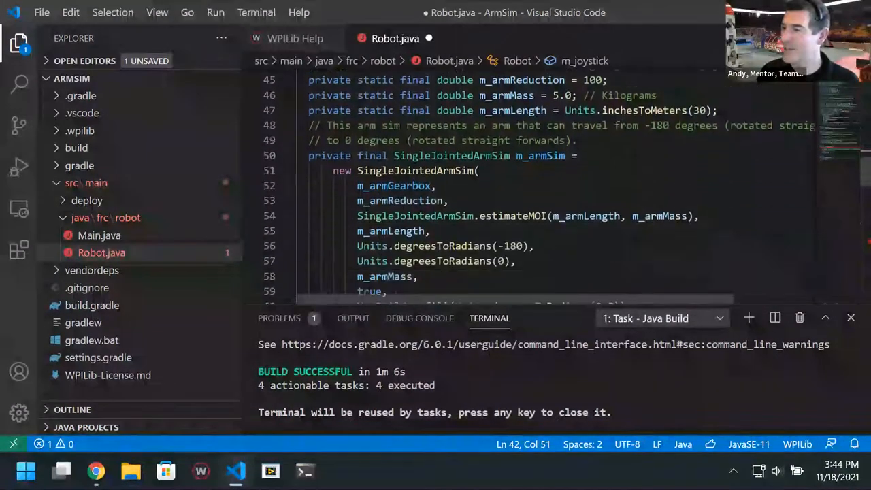
In teleopPeriodic, replace getTrigger with getAButton so PID control needs the A button
scroll("down", 3)
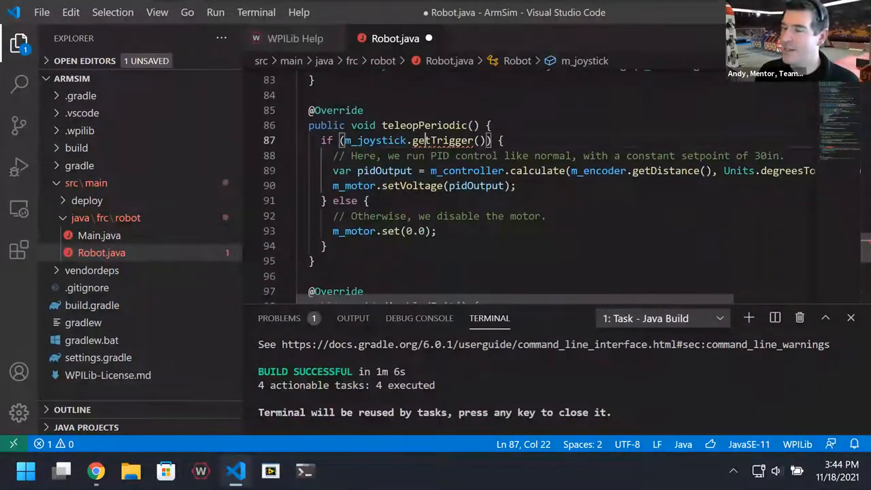
left_click(432, 140)
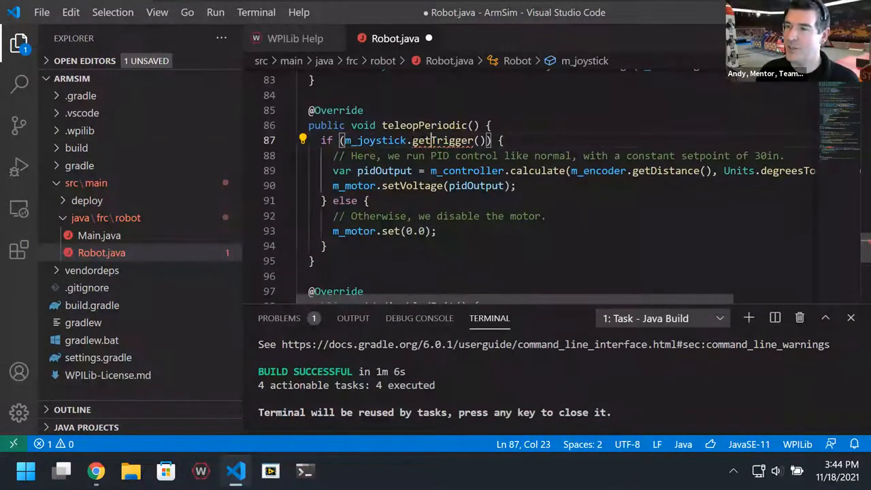
double_click(421, 140)
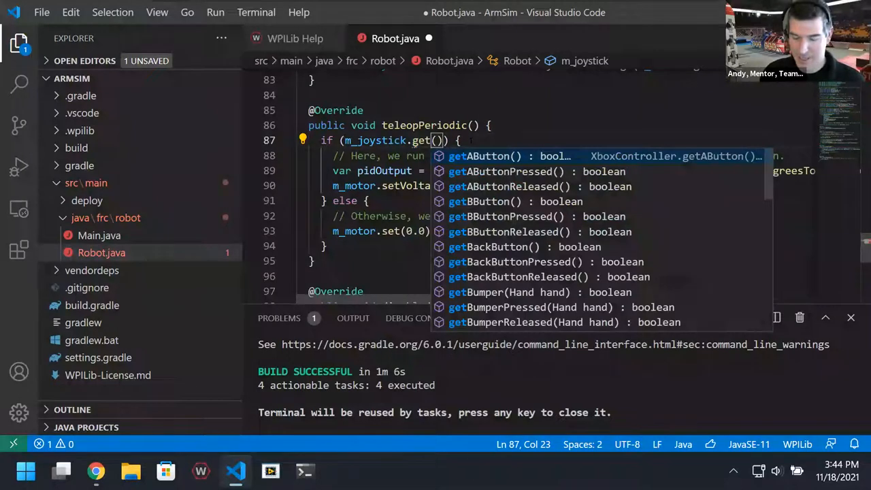
type("Ab")
type(">WPILib s")
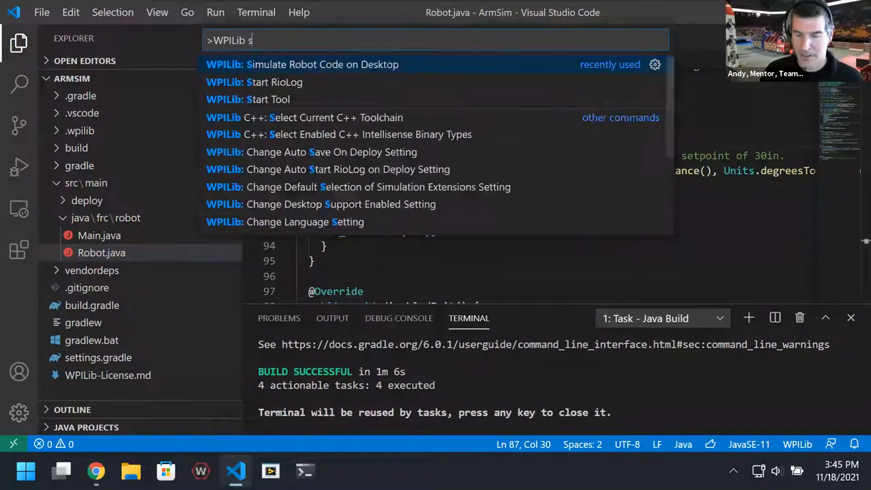
Run 'WPILib: Simulate Robot Code on Desktop' with the halsim_gui.dll extension enabled
type("im")
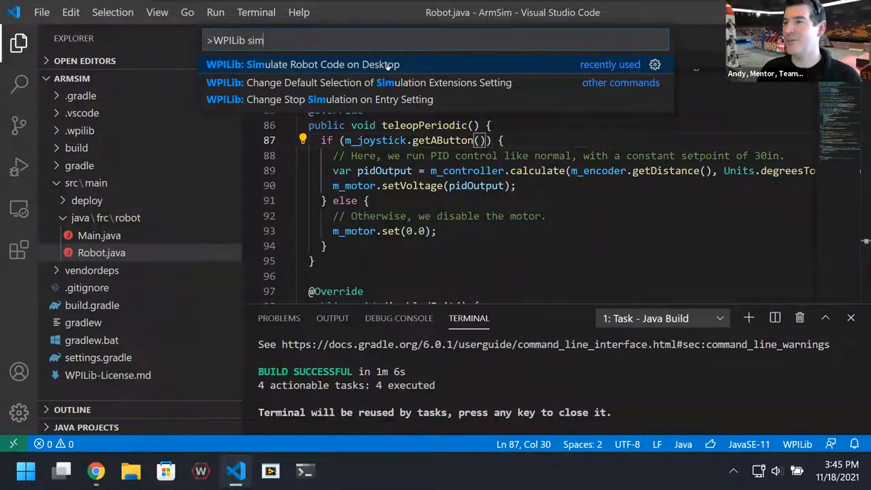
left_click(302, 64)
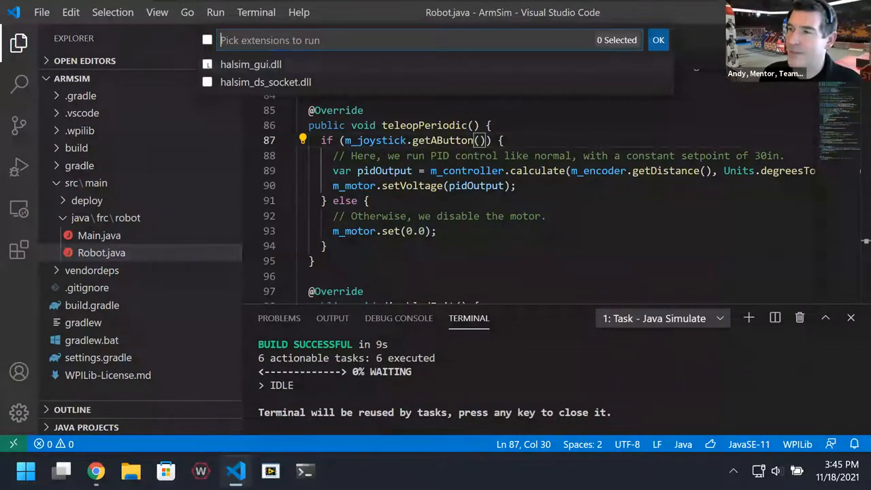
left_click(207, 64)
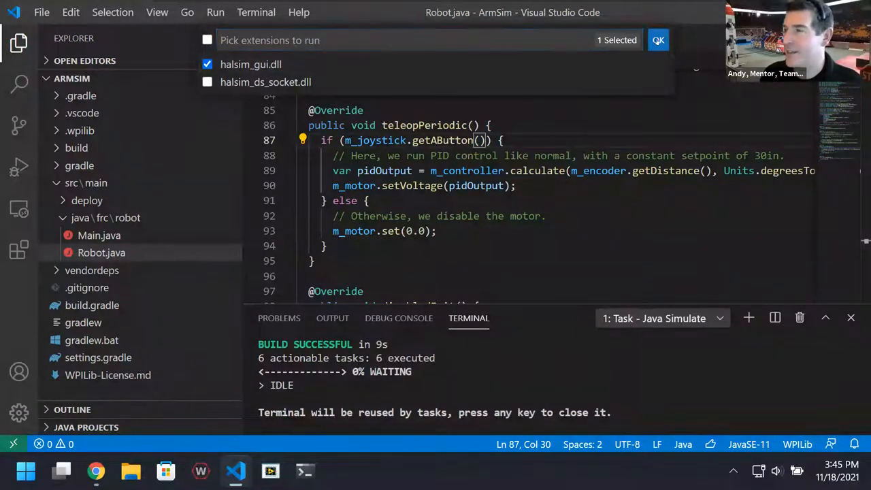
left_click(658, 40)
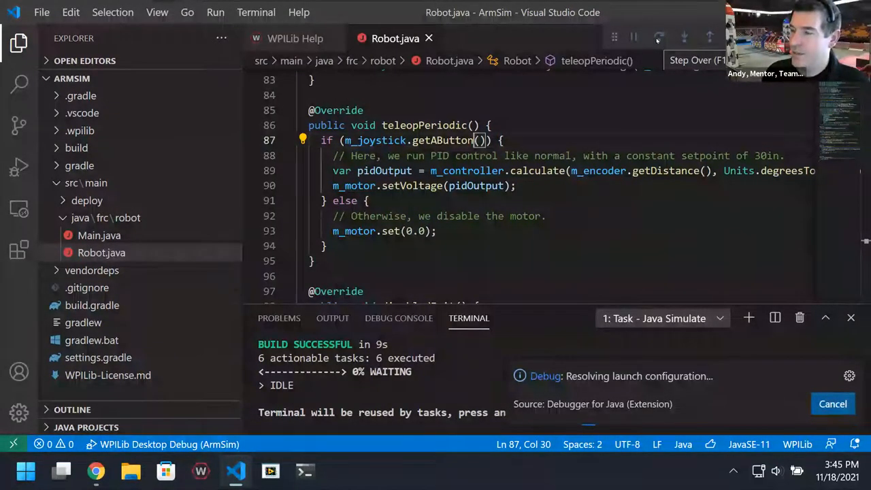
Cycle the robot through Teleoperated and Autonomous modes, finishing in Disabled
left_click(18, 167)
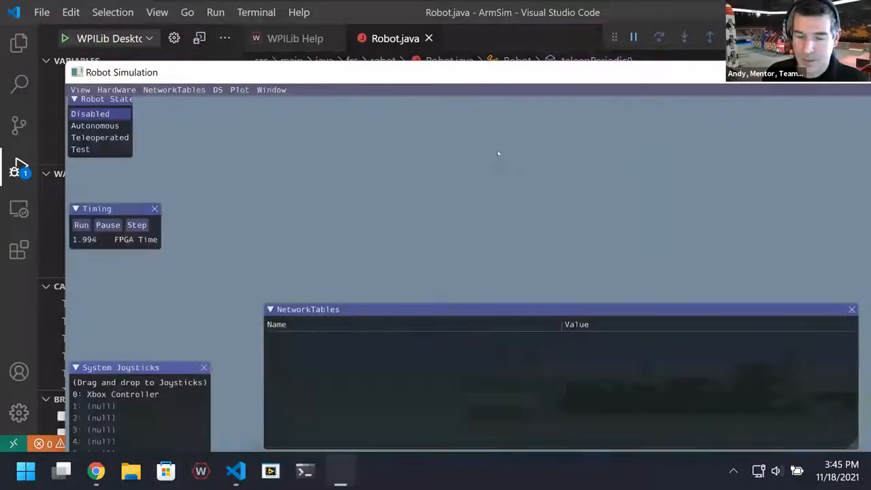
left_click(81, 225)
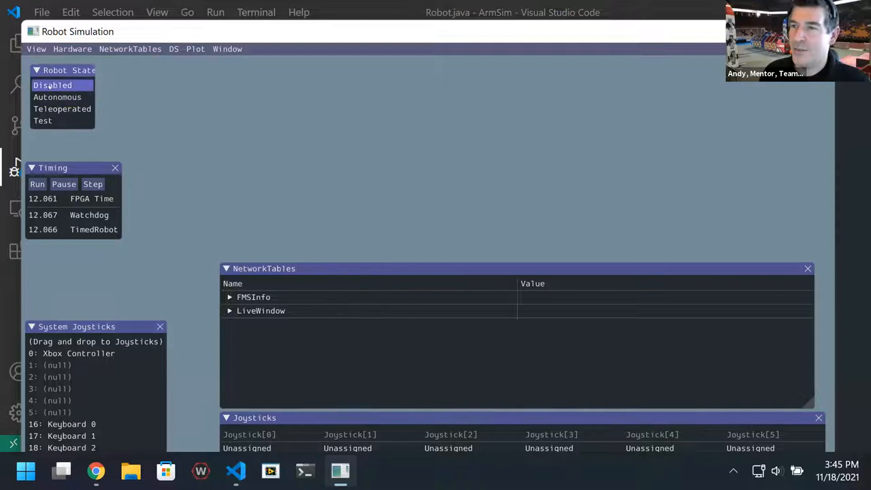
left_click(62, 109)
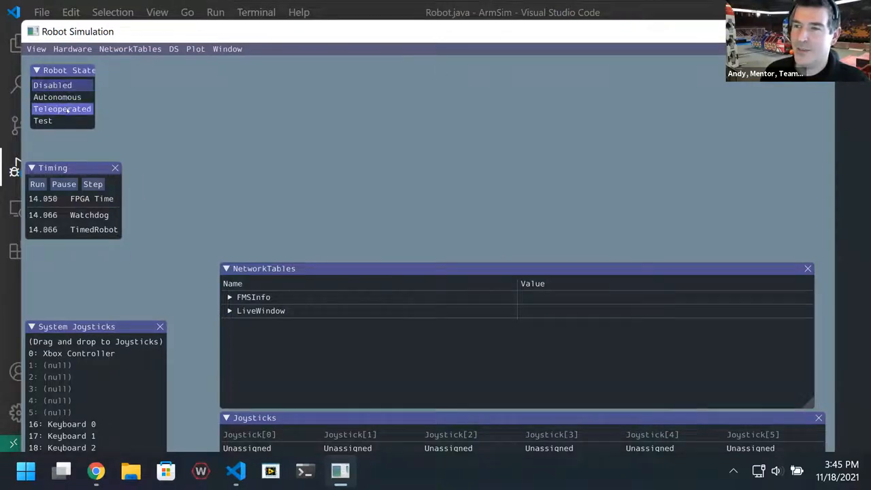
left_click(43, 120)
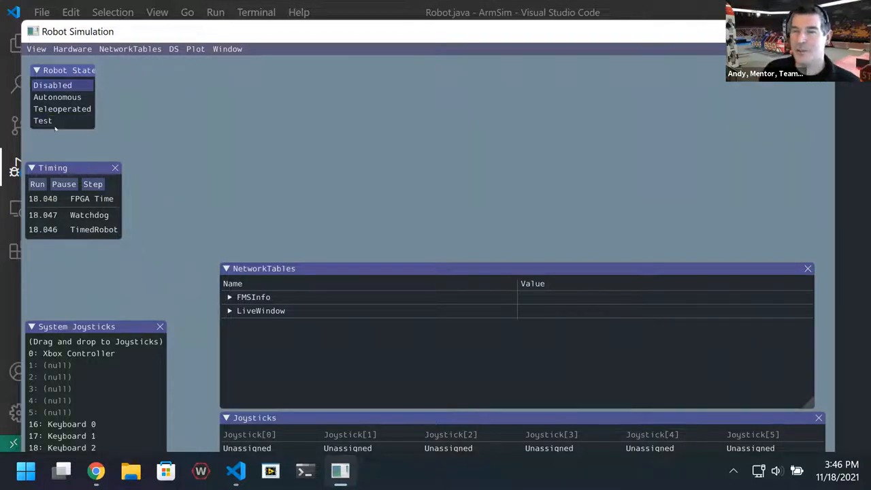
left_click(62, 109)
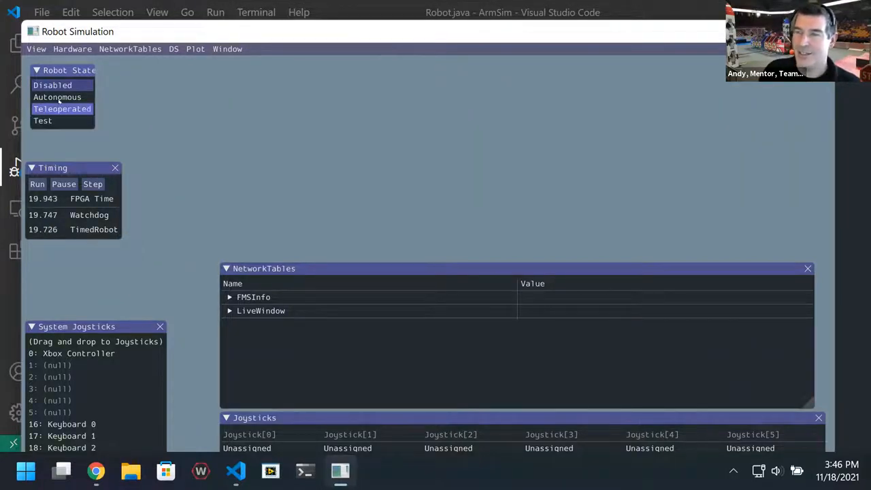
left_click(52, 85)
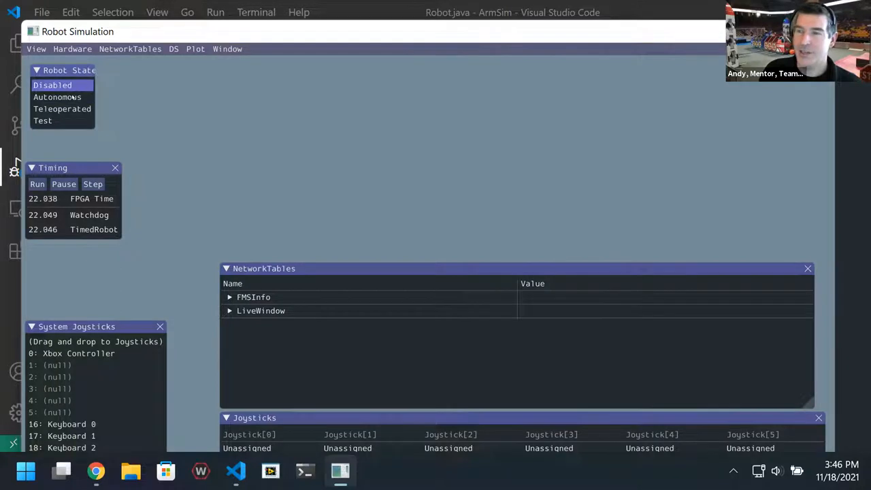
left_click(57, 97)
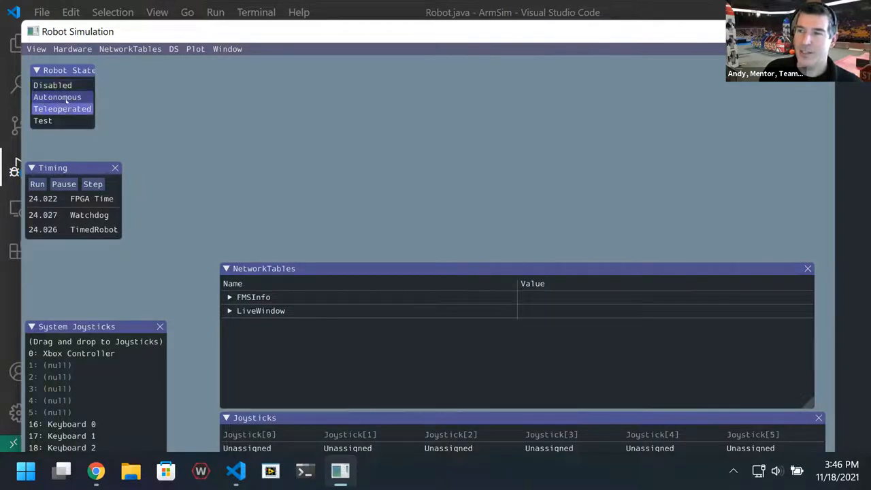
left_click(52, 84)
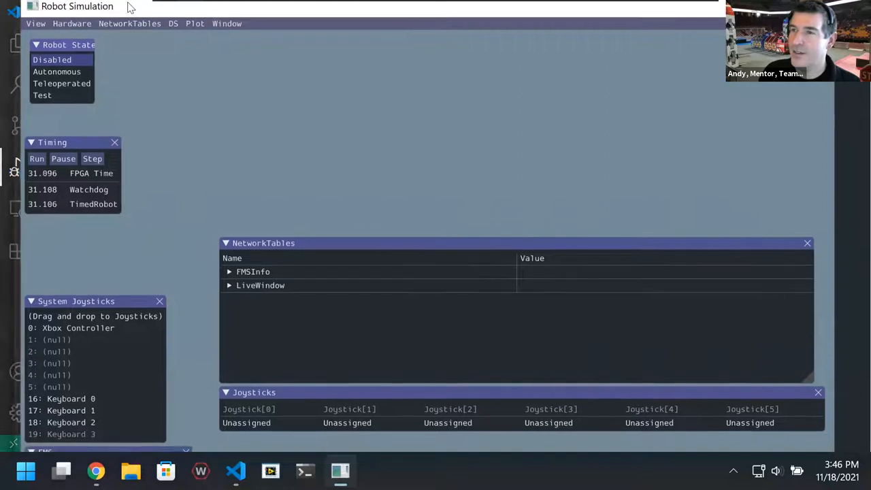
Open the DIO, PWM Outputs and Encoders panels from the Hardware menu, dragging PWM Outputs beneath DIO
left_click(72, 23)
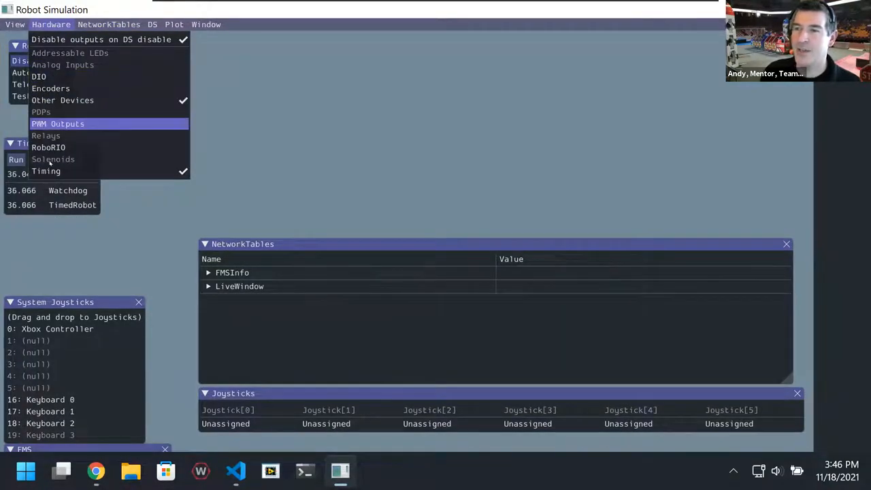
left_click(39, 76)
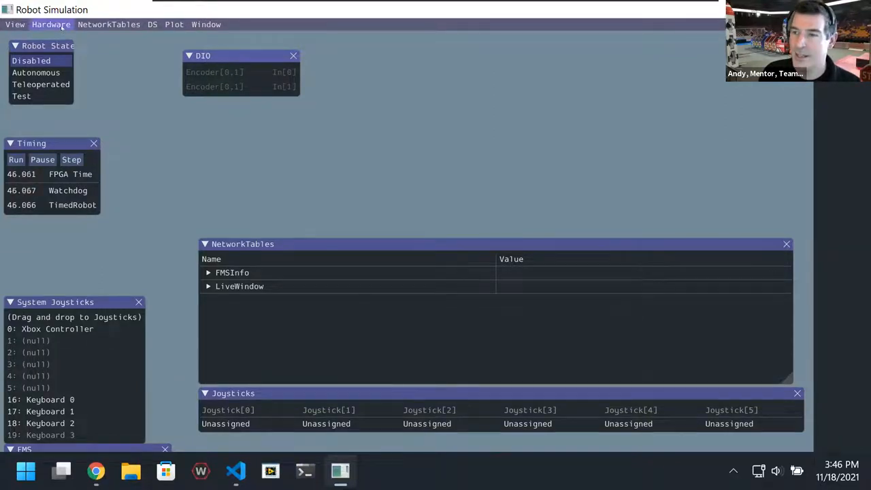
left_click(50, 24)
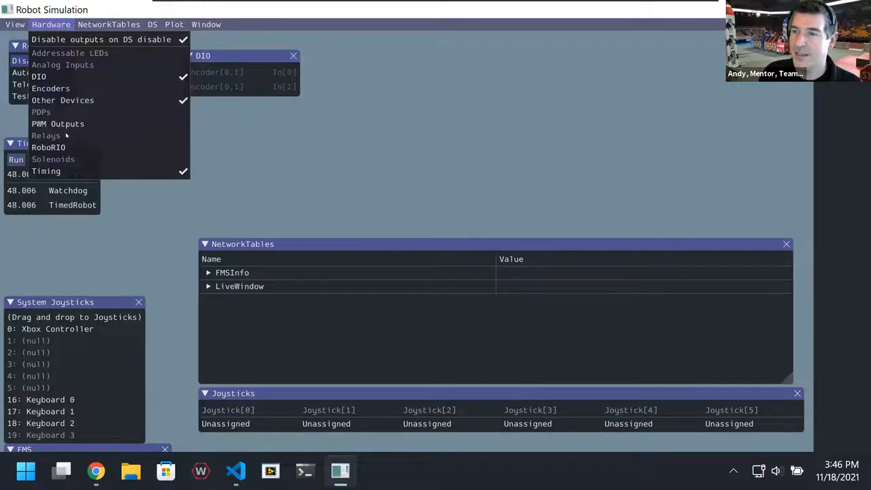
left_click(58, 124)
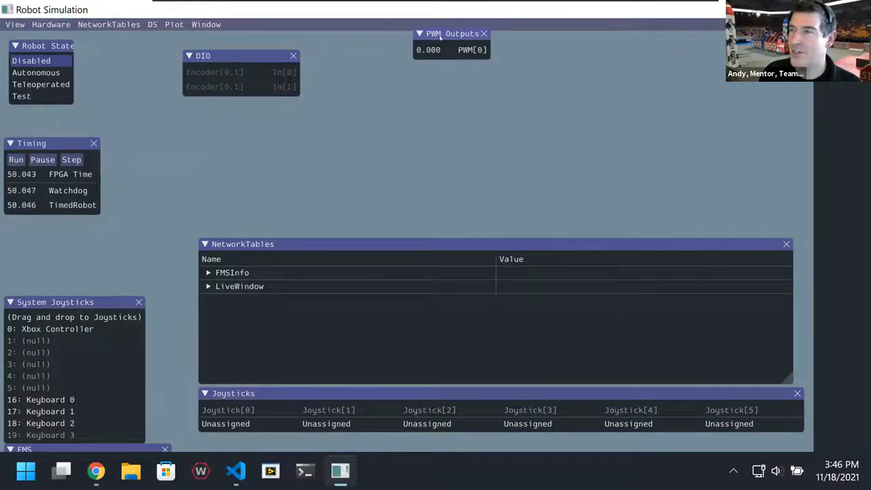
left_click_drag(451, 33, 223, 116)
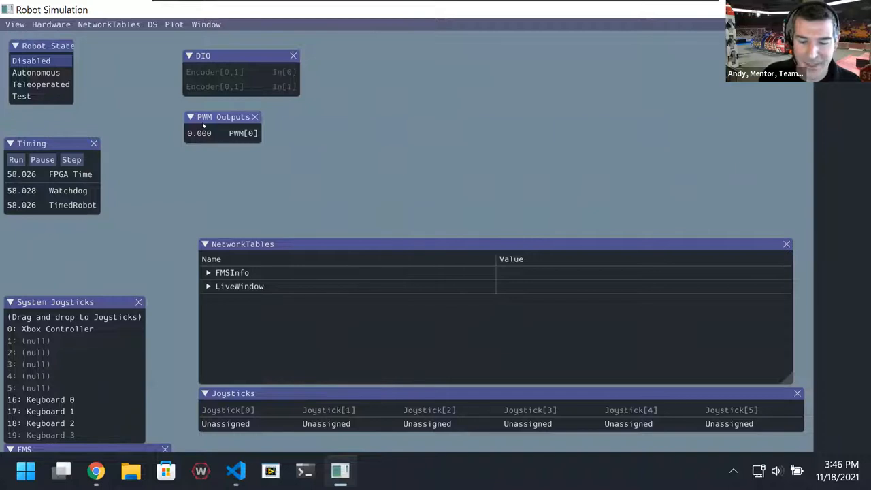
left_click(50, 25)
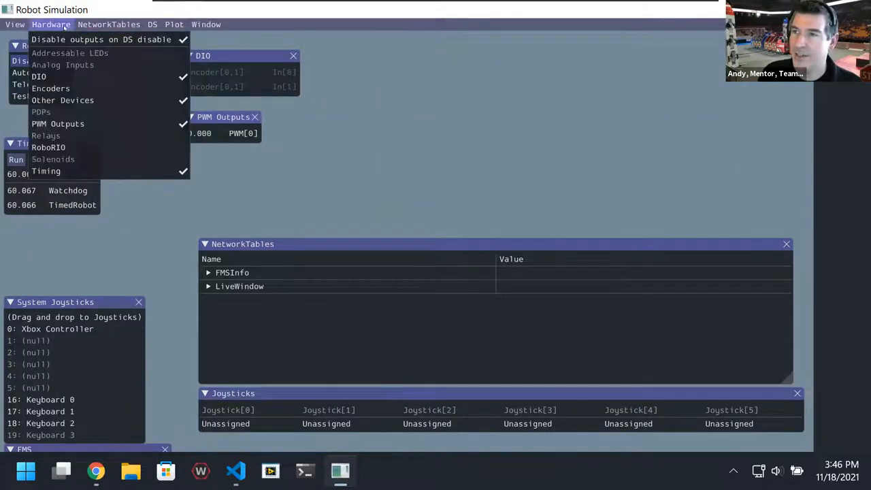
left_click(51, 88)
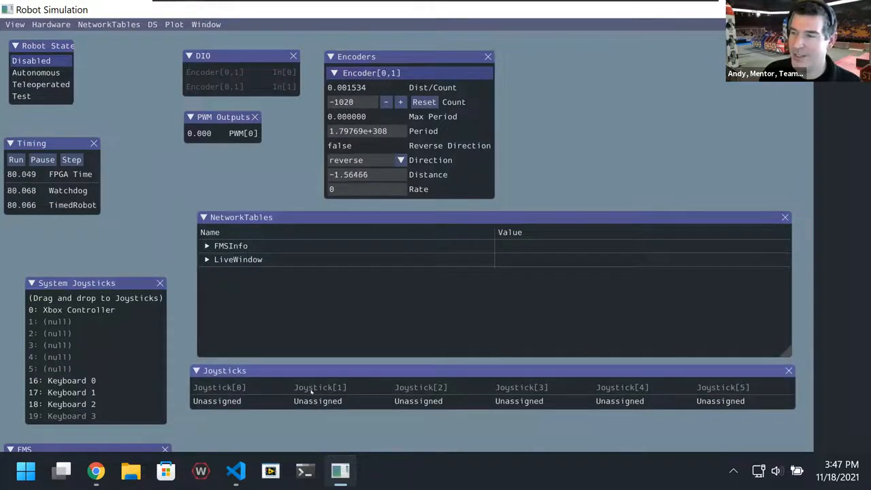
mouse_move(84, 352)
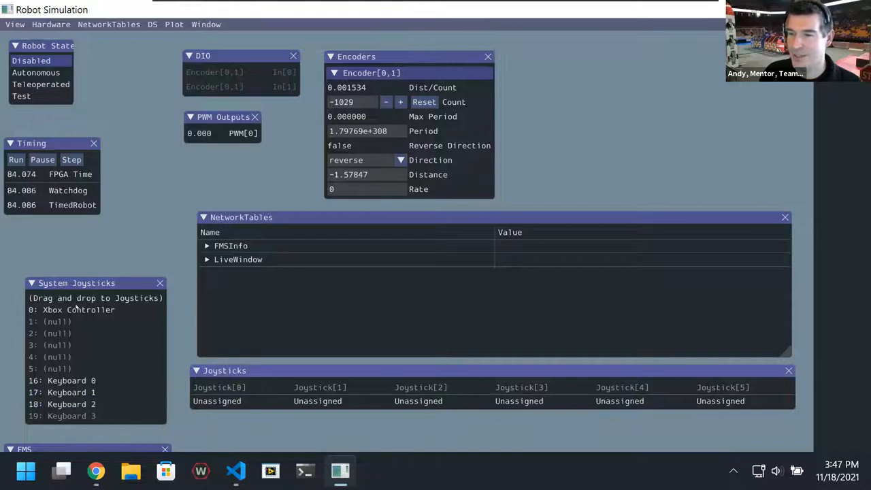
Map '0: Xbox Controller' onto Joystick[0] with Map gamepad ticked
left_click(78, 310)
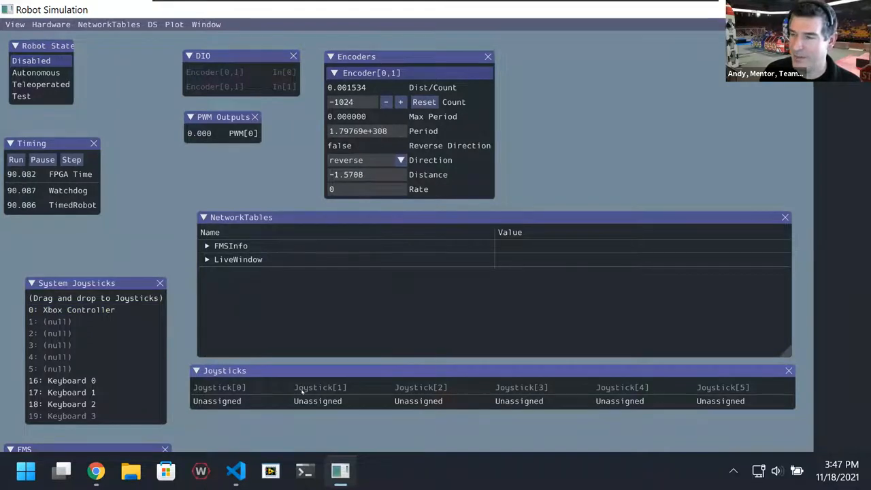
mouse_move(226, 401)
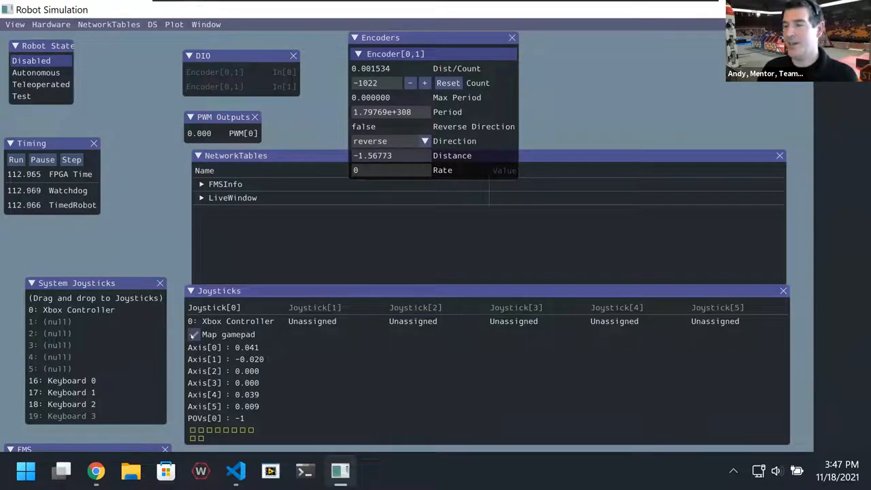
left_click(231, 371)
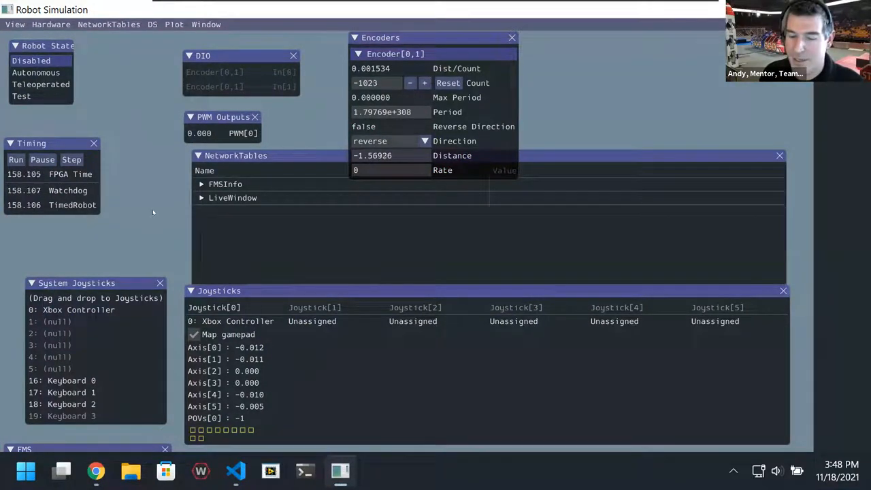
left_click(233, 197)
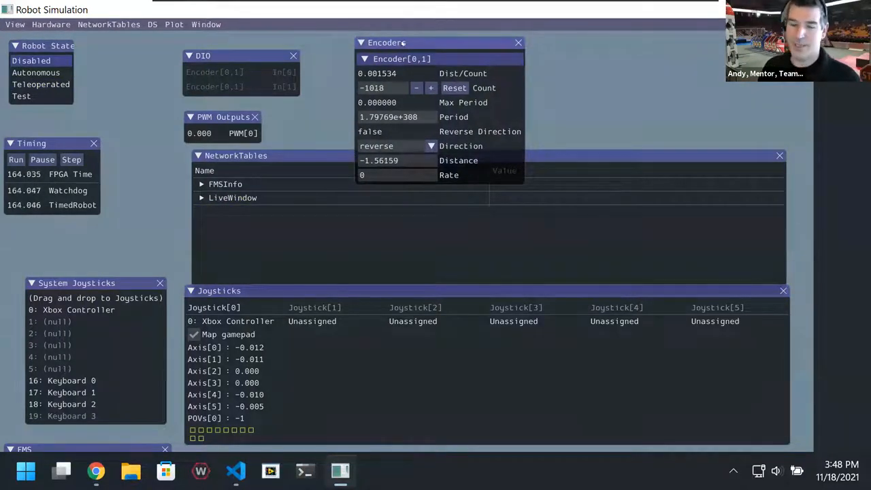
Switch the Robot State panel to Teleoperated
left_click(41, 83)
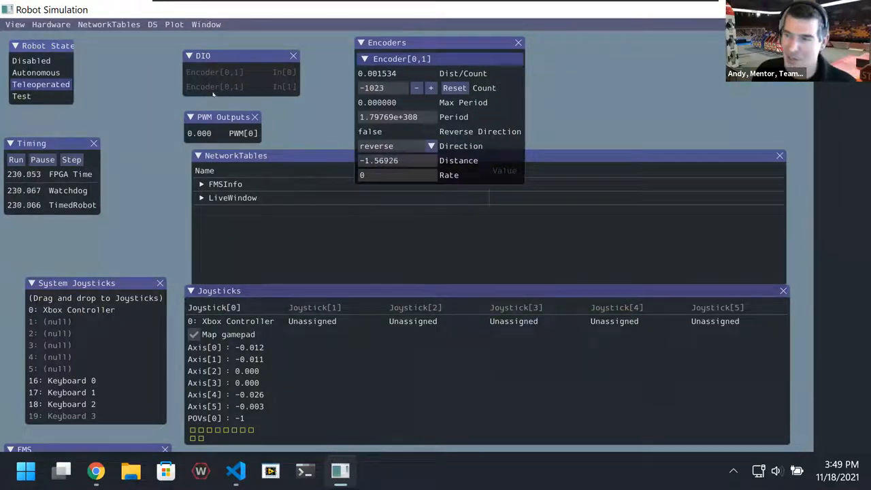
left_click(108, 24)
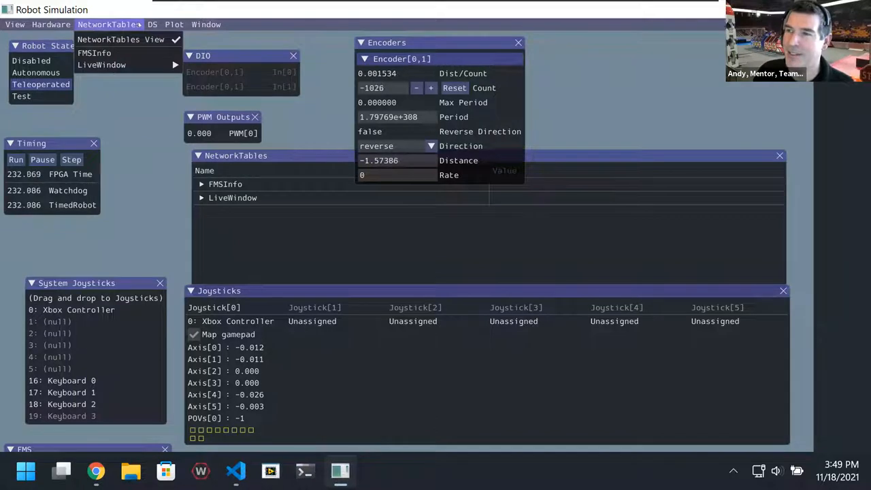
left_click(152, 25)
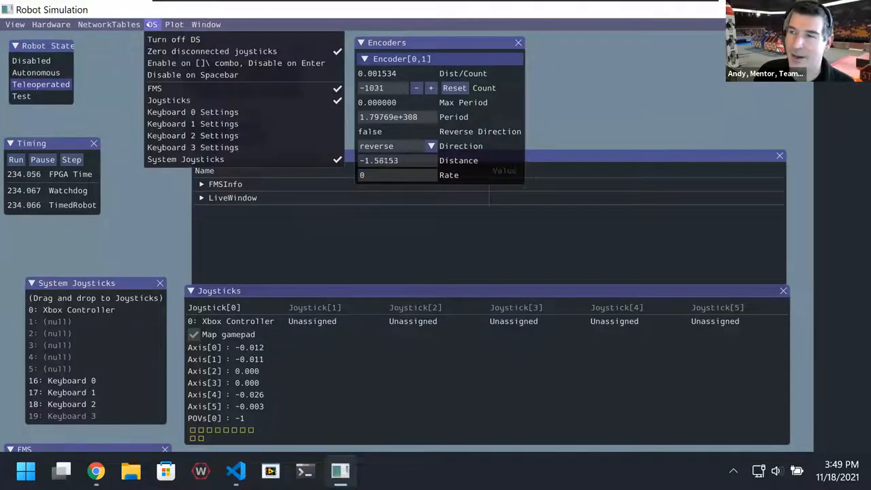
left_click(174, 25)
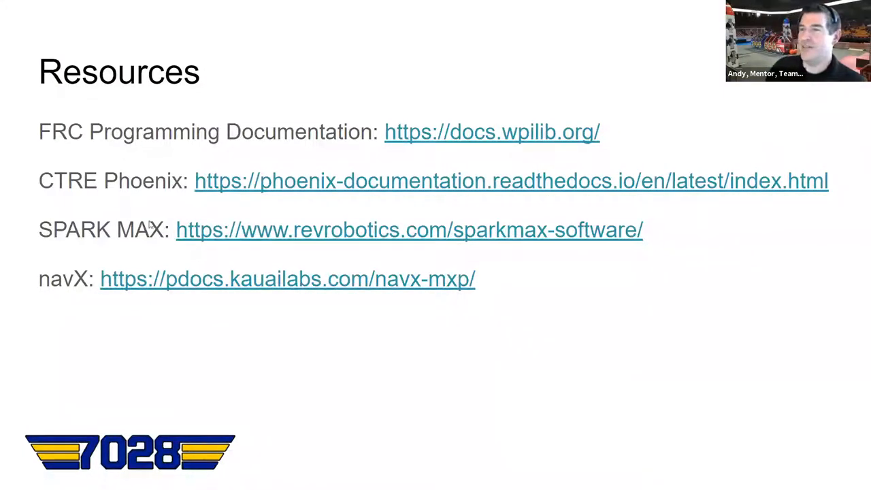
mouse_move(191, 155)
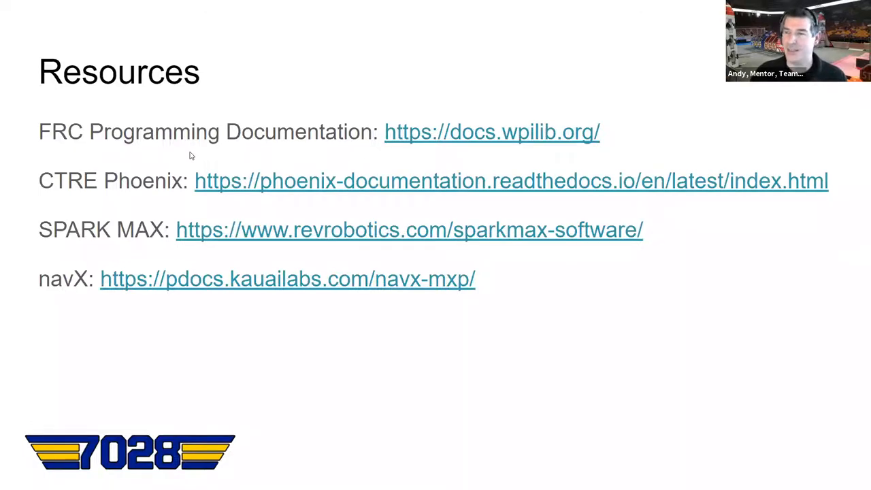
mouse_move(65, 286)
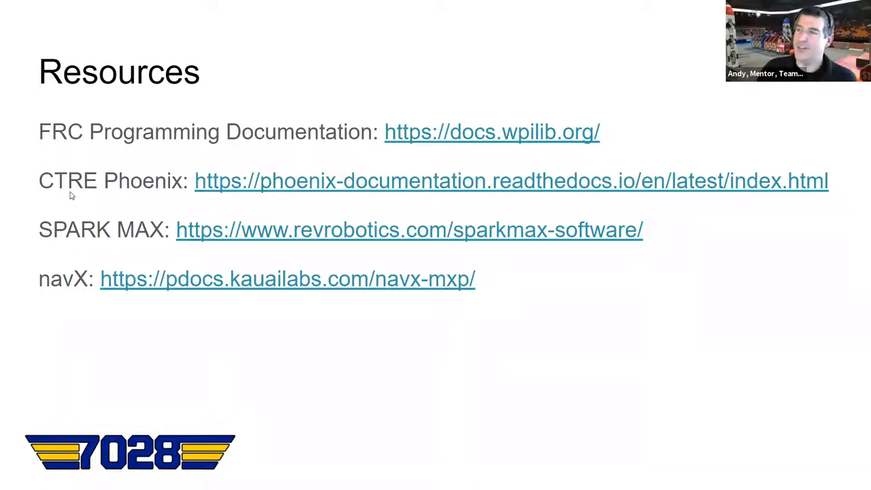
mouse_move(38, 260)
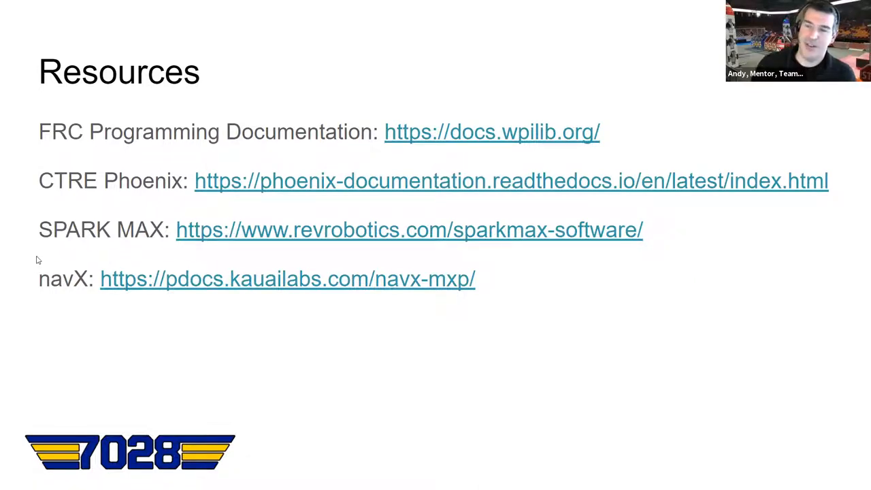
mouse_move(87, 189)
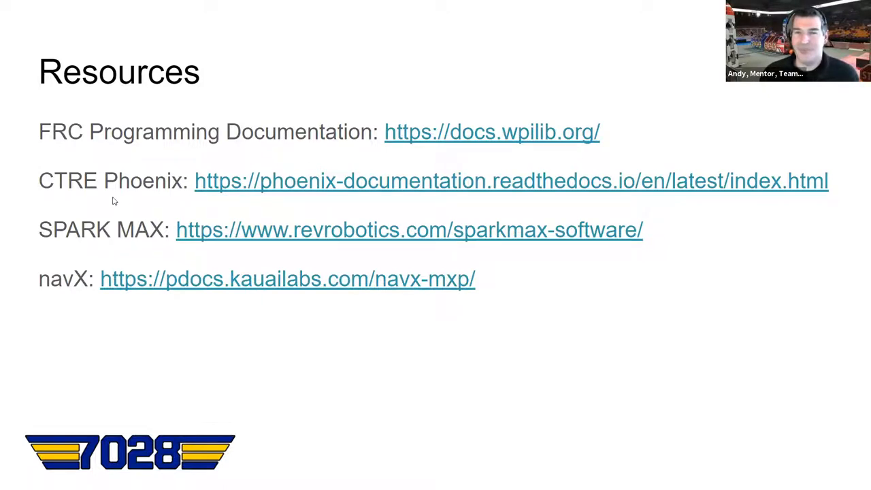
mouse_move(58, 288)
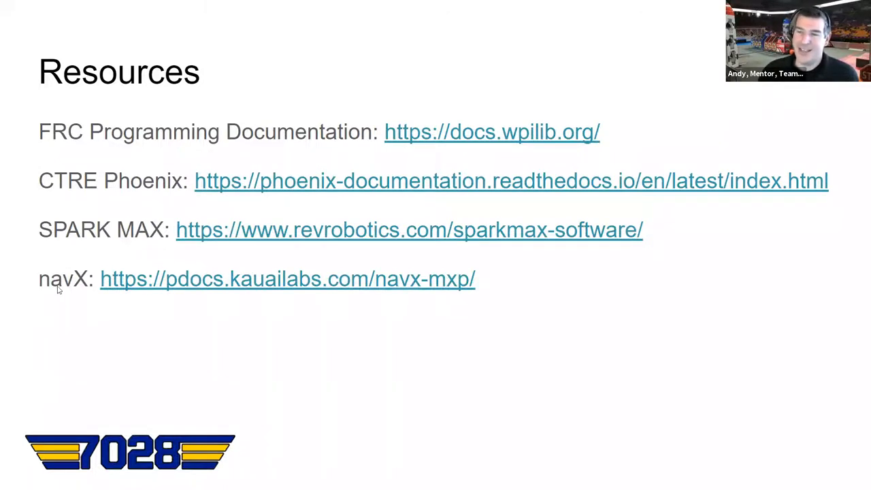